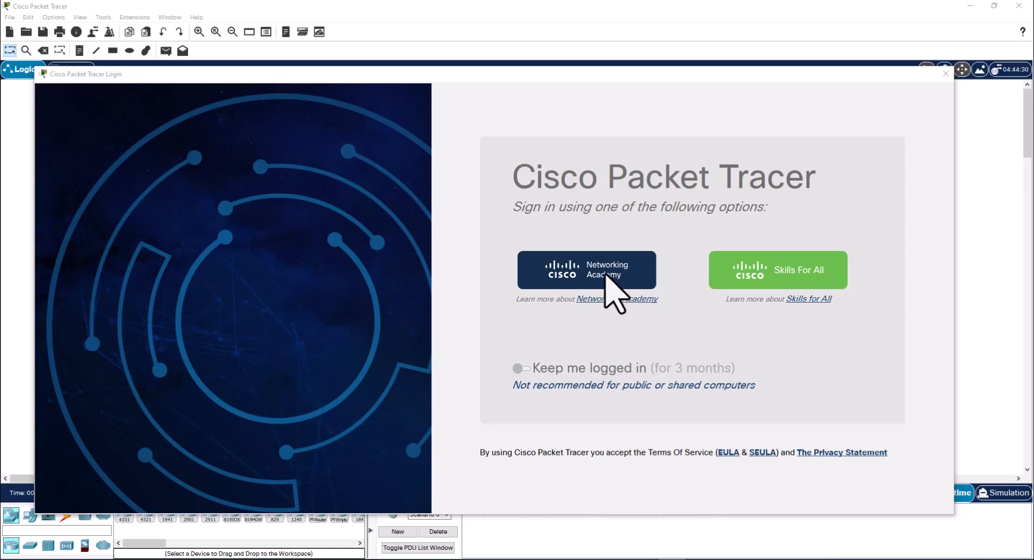
Sign in to Packet Tracer using Networking Academy credentials
click(586, 269)
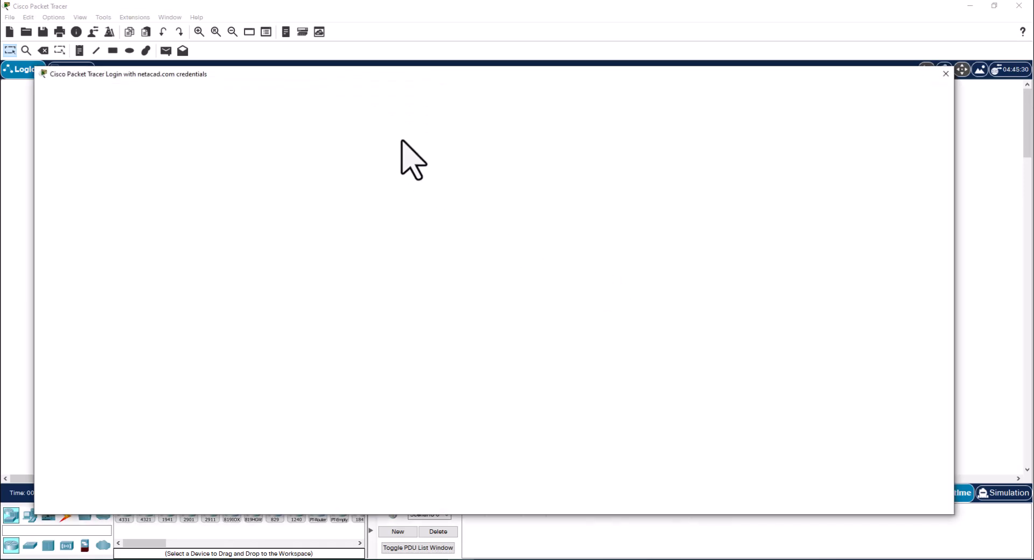
click(945, 73)
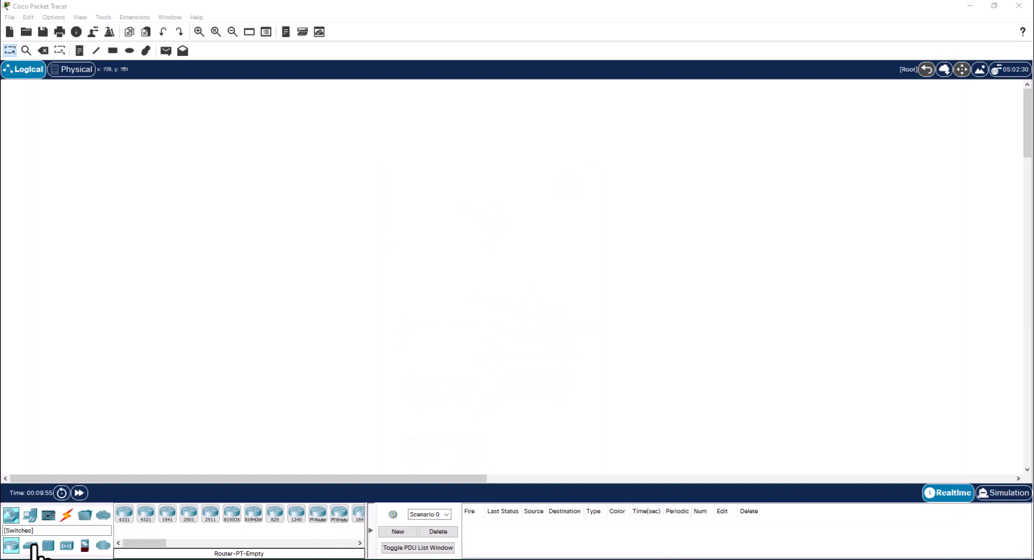
click(11, 544)
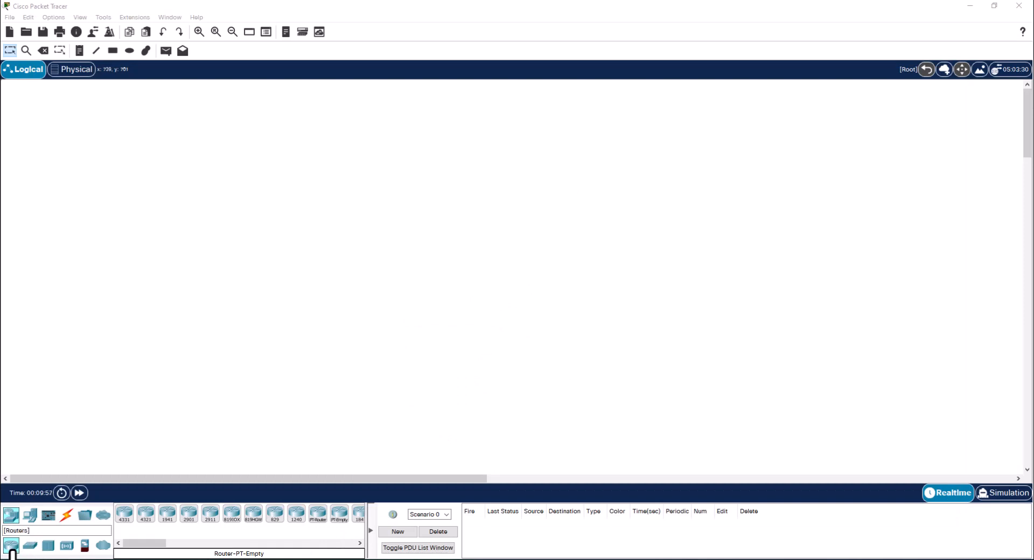
click(29, 545)
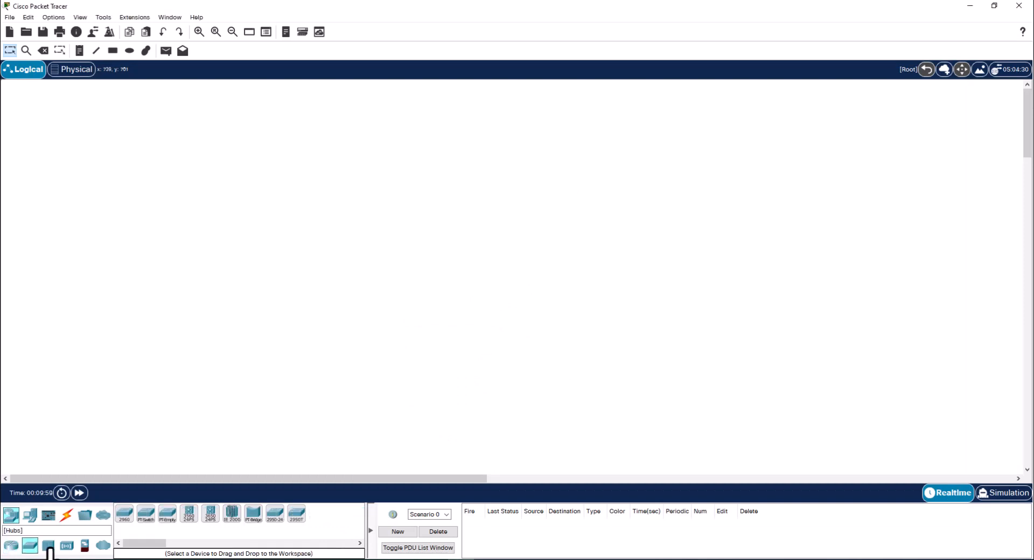
click(65, 545)
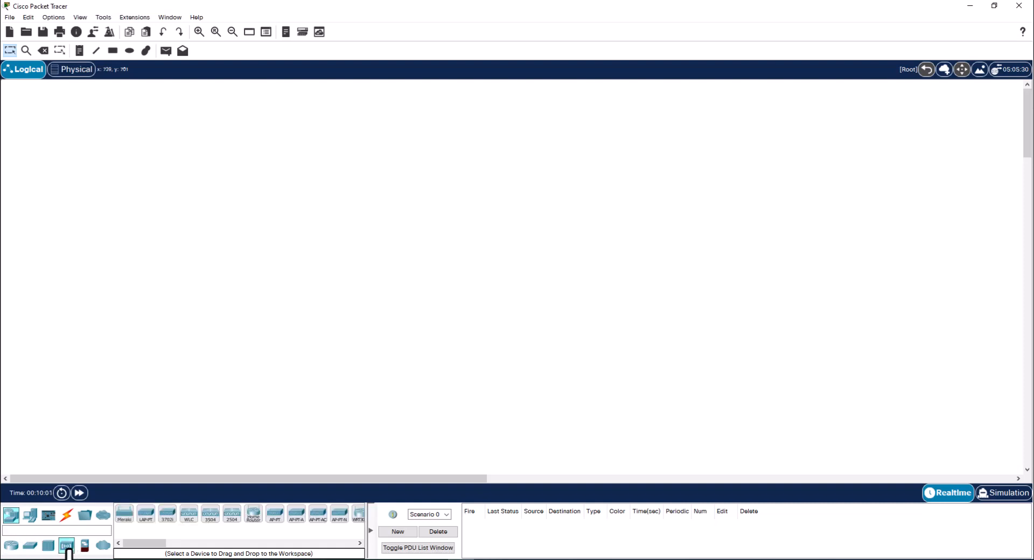
mouse_move(152, 541)
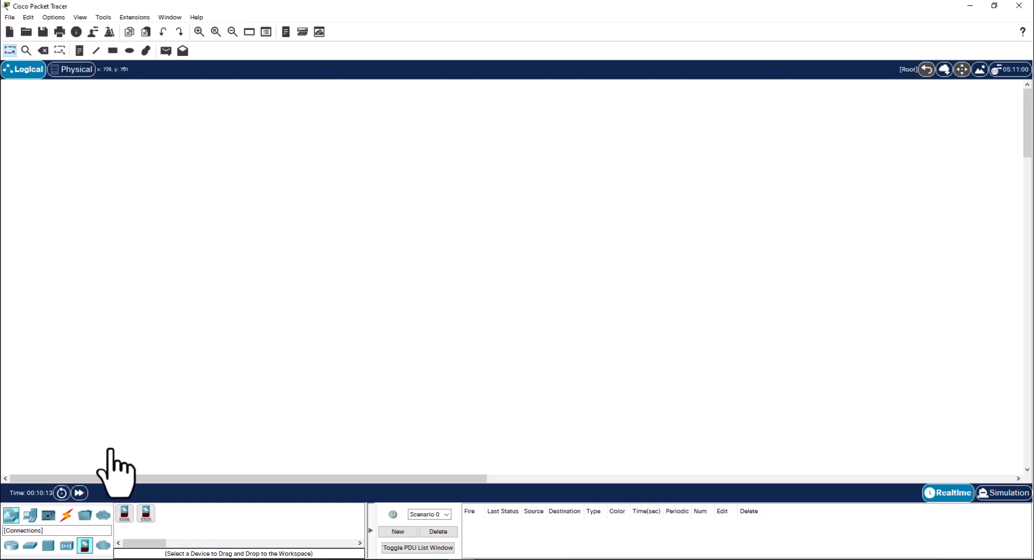
mouse_move(152, 416)
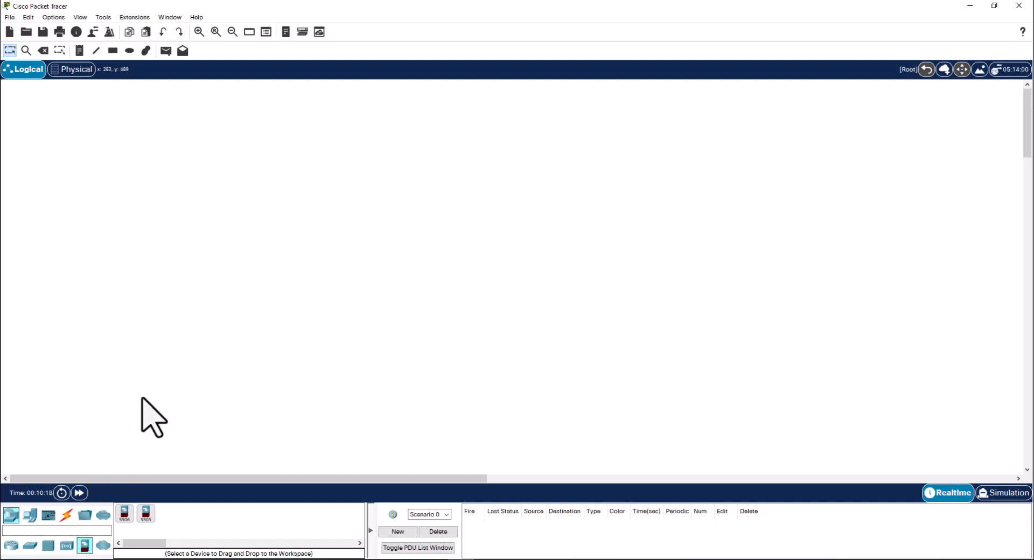
mouse_move(106, 461)
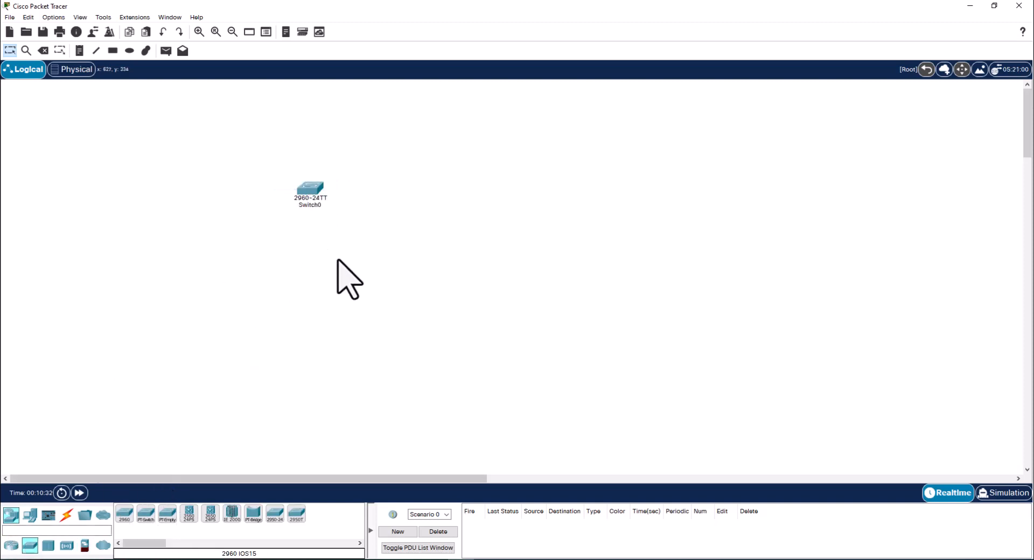
mouse_move(313, 198)
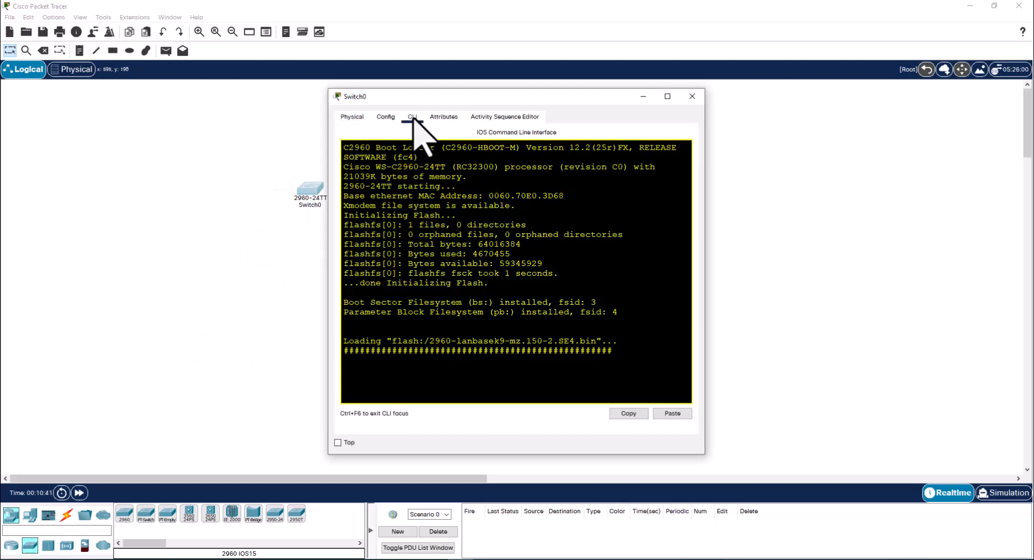
In the 2960 switch CLI, enter configuration mode and create VLAN 100 named Test
click(666, 97)
text(enable)
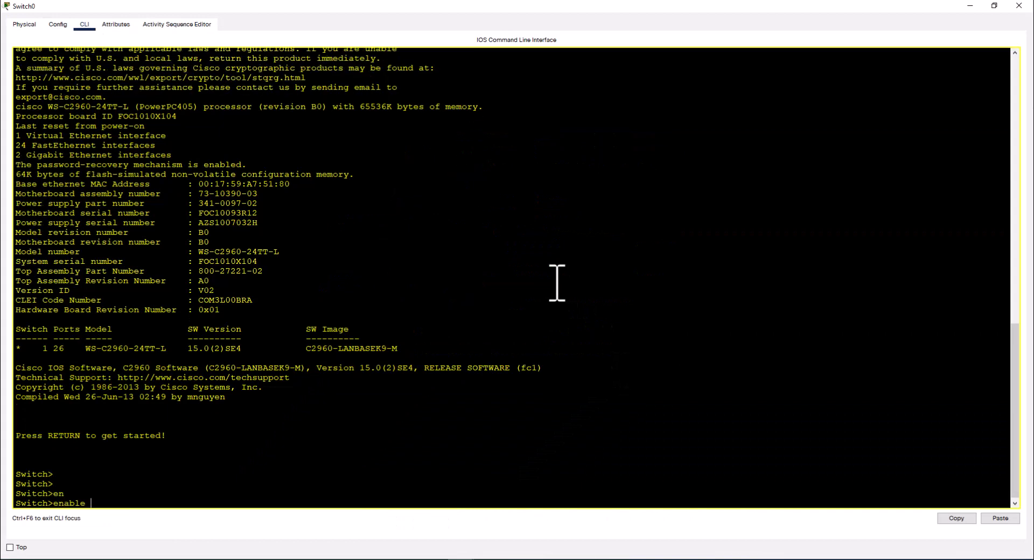
key(Return)
text(configure terminal)
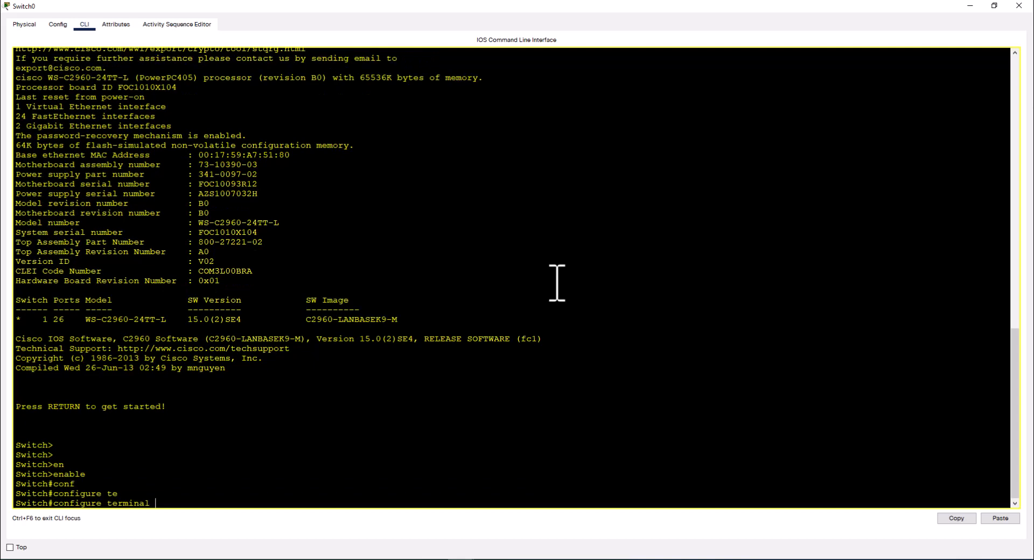
key(Return)
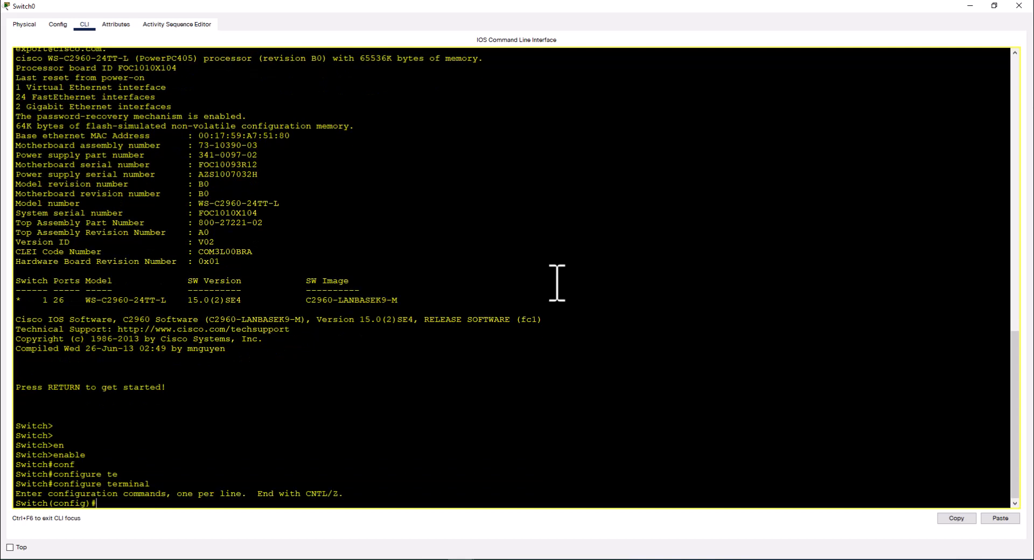
text(v)
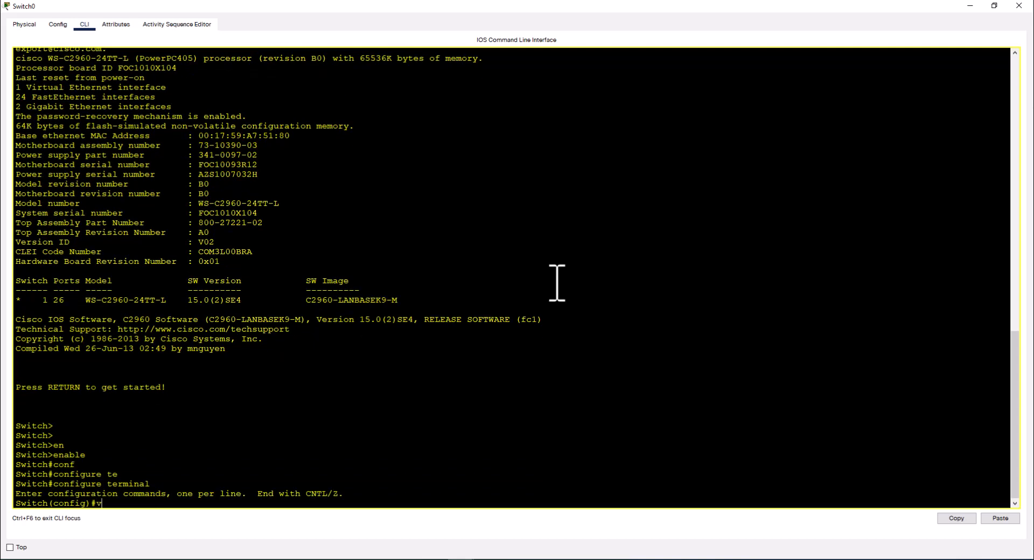
text(lan 100)
text(nam)
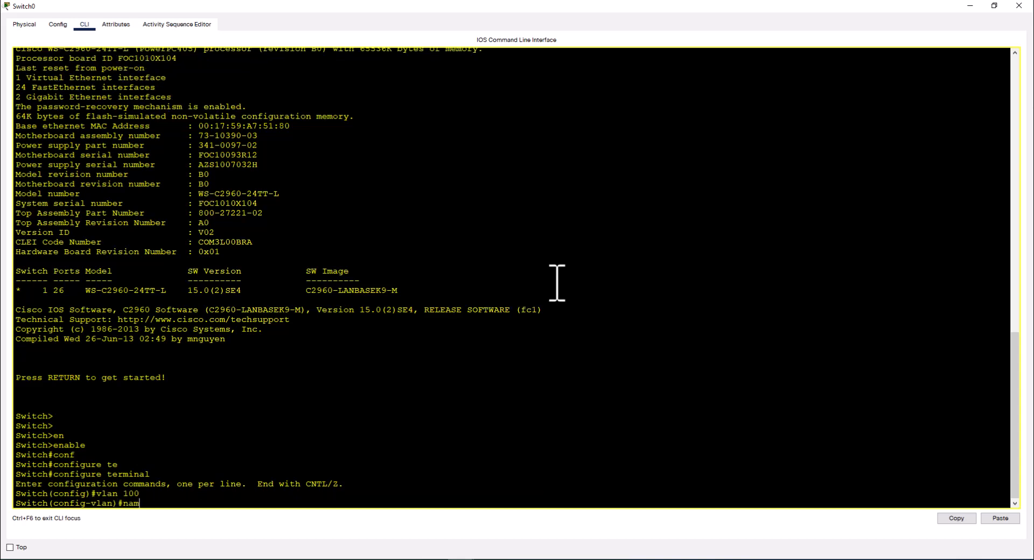
text(e Test)
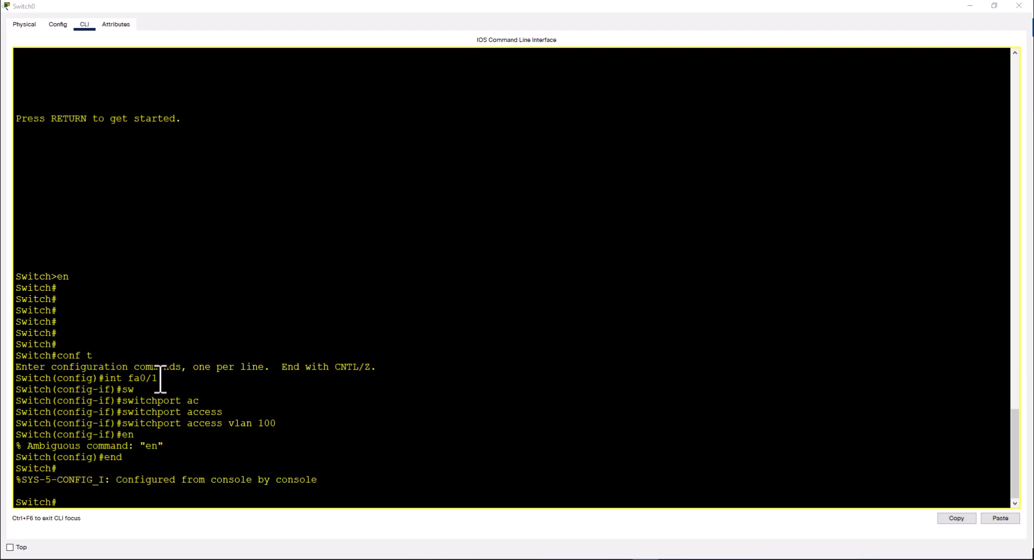
mouse_move(109, 501)
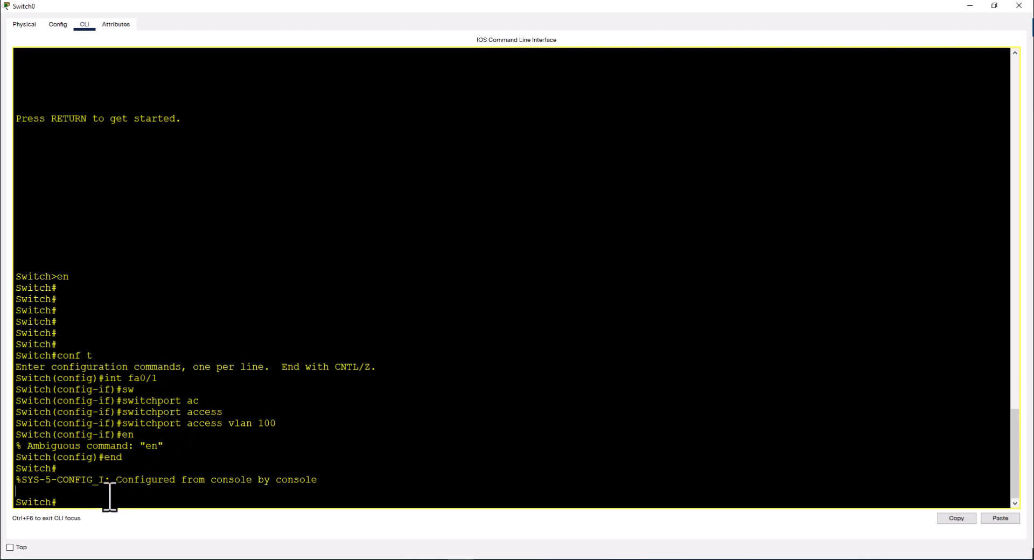
Attempt the 'sh run int fa0/1' check on the switch
text(sh)
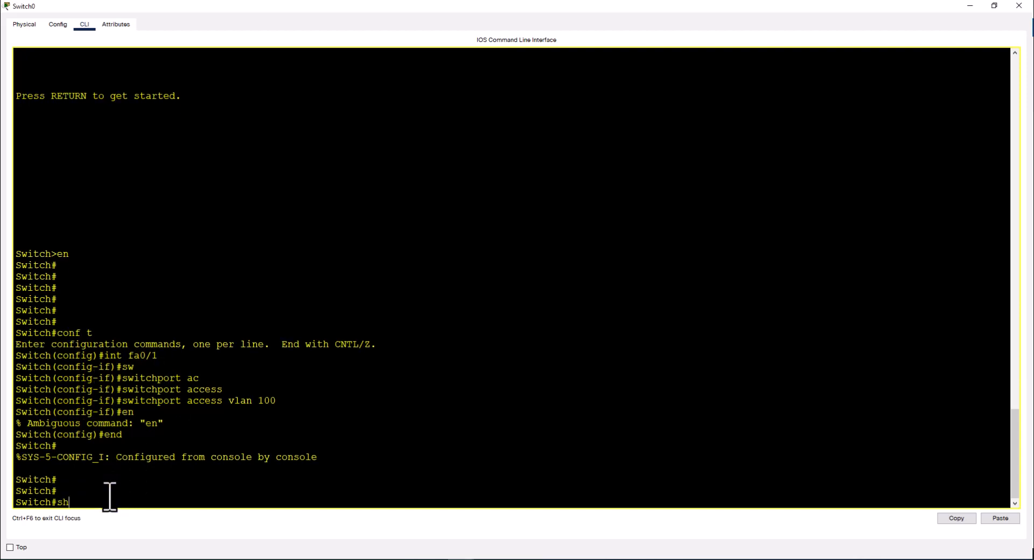
text(run int)
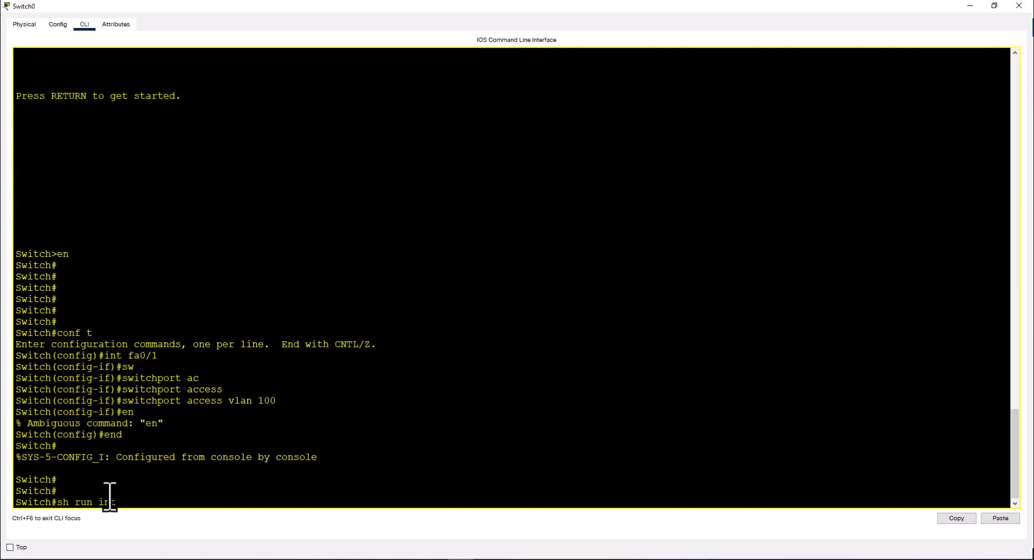
text(fa0)
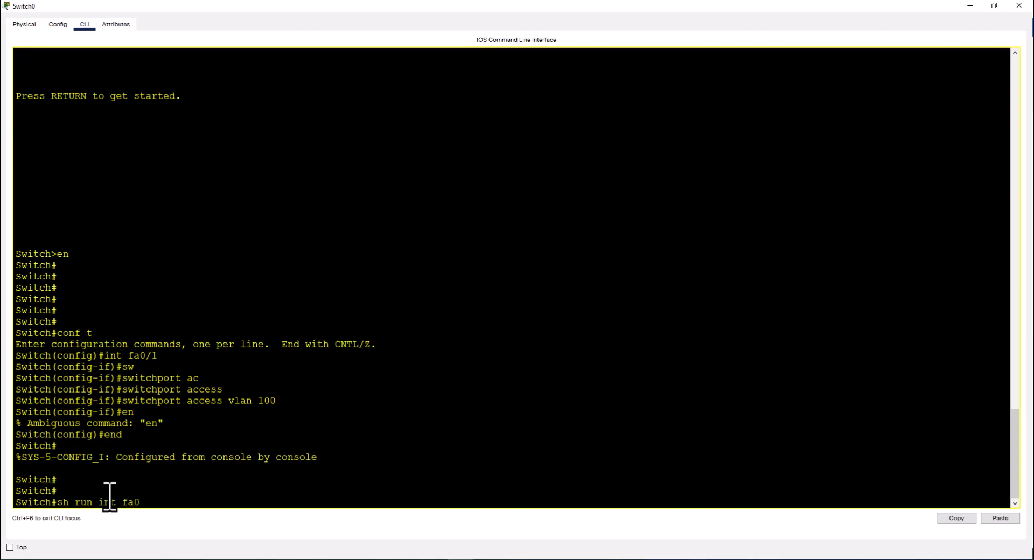
text(/1)
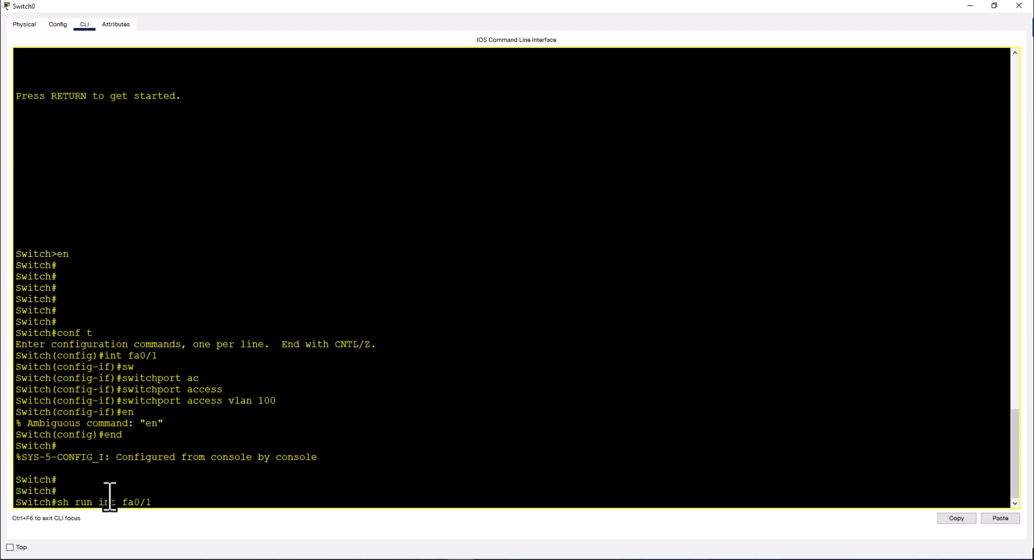
key(Return)
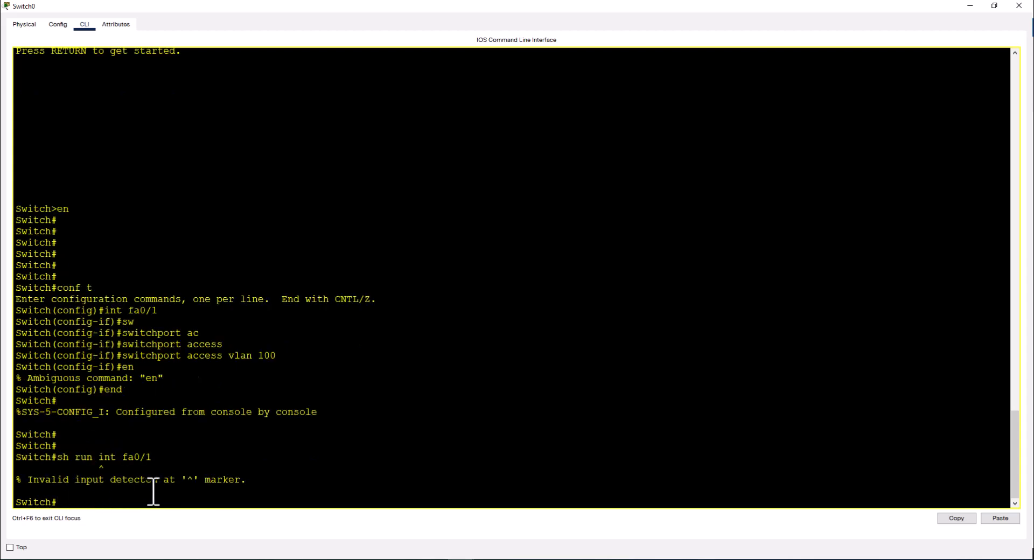
mouse_move(125, 457)
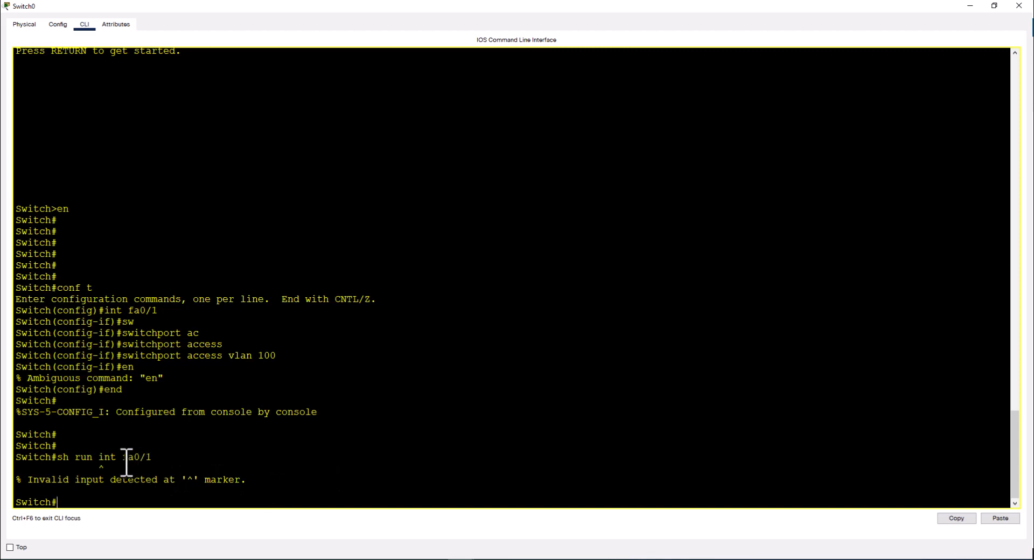
mouse_move(339, 467)
text(sh run)
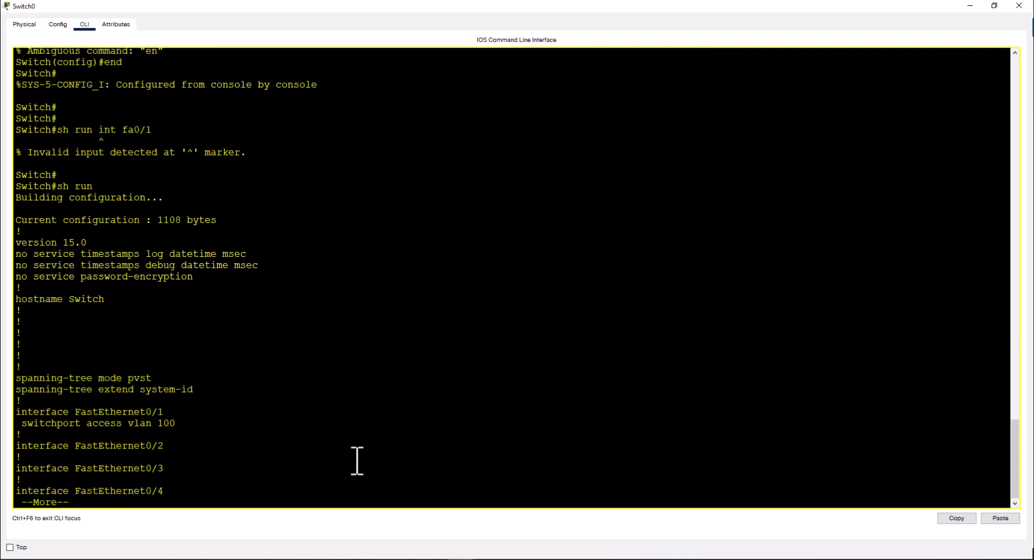
Review the running configuration confirming Fa0/1 in VLAN 100
double_click(90, 411)
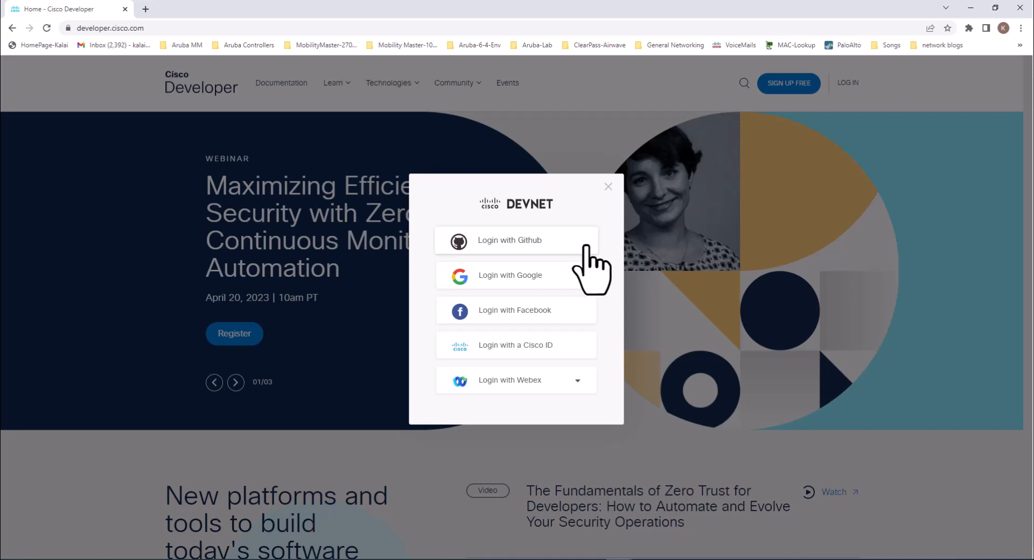
Log in to Cisco Developer with a Cisco ID and open Sandboxes
click(235, 381)
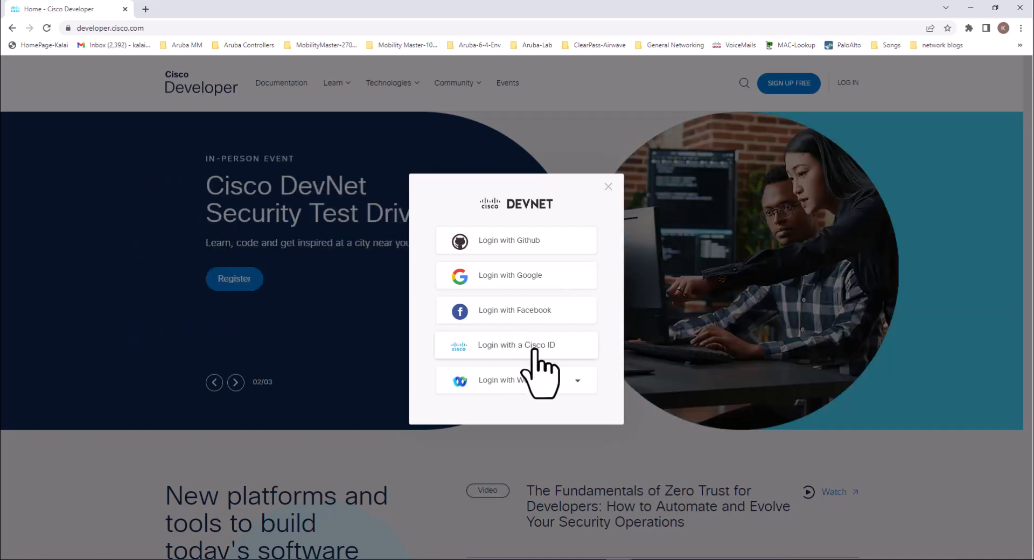
mouse_move(540, 366)
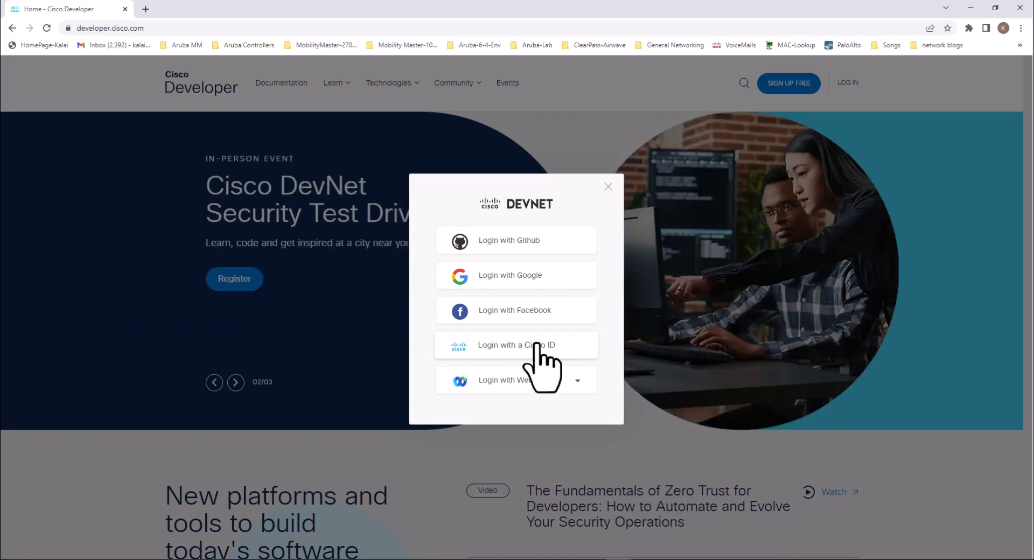
mouse_move(538, 267)
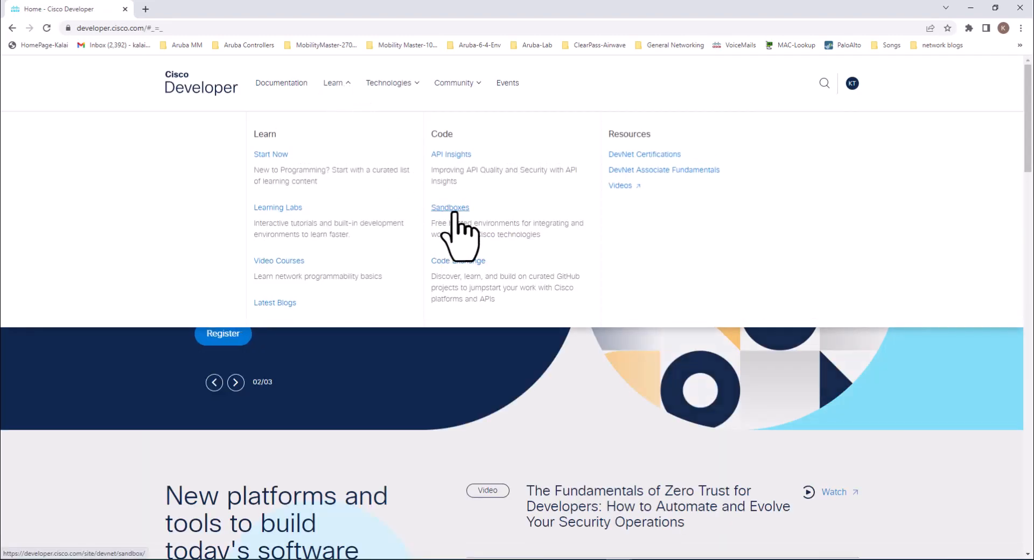
click(450, 207)
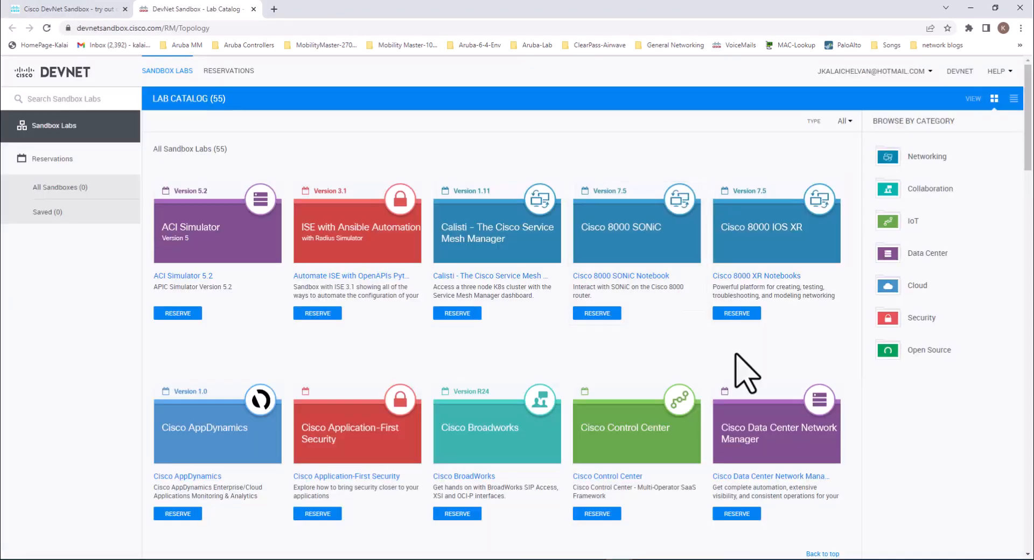
Reserve the Cisco Modeling Labs sandbox with a 4-hour duration
scroll(down, 3)
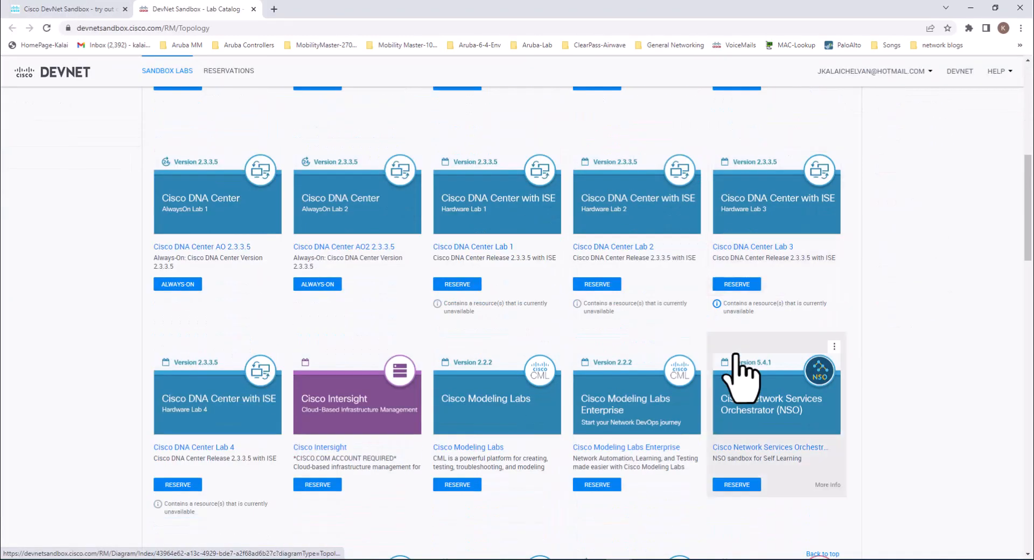
scroll(down, 3)
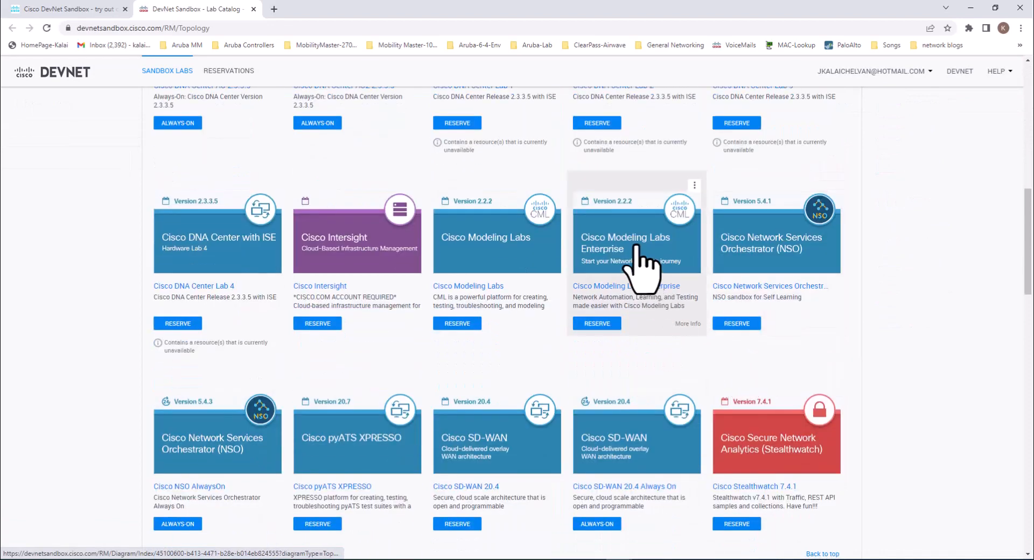
mouse_move(485, 257)
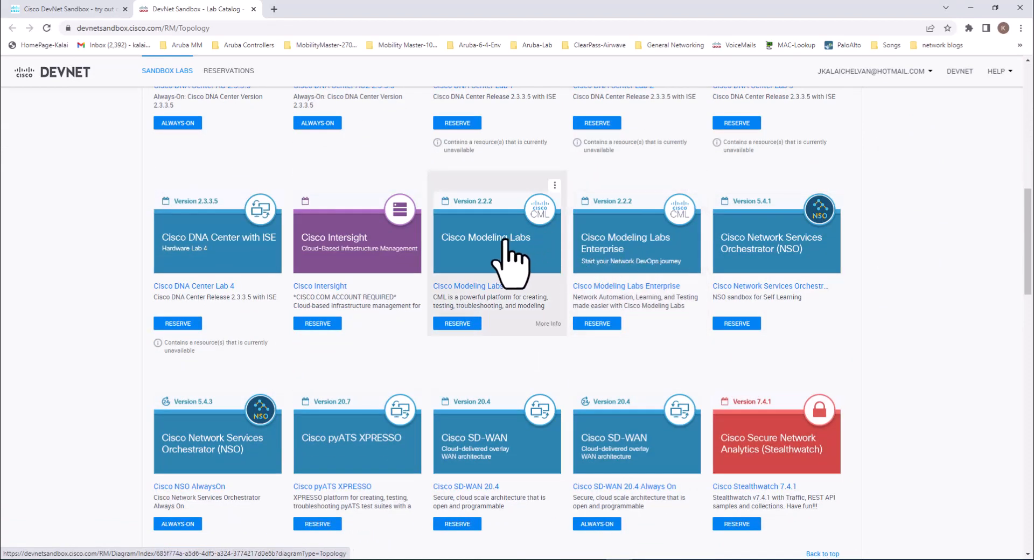
mouse_move(458, 324)
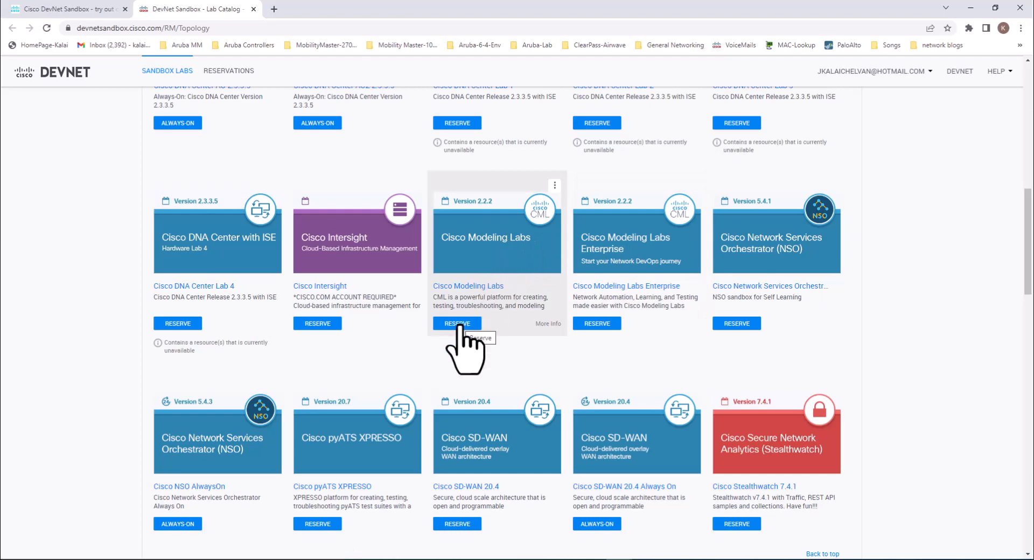
click(456, 323)
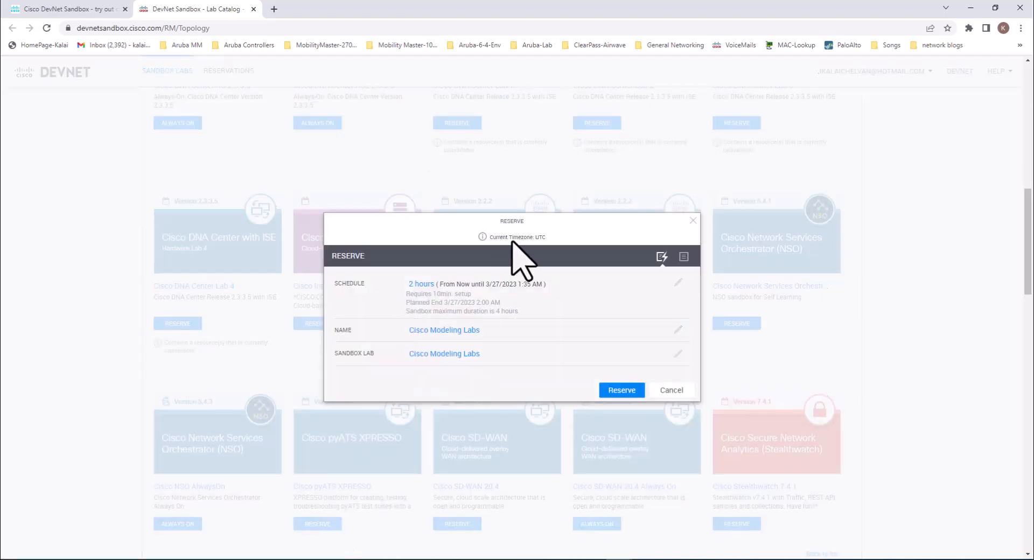
mouse_move(557, 263)
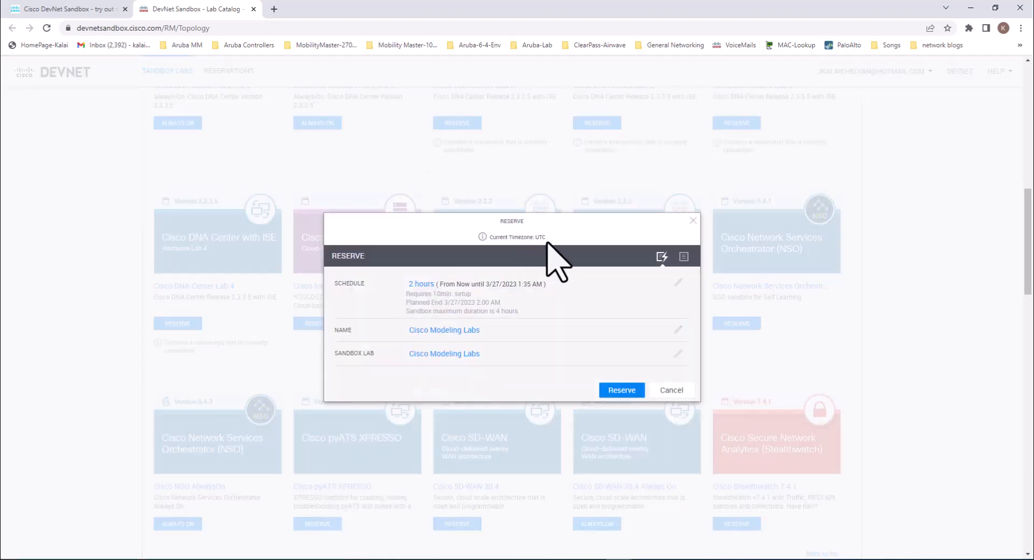
mouse_move(508, 310)
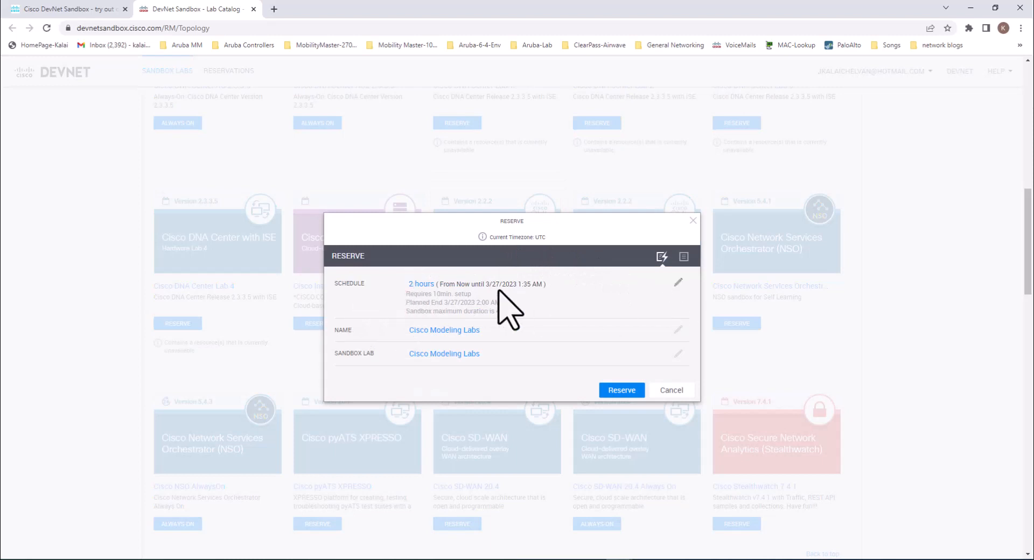
click(678, 282)
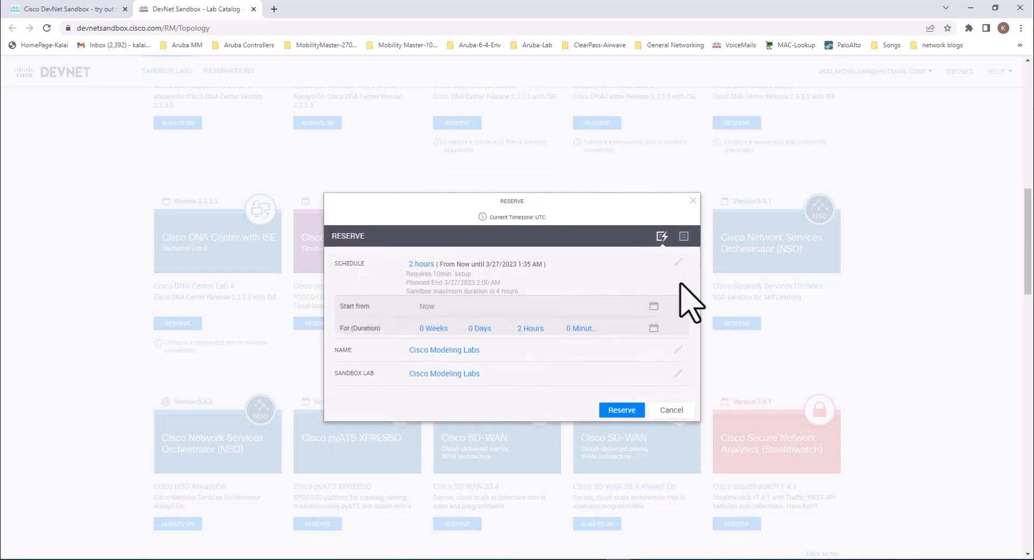
click(530, 328)
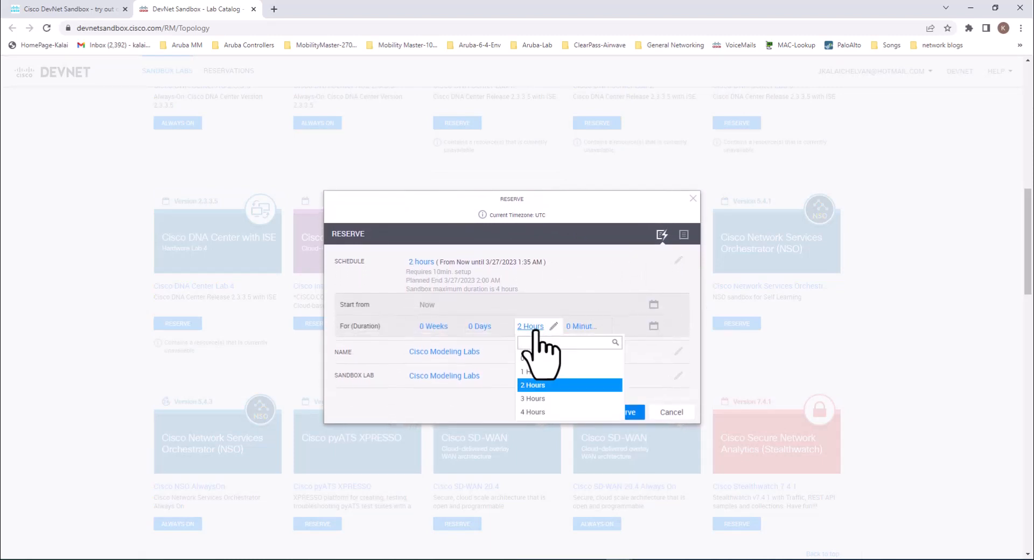
mouse_move(532, 411)
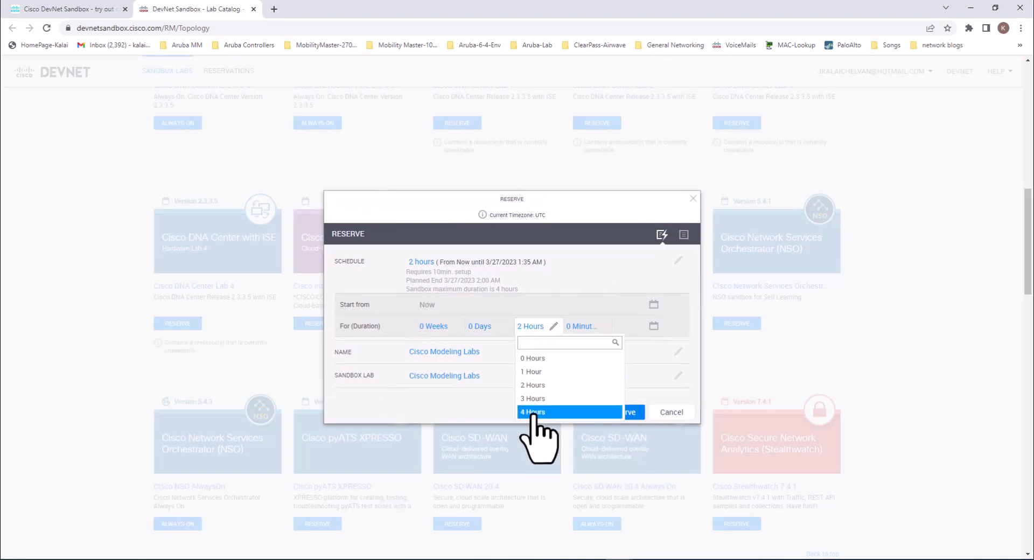
click(531, 411)
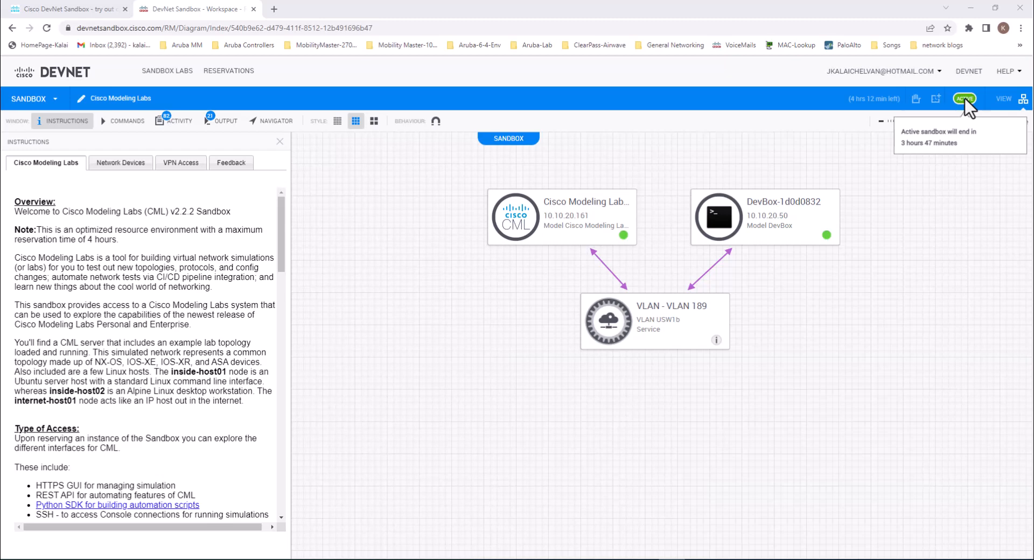
mouse_move(969, 112)
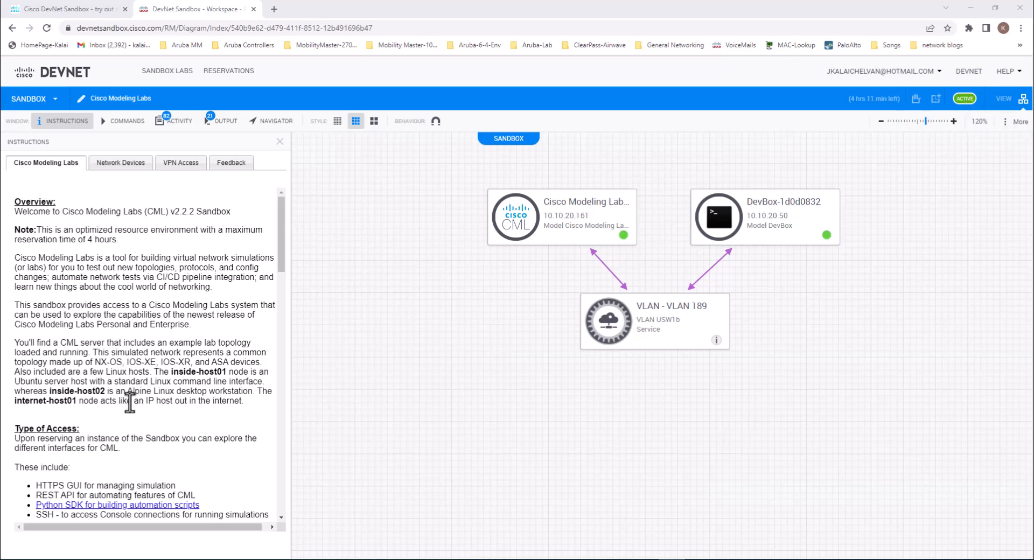
Read the sandbox instructions down to Post-Reservation Access Details, then switch to Outlook
scroll(down, 3)
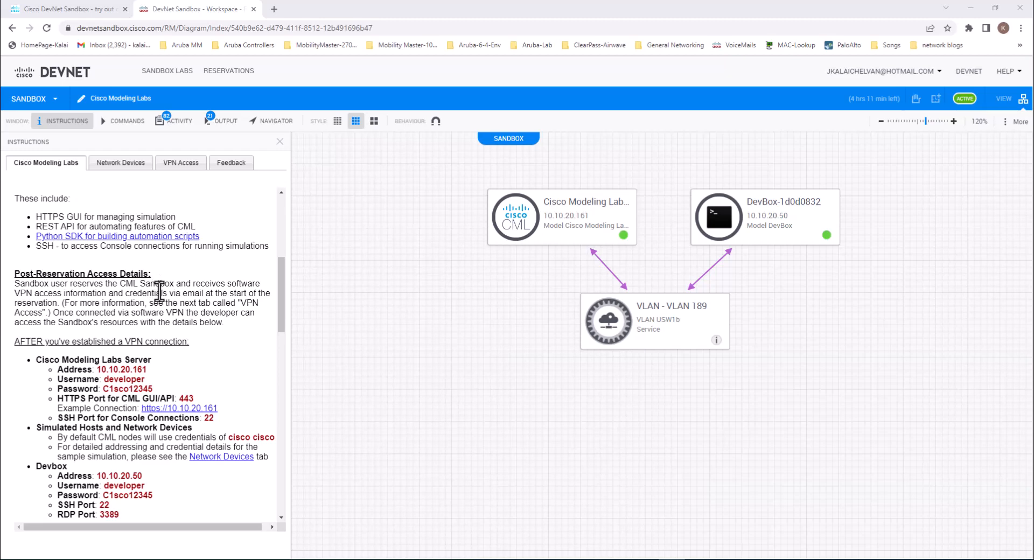
mouse_move(561, 249)
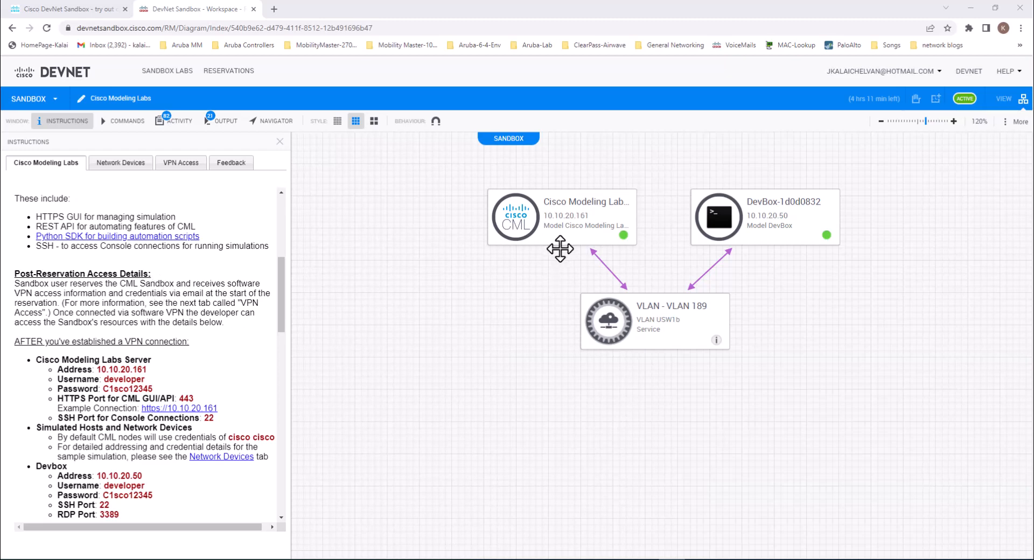
mouse_move(113, 295)
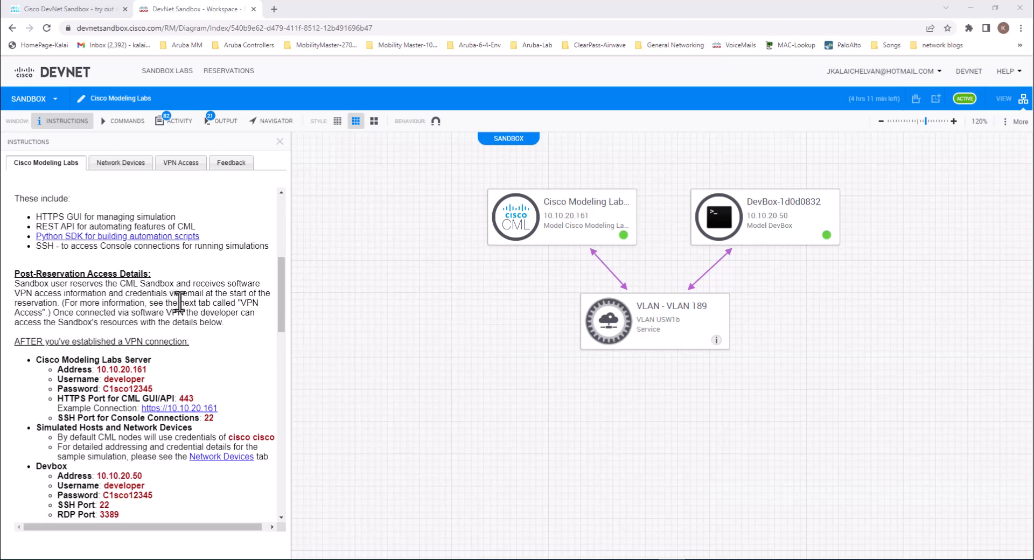
mouse_move(132, 339)
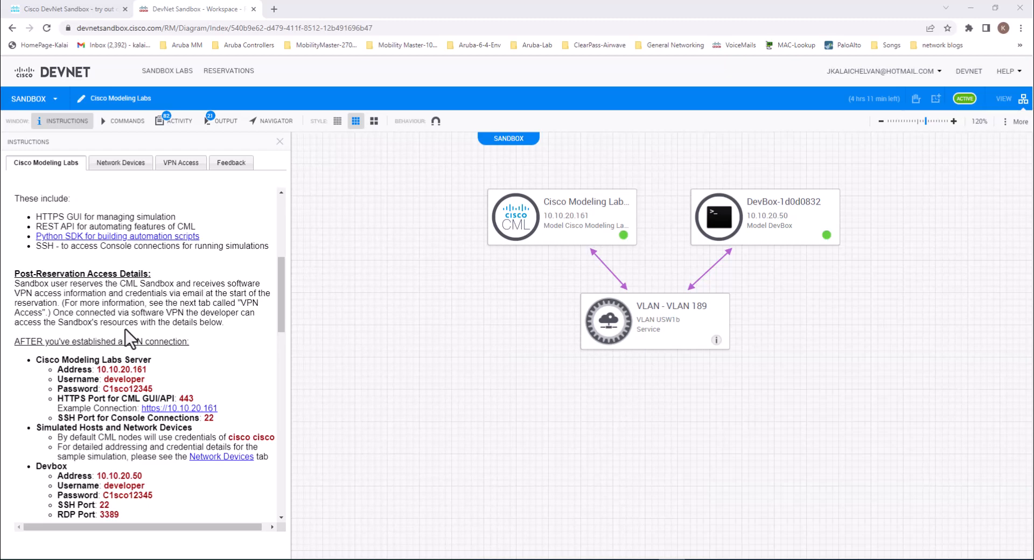
mouse_move(129, 305)
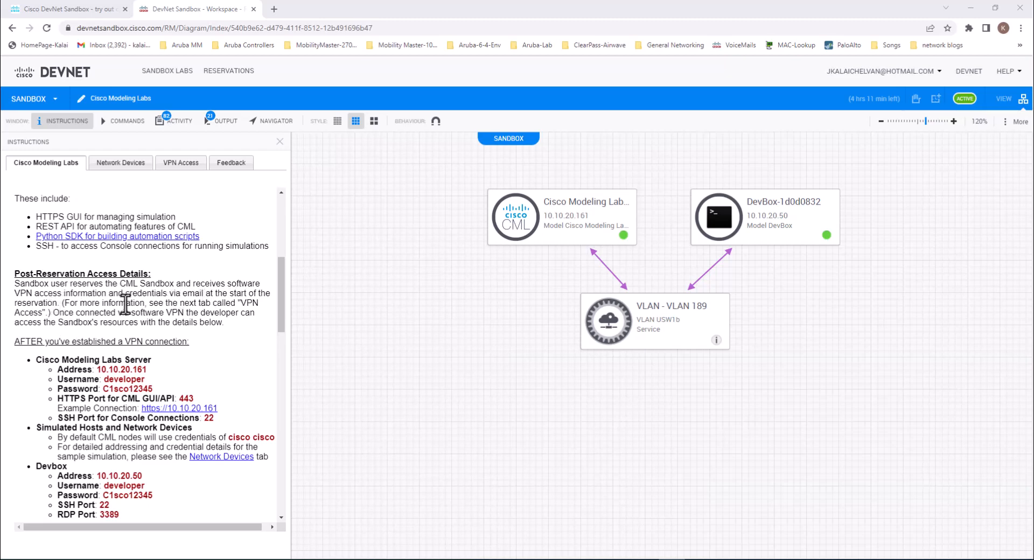
mouse_move(168, 313)
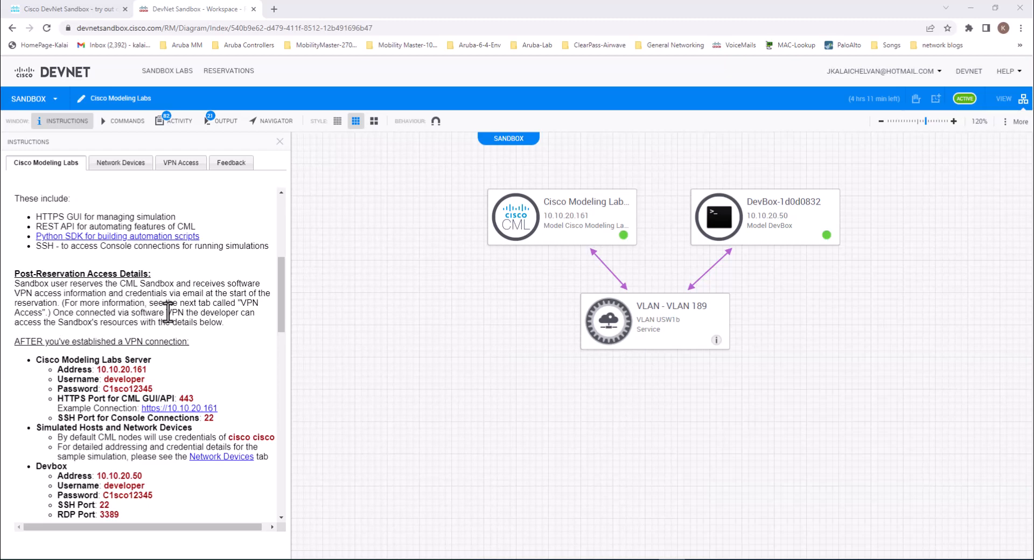
mouse_move(217, 304)
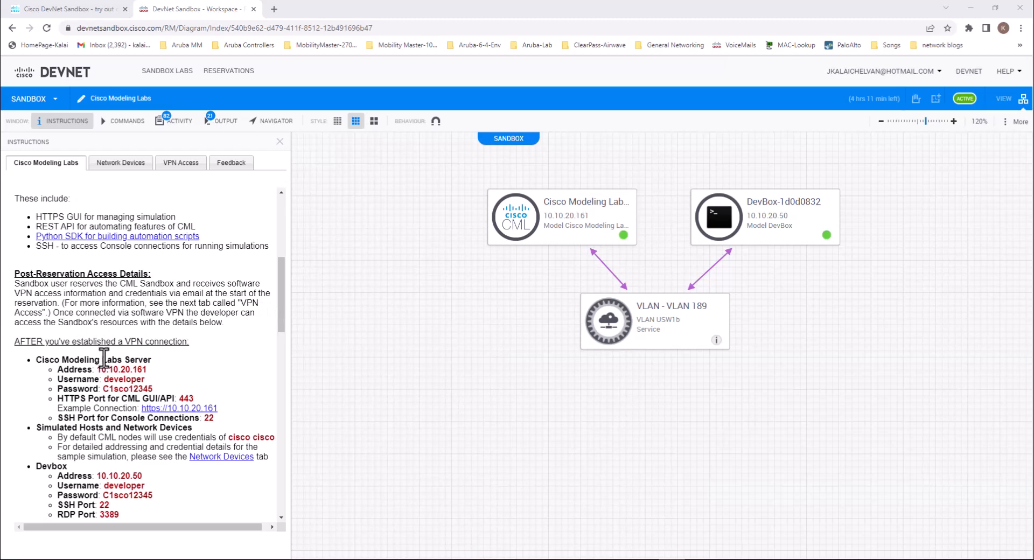
scroll(down, 3)
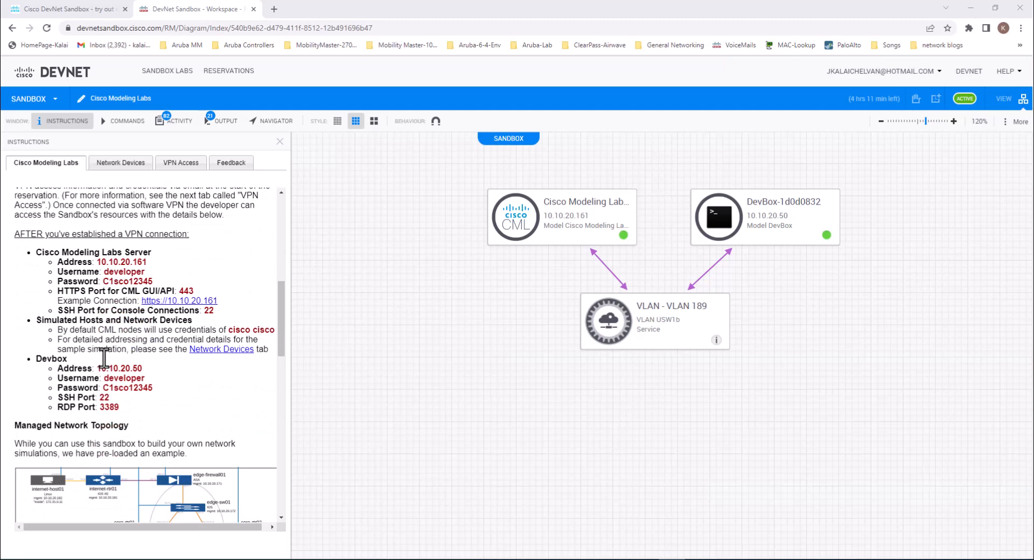
click(286, 9)
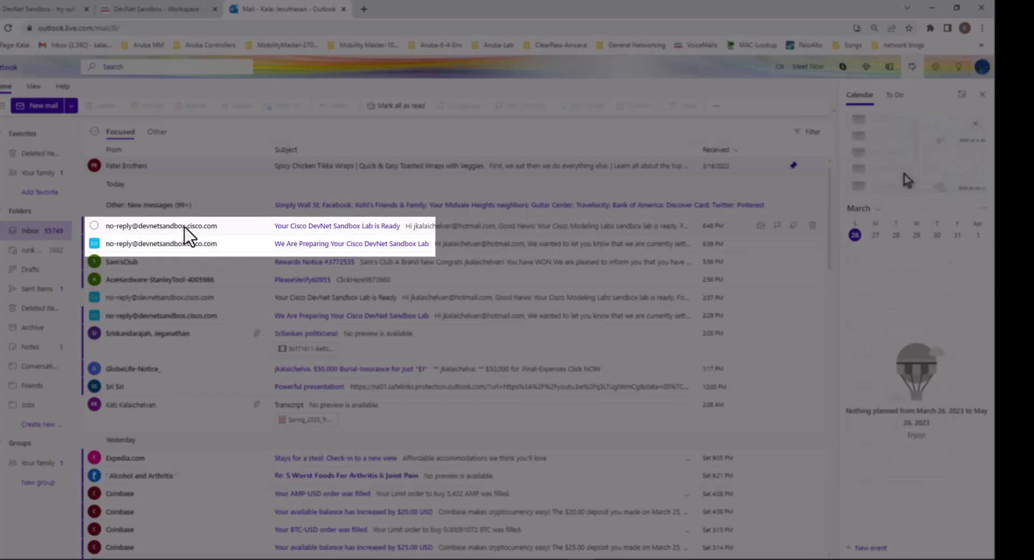
Download the Windows AnyConnect client via the lab-ready email and launch the package
click(336, 226)
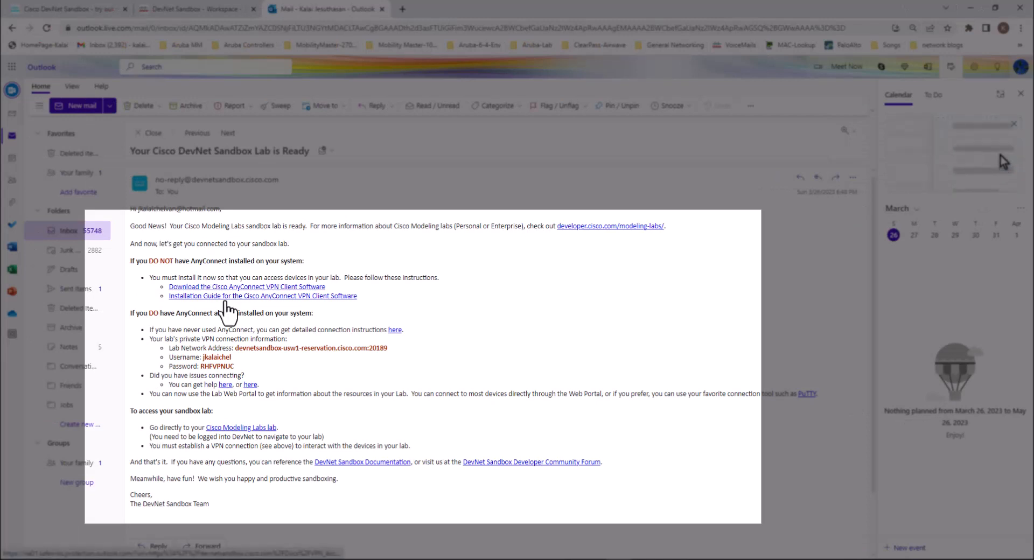
mouse_move(247, 287)
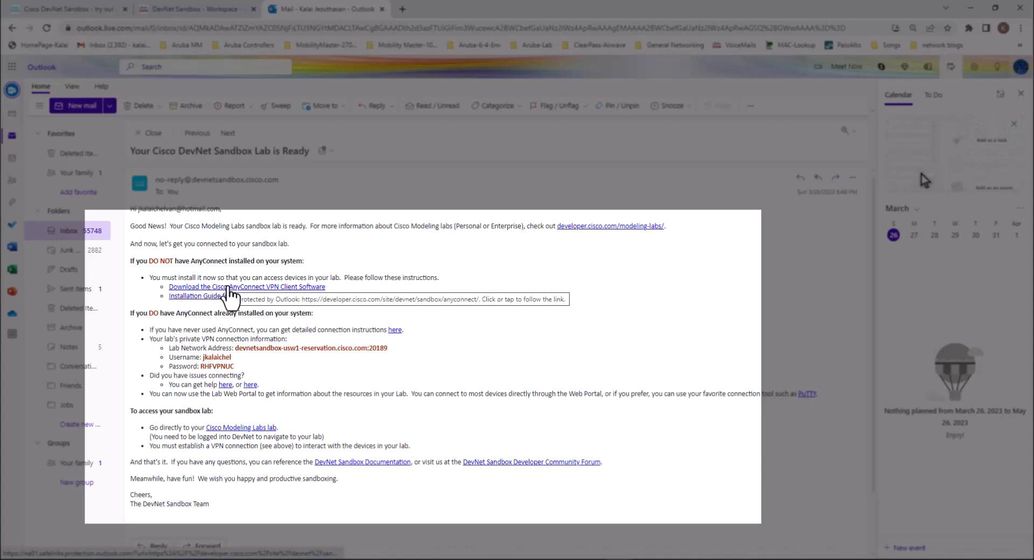
click(246, 286)
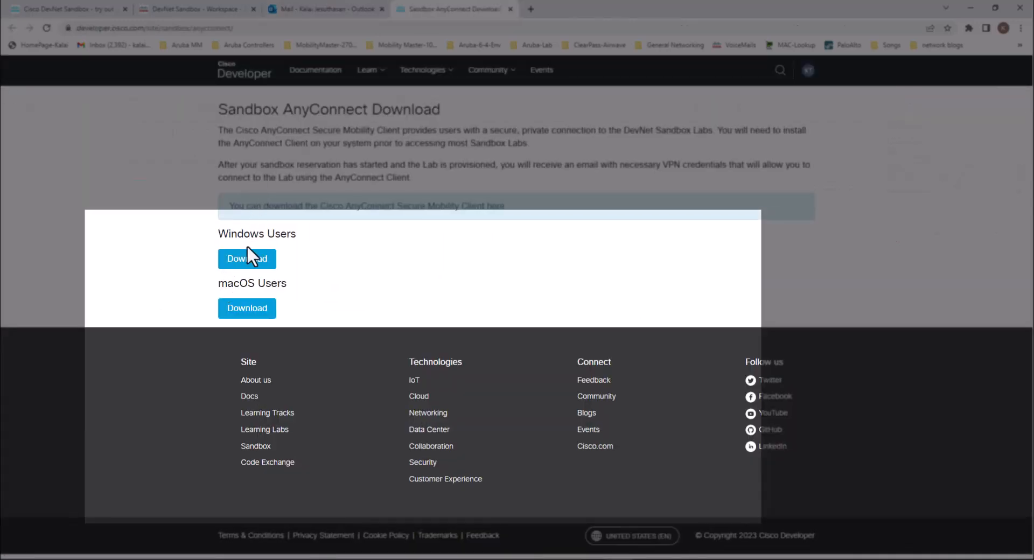
click(247, 258)
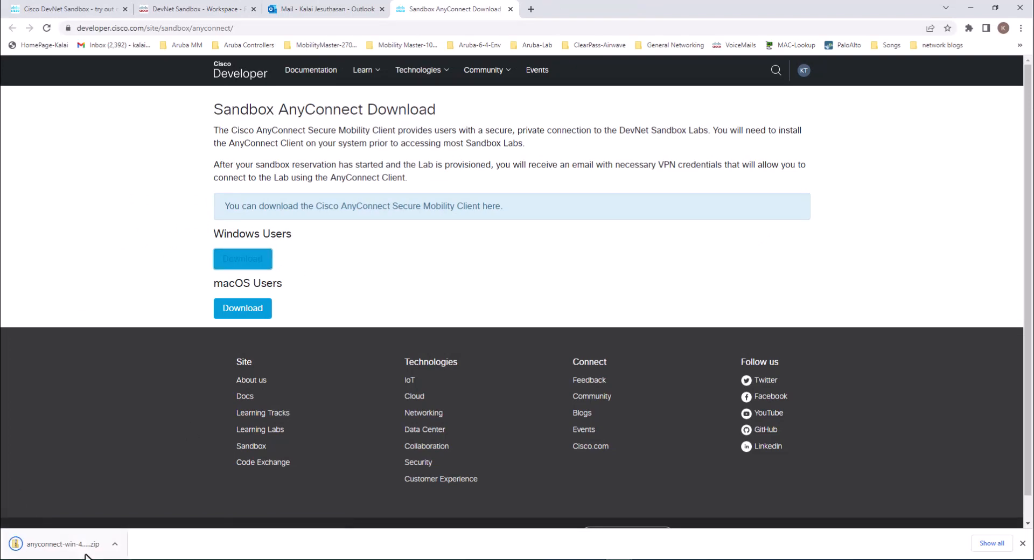
double_click(266, 257)
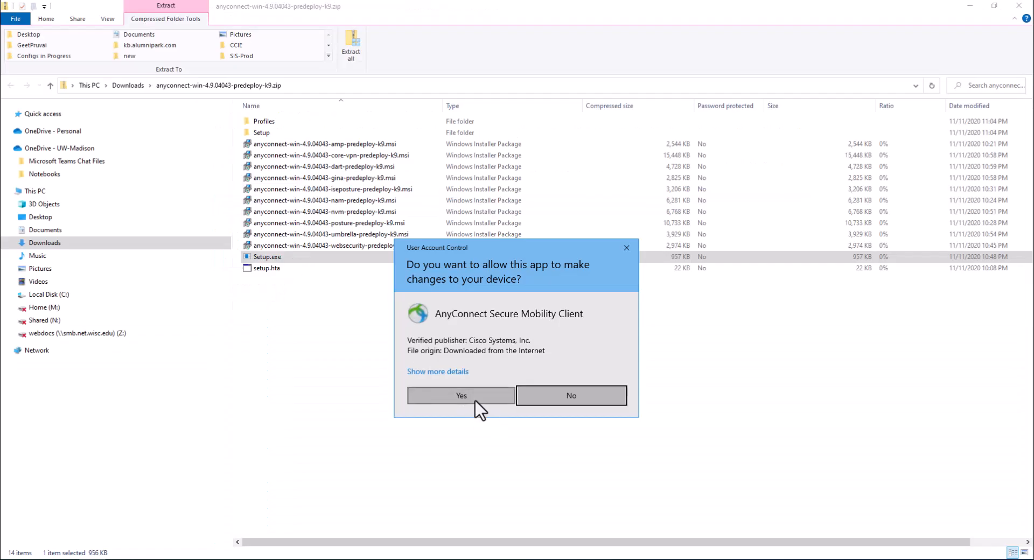
Install the selected AnyConnect 4.9.04043 modules, accepting the EULA and reboot notice
click(460, 395)
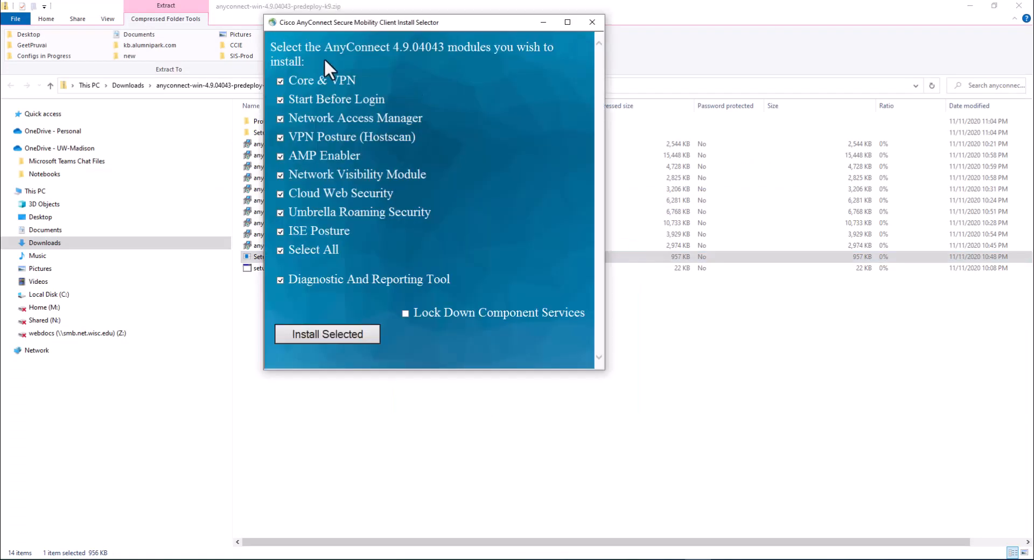
mouse_move(520, 62)
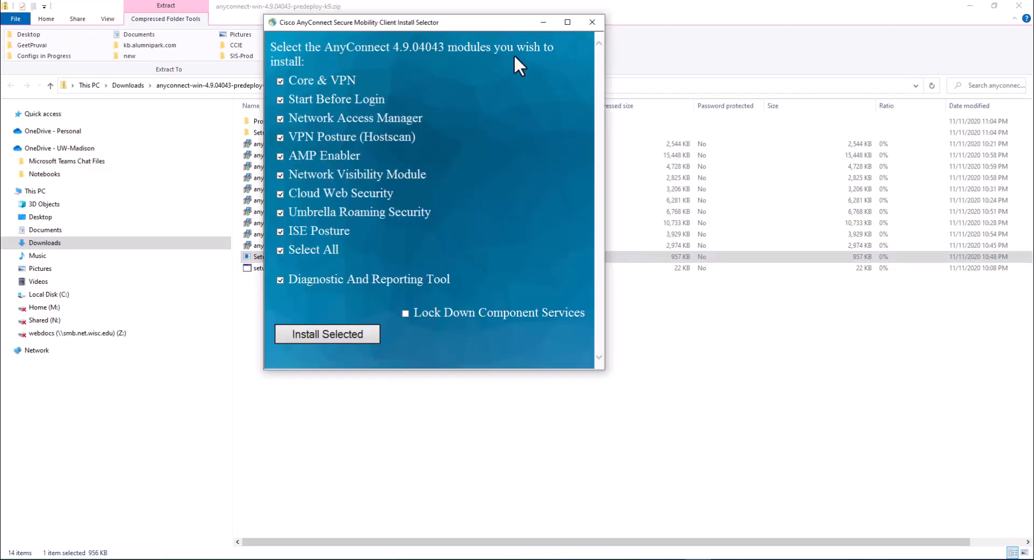
mouse_move(327, 334)
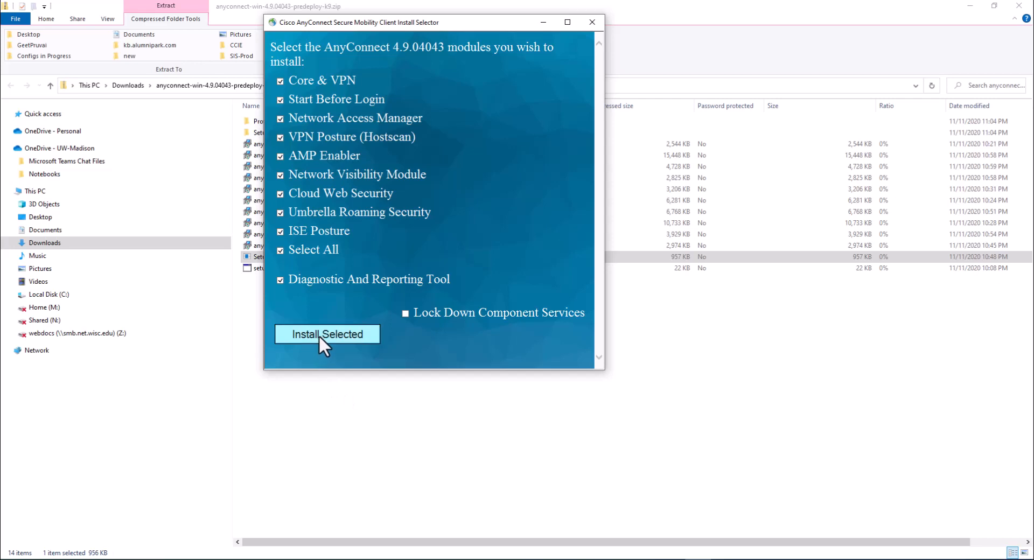
click(326, 333)
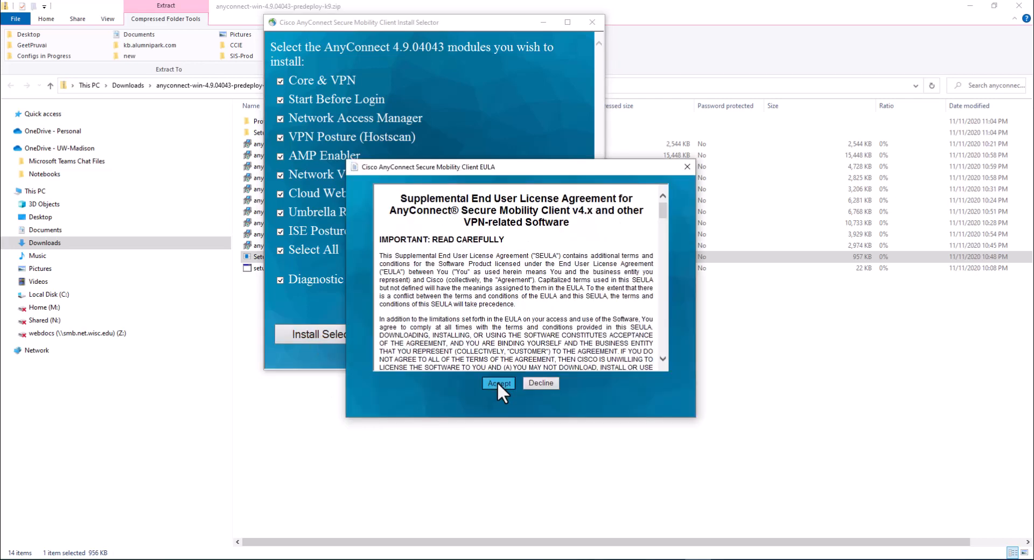
click(498, 384)
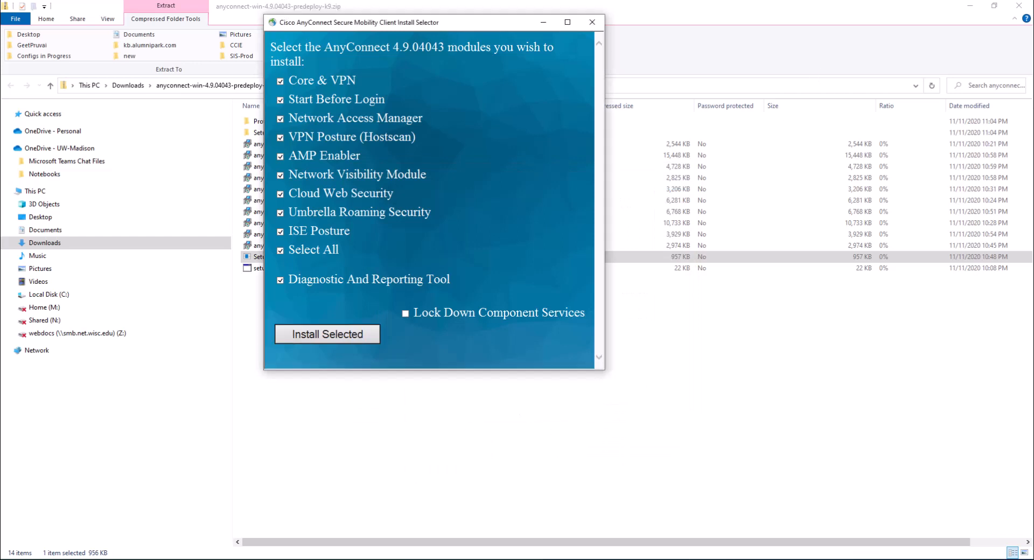
click(327, 334)
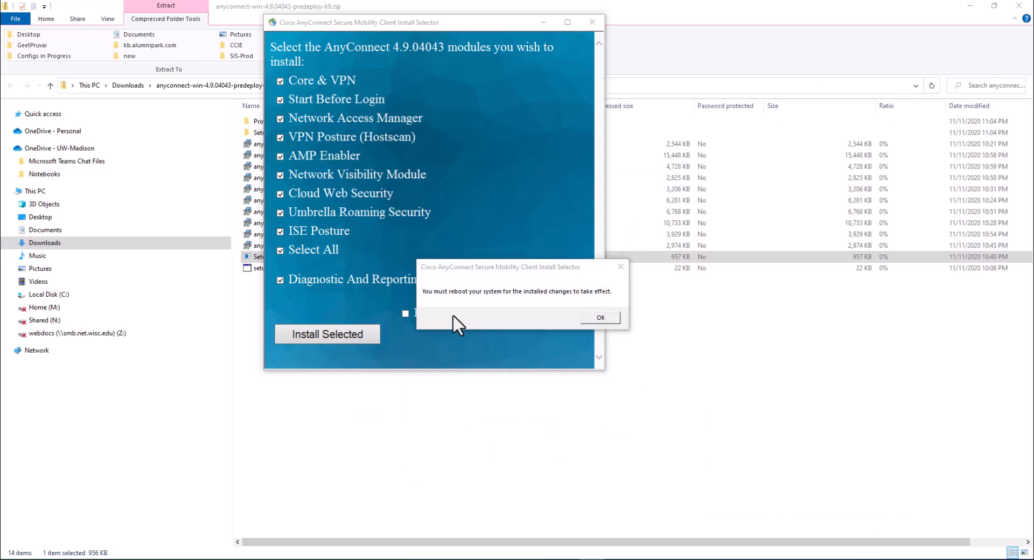
mouse_move(520, 310)
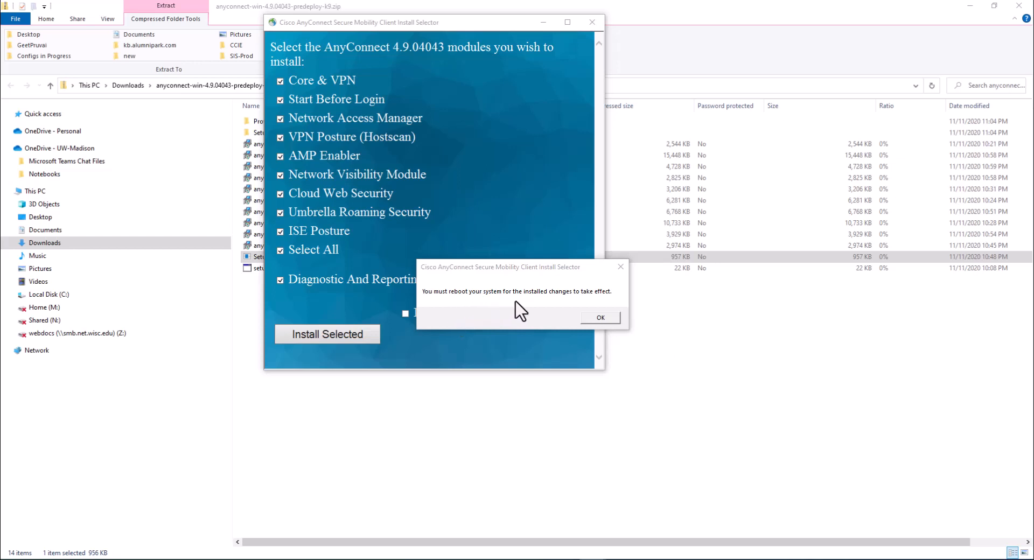
mouse_move(617, 323)
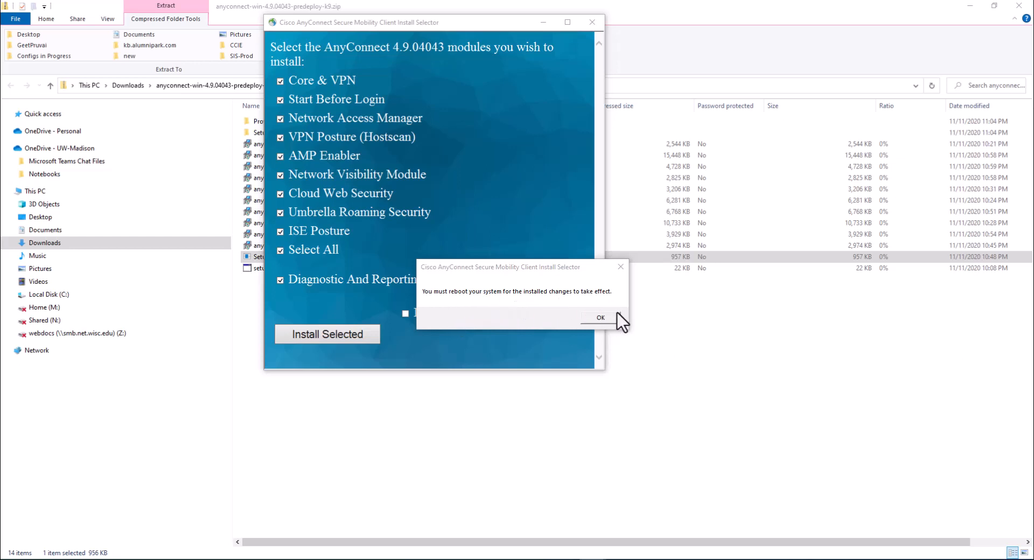
click(599, 317)
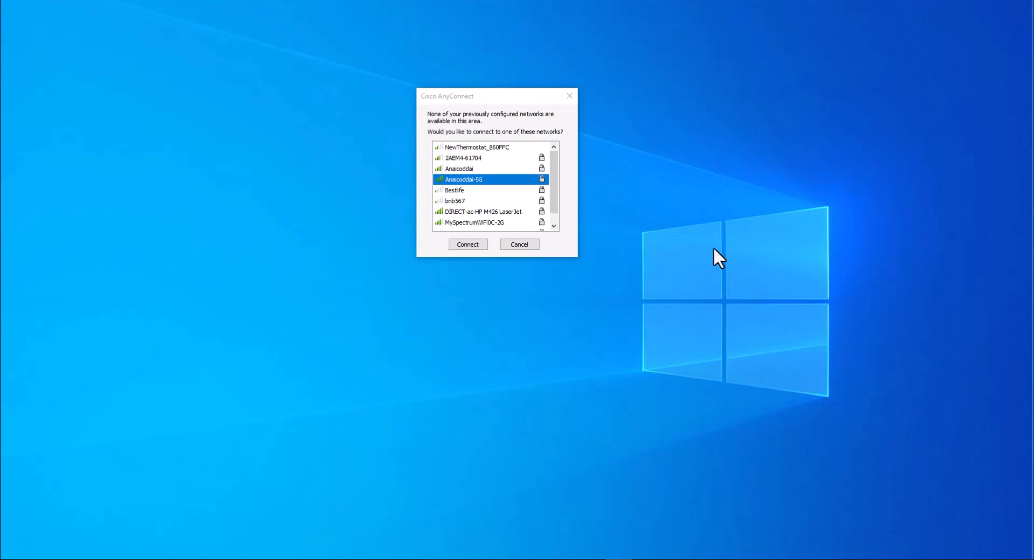
mouse_move(487, 108)
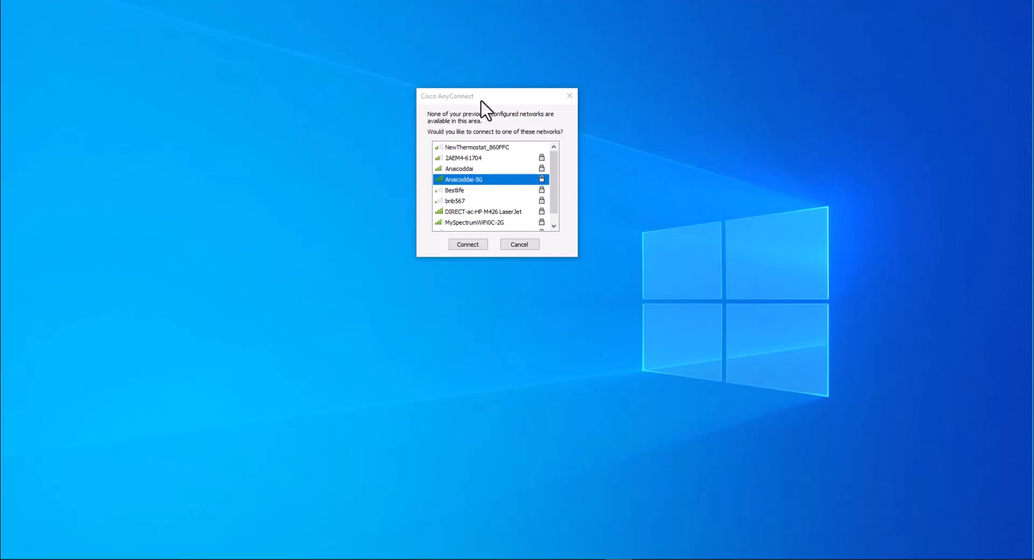
mouse_move(479, 188)
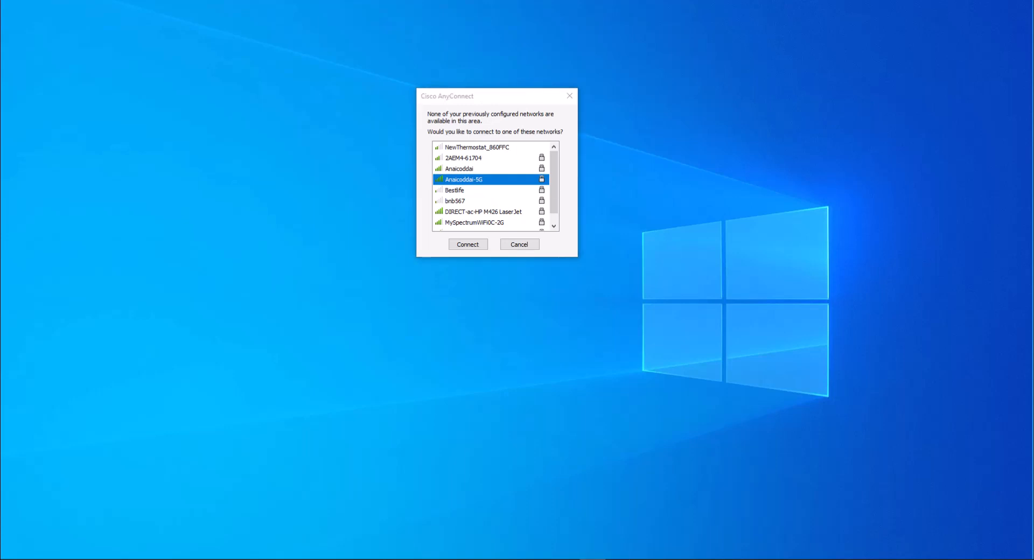
Dismiss the AnyConnect wireless network prompt to return to the lab email
click(519, 244)
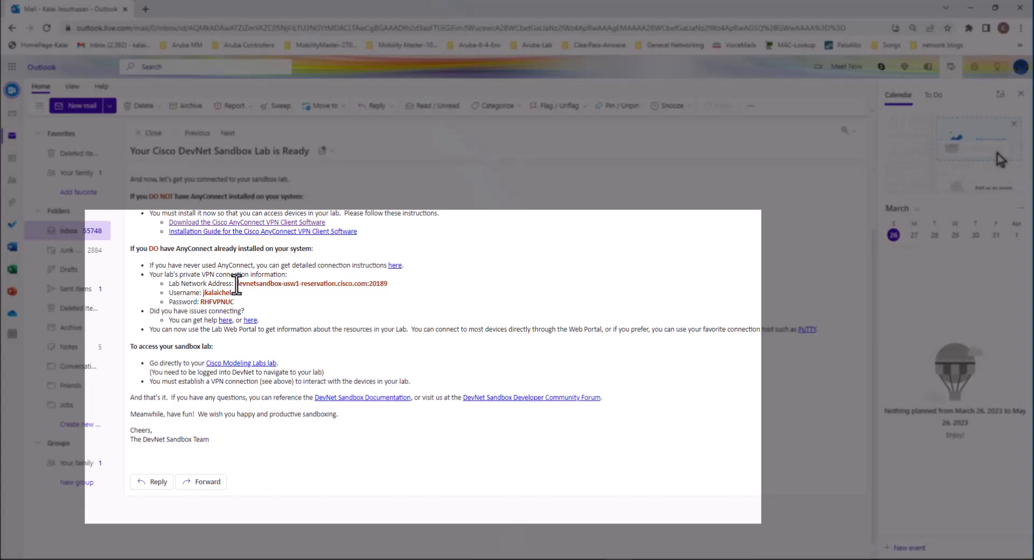
Connect AnyConnect to devnetsandbox-usw1-reservation.cisco.com:20189 using the address from the email
double_click(263, 283)
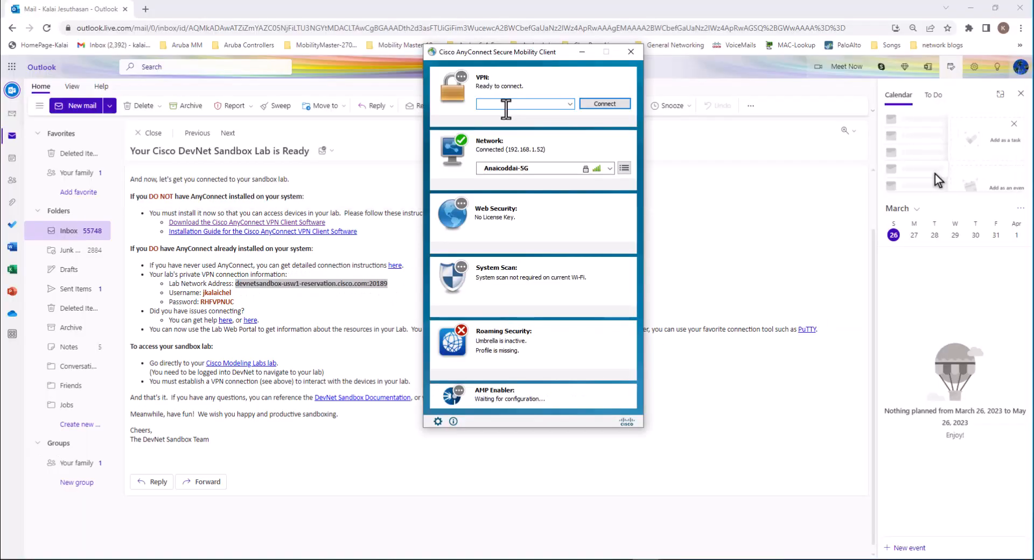
text(devnetsandbox-usw1-reservation.cisco.com:20189)
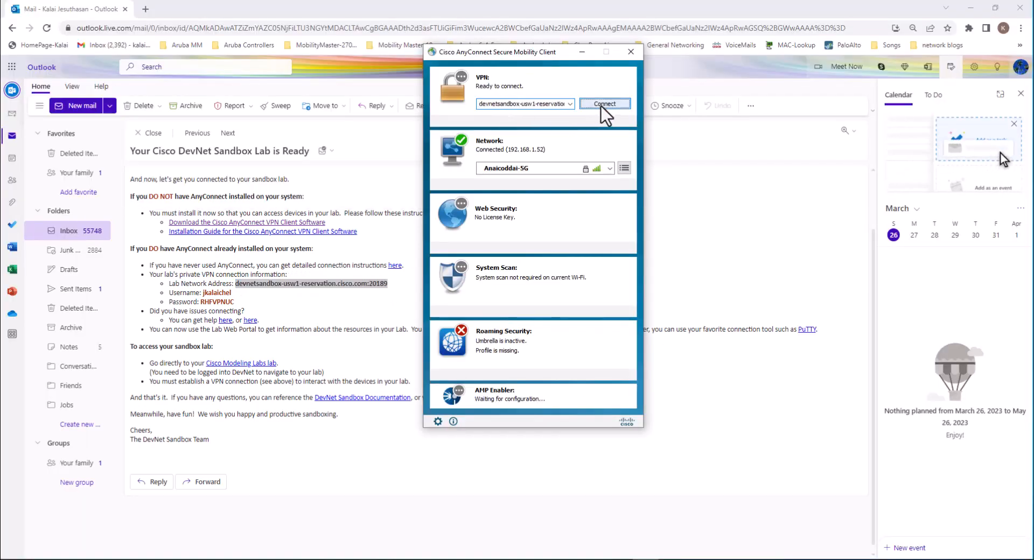
click(604, 103)
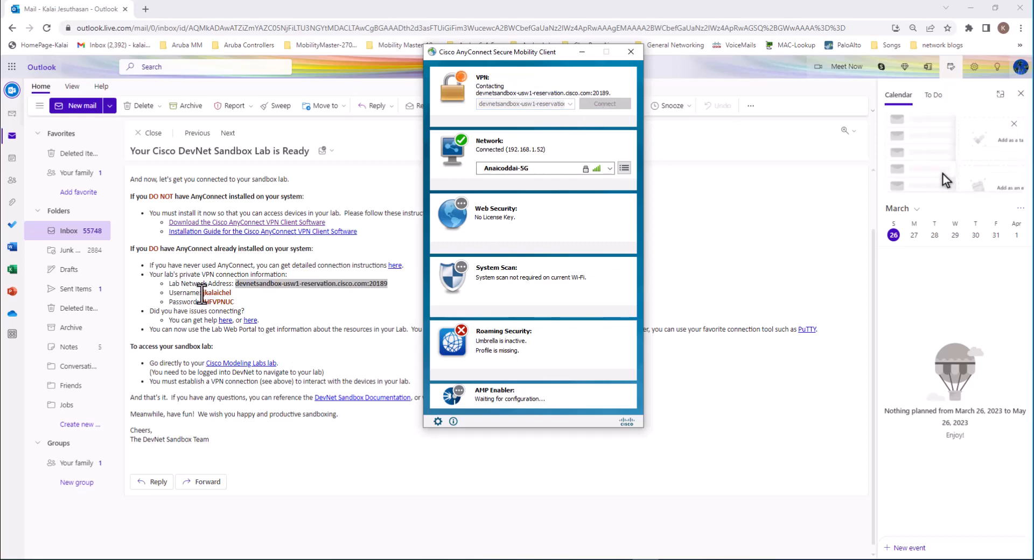
Enter the lab username and password from the email, then close the VPN client
right_click(214, 292)
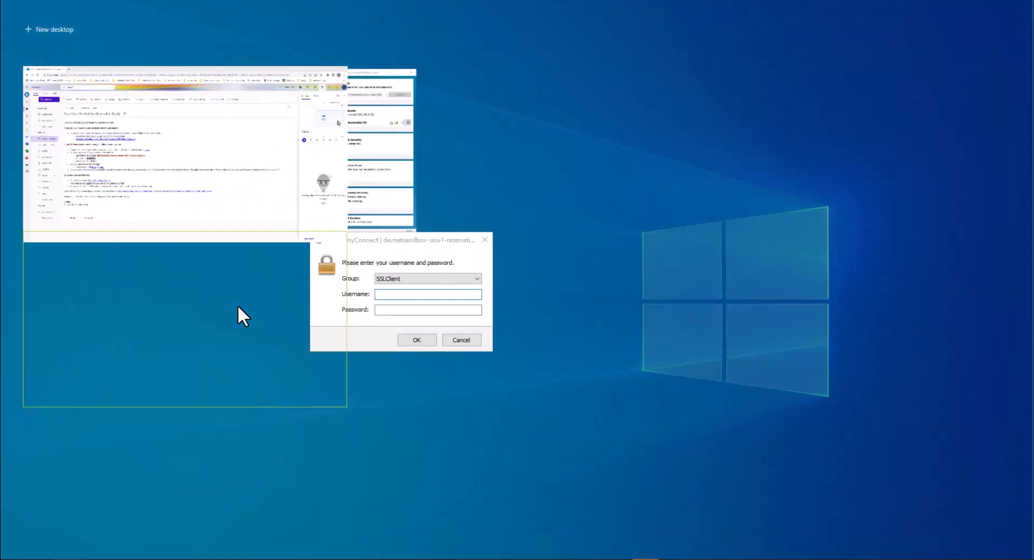
click(158, 152)
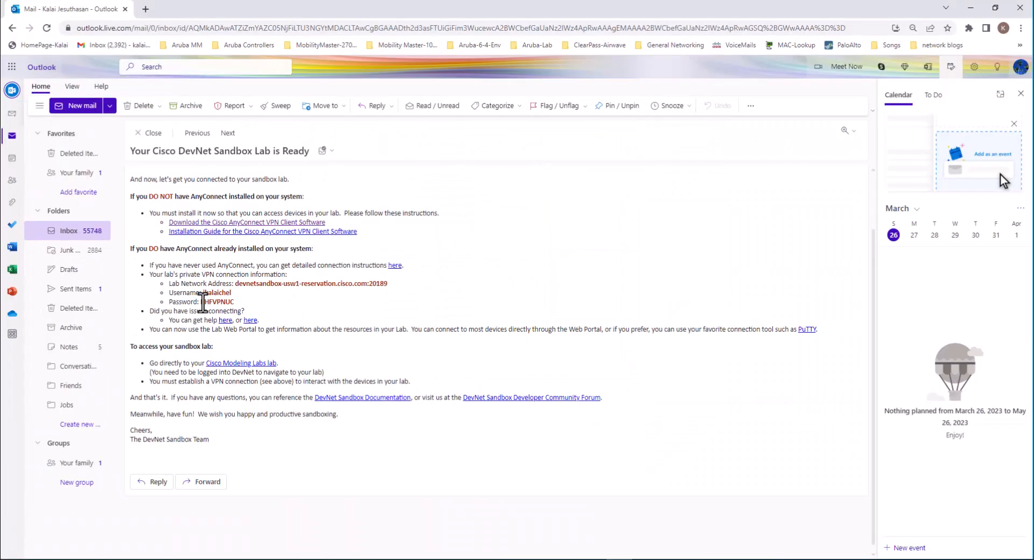
double_click(218, 302)
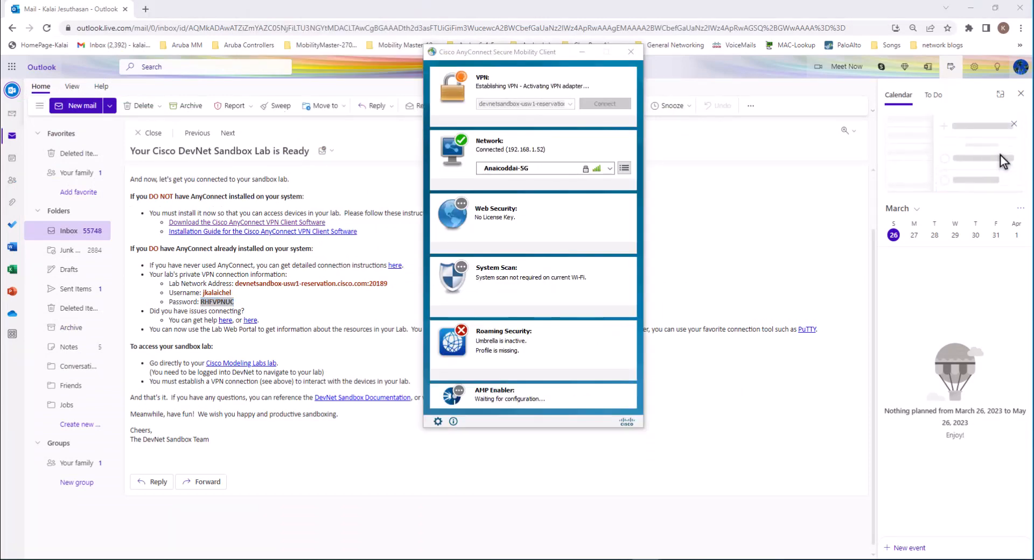
click(603, 103)
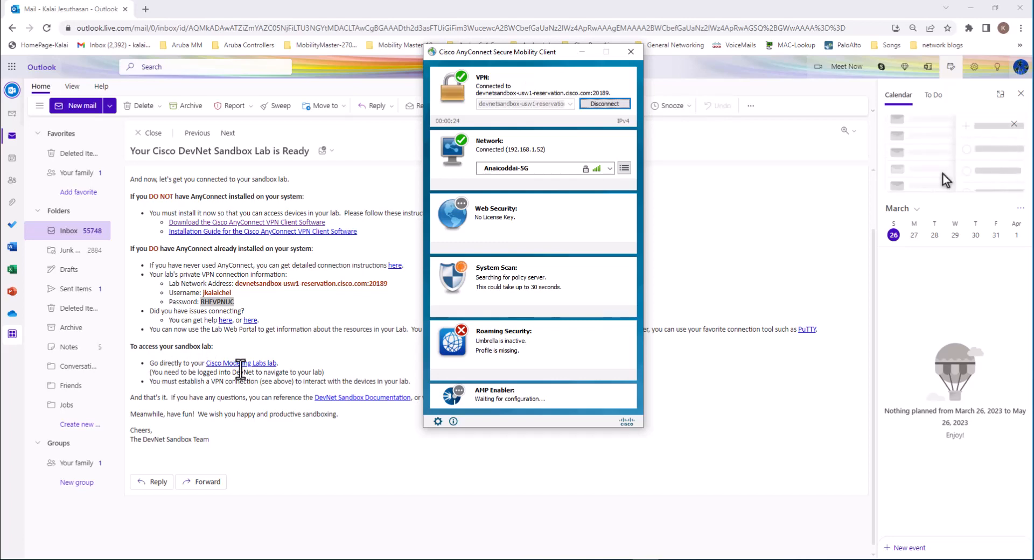
click(629, 52)
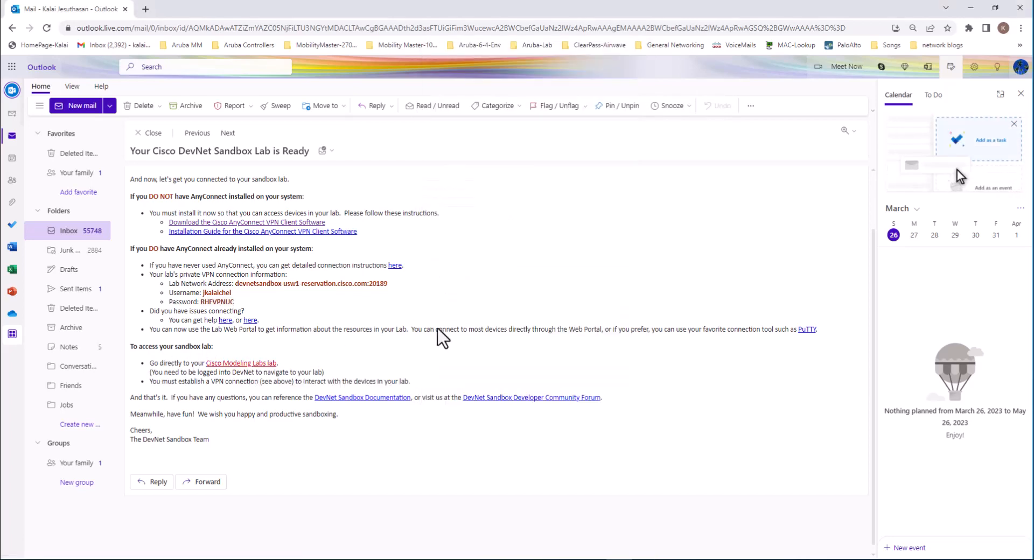
click(241, 363)
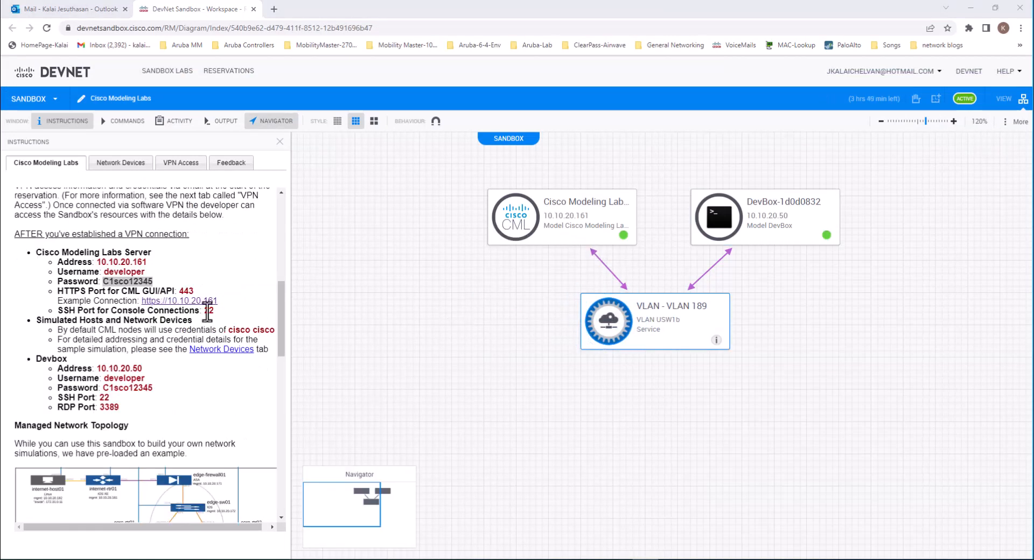
mouse_move(178, 301)
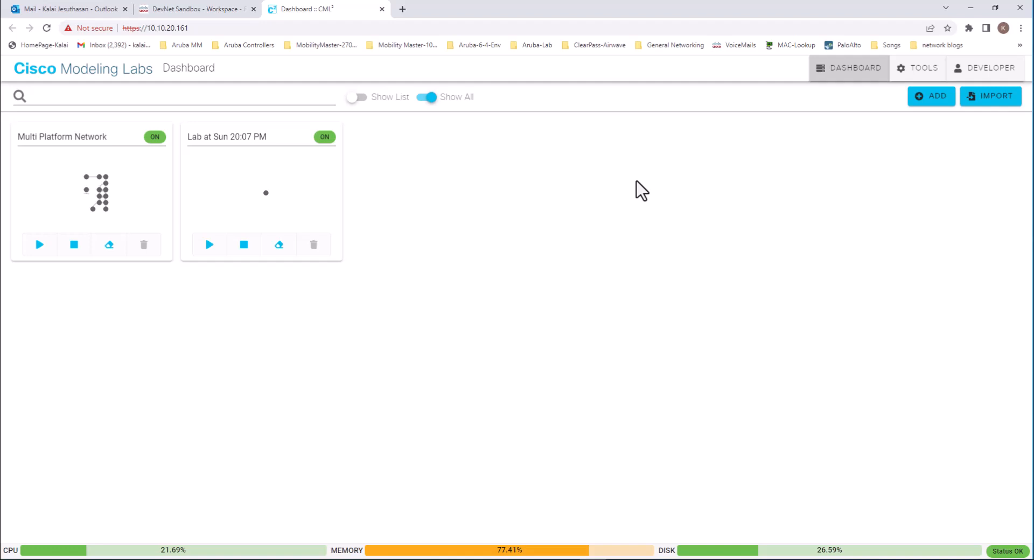
mouse_move(821, 247)
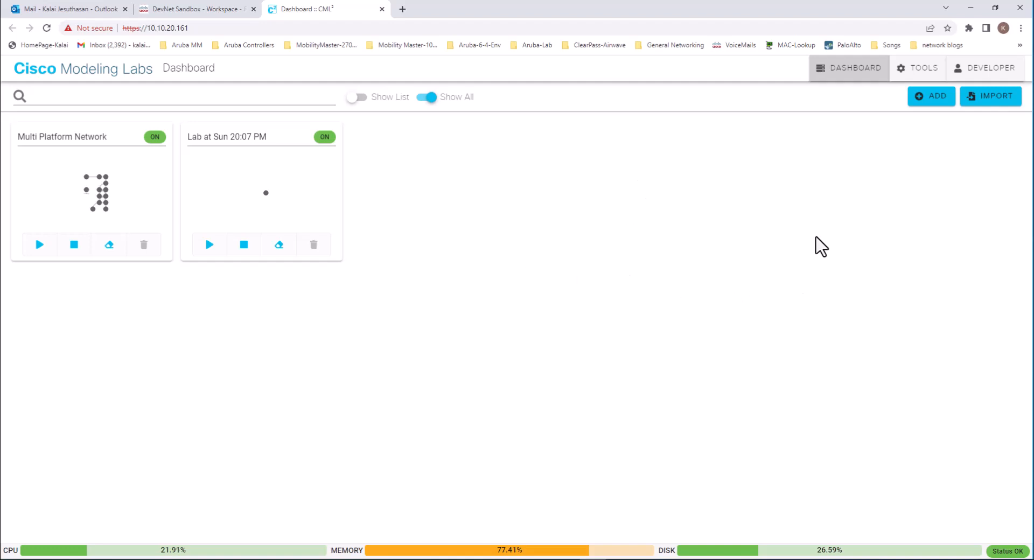
mouse_move(507, 242)
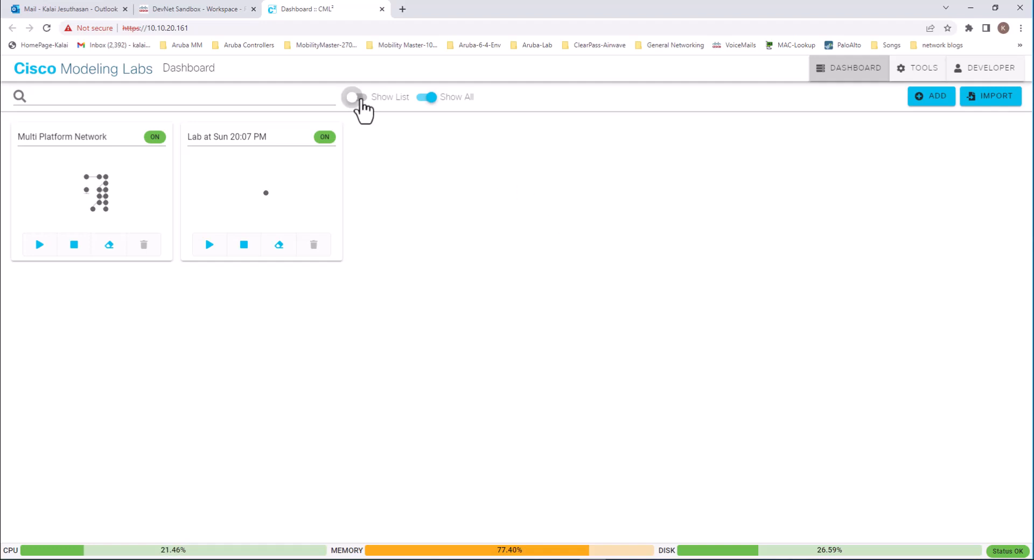
Show the Dashboard labs as a detailed list with owner, state and node counts
click(356, 97)
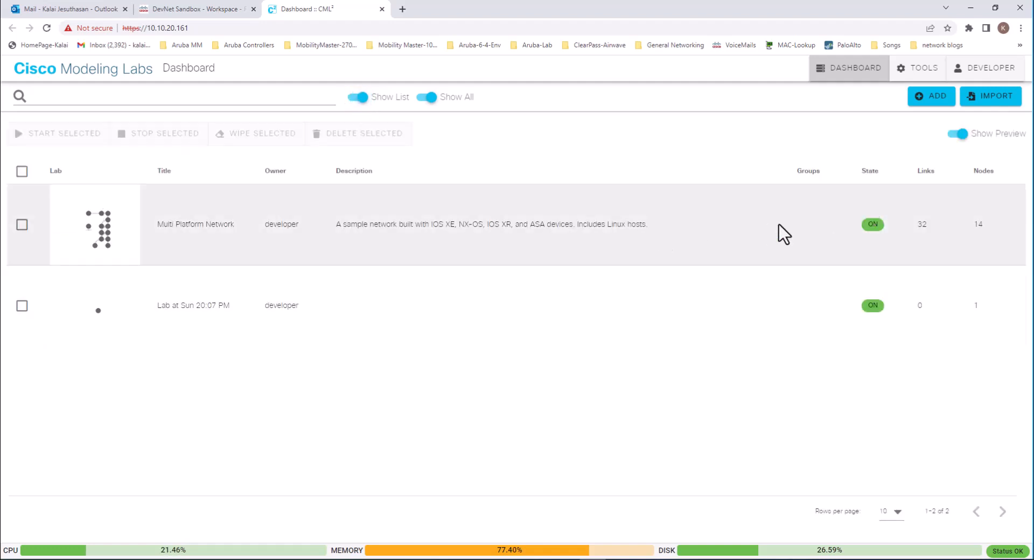
mouse_move(367, 235)
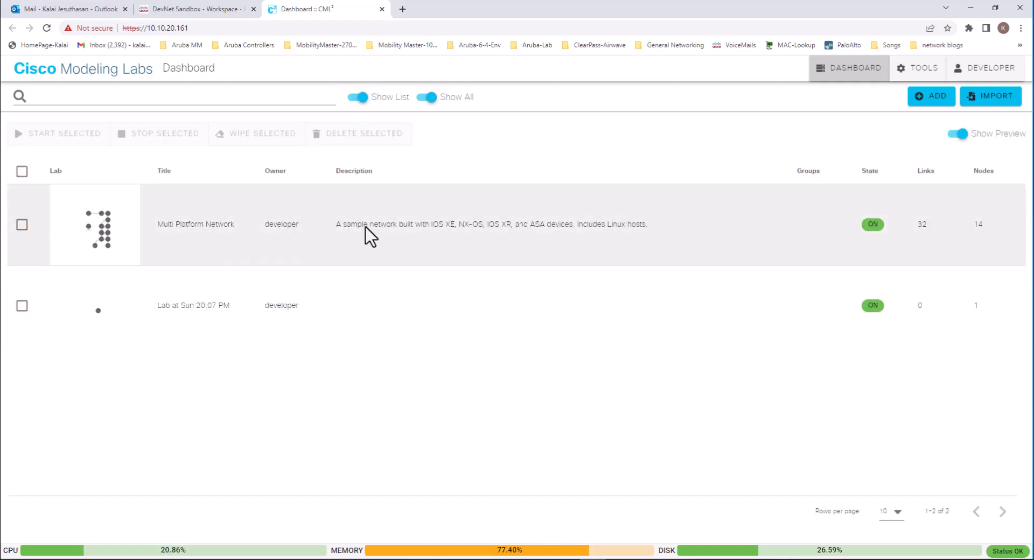
mouse_move(449, 237)
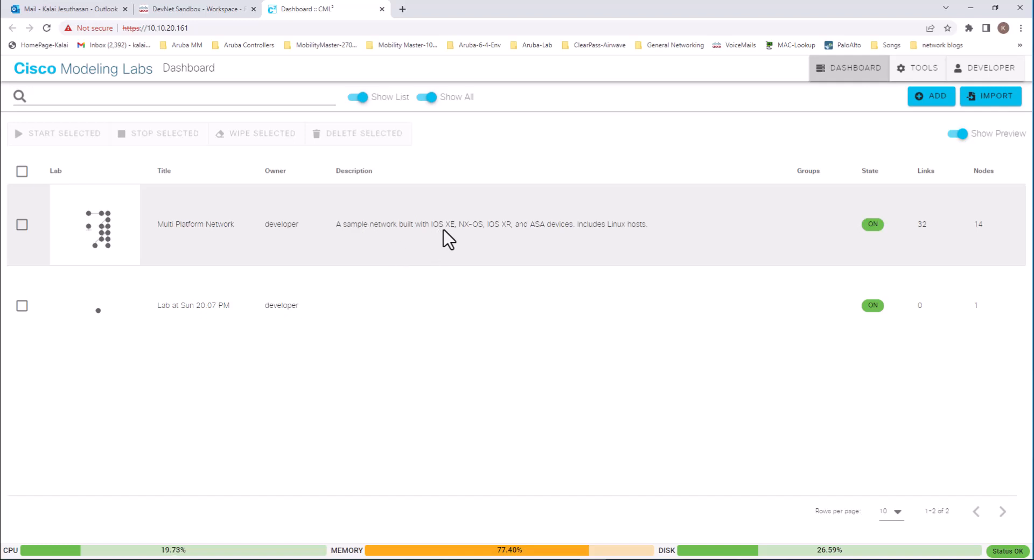
mouse_move(507, 243)
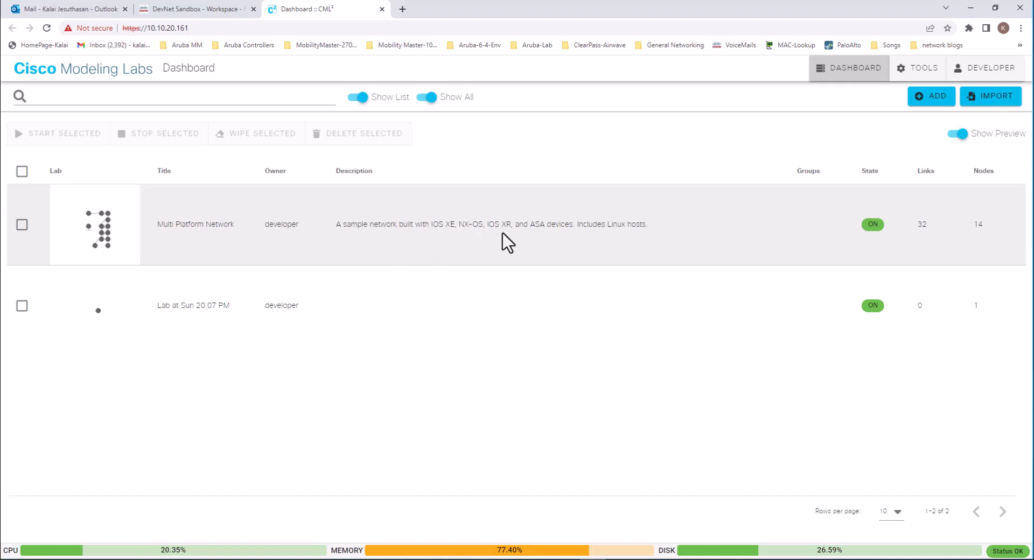
mouse_move(559, 239)
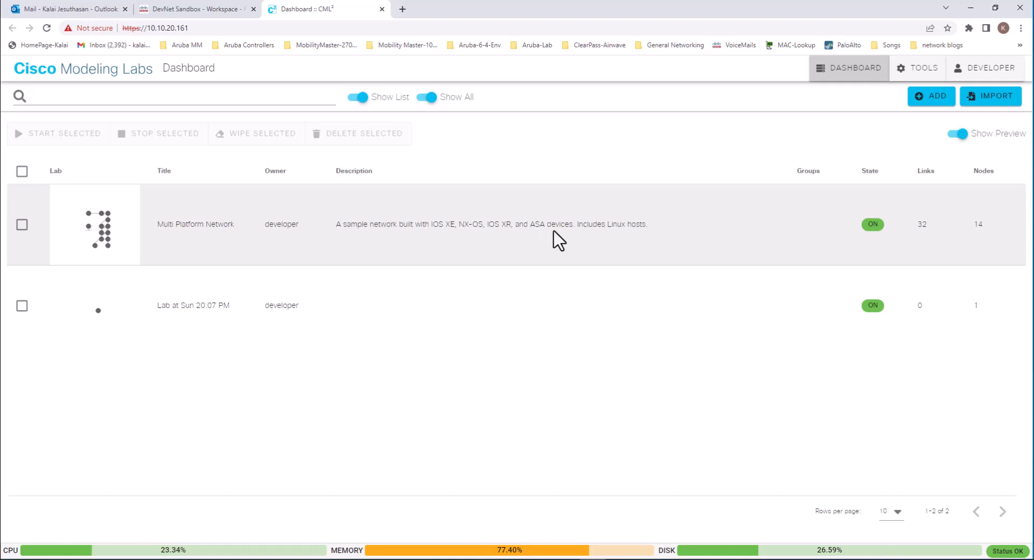
mouse_move(605, 237)
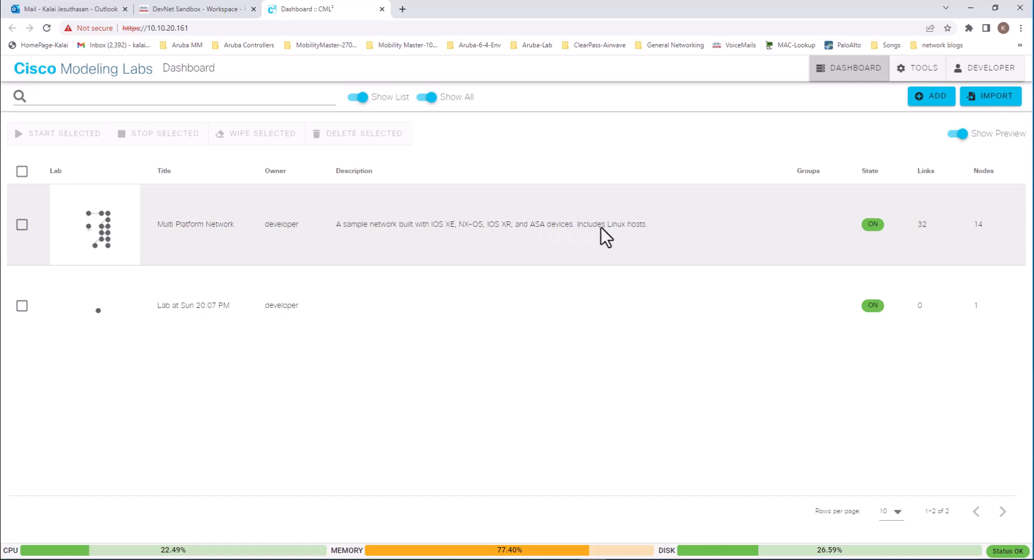
mouse_move(663, 255)
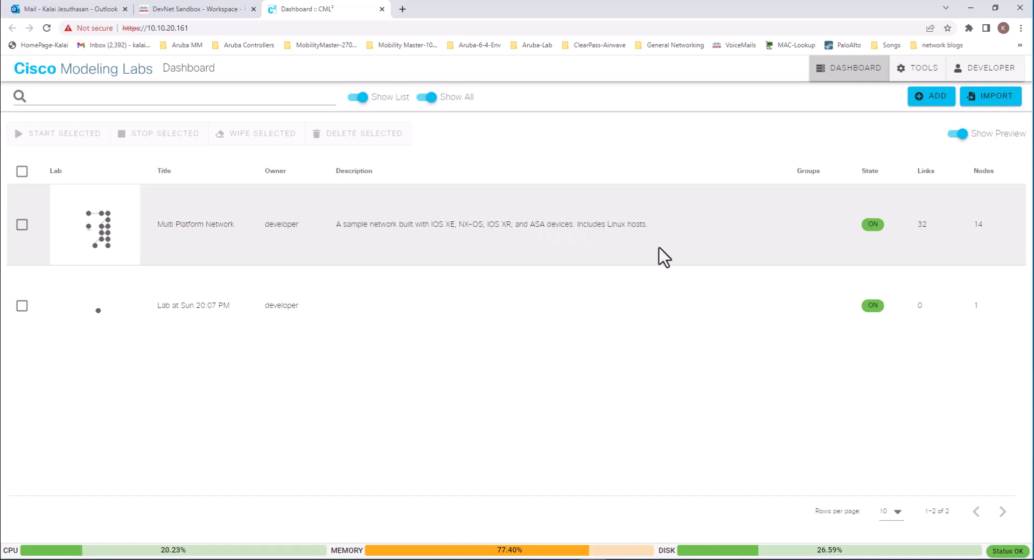
mouse_move(441, 287)
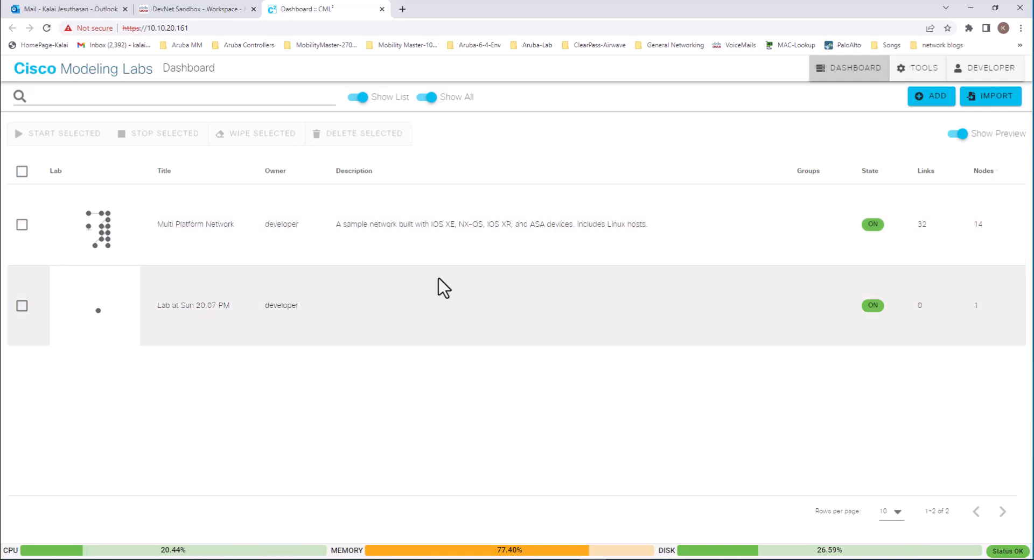
mouse_move(155, 228)
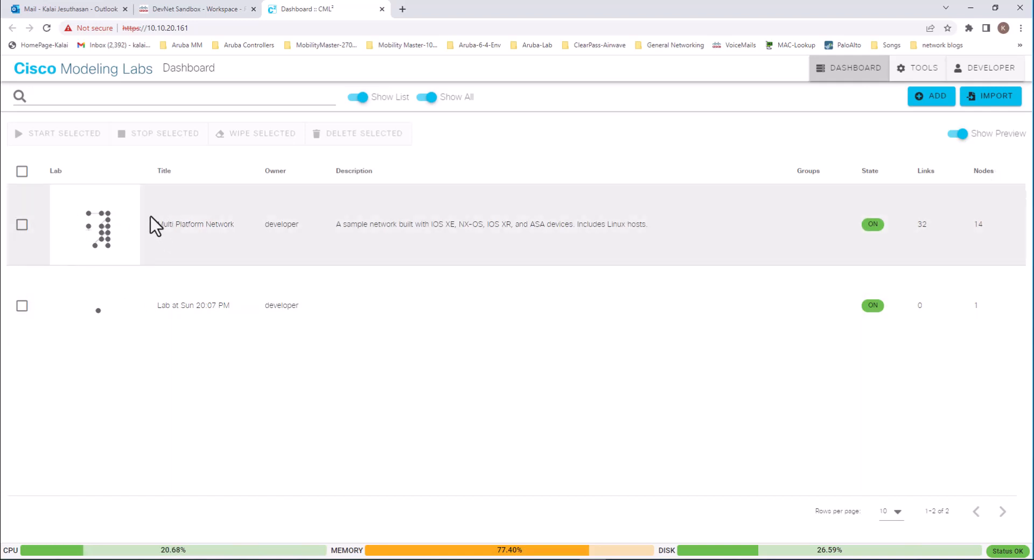
mouse_move(930, 97)
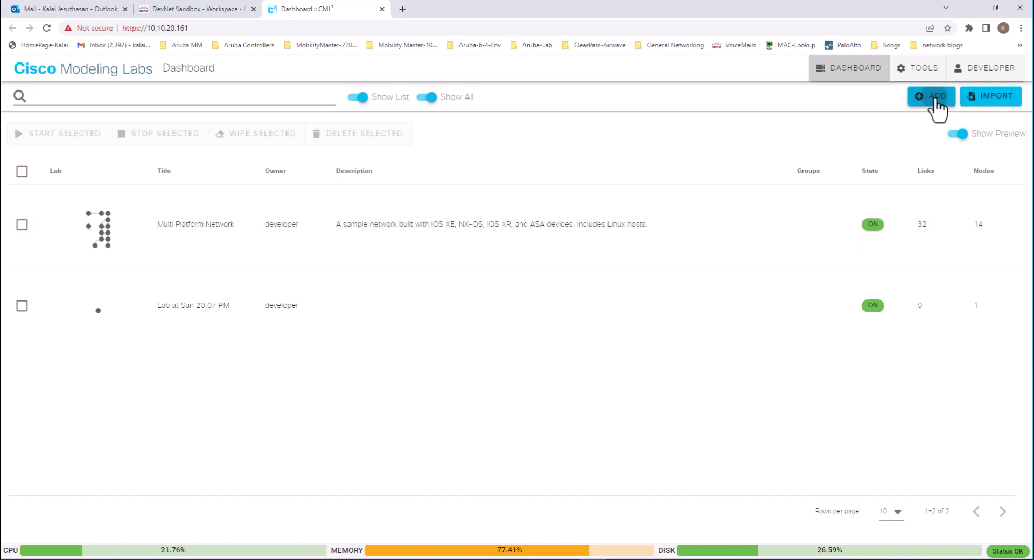
Create a new lab with iosvl2-0, csr1000v-0 and nxos-0 nodes and inspect their Node Info
click(930, 97)
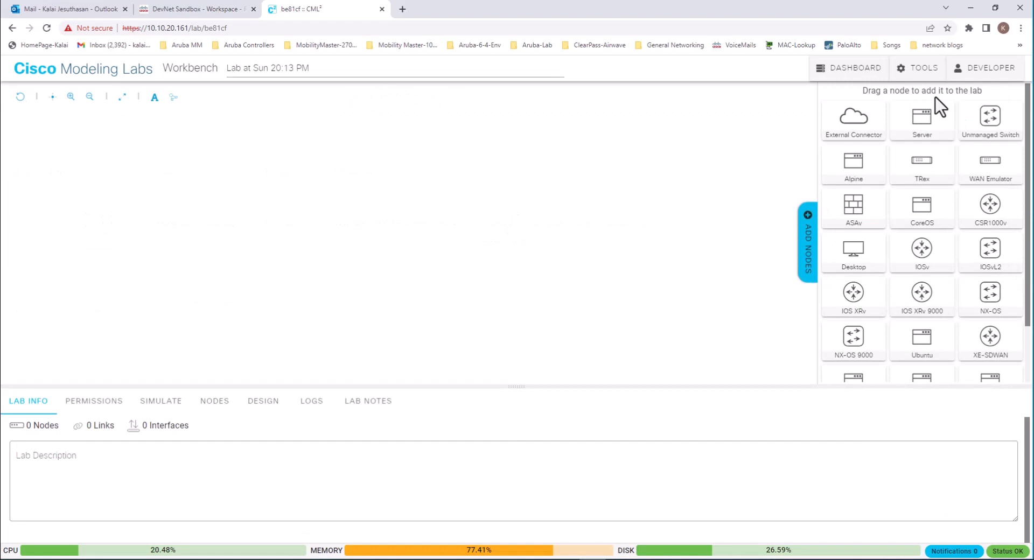
mouse_move(970, 279)
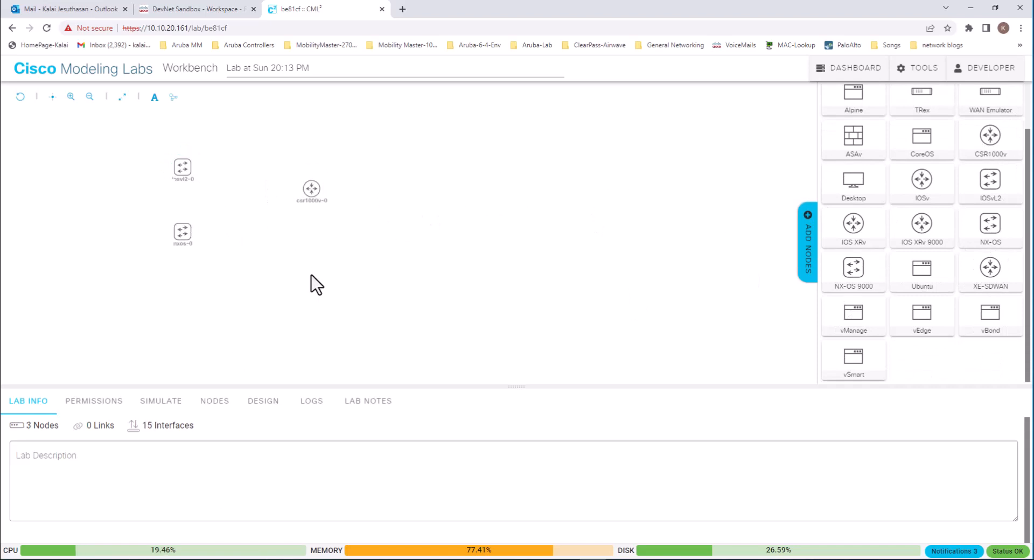
mouse_move(303, 277)
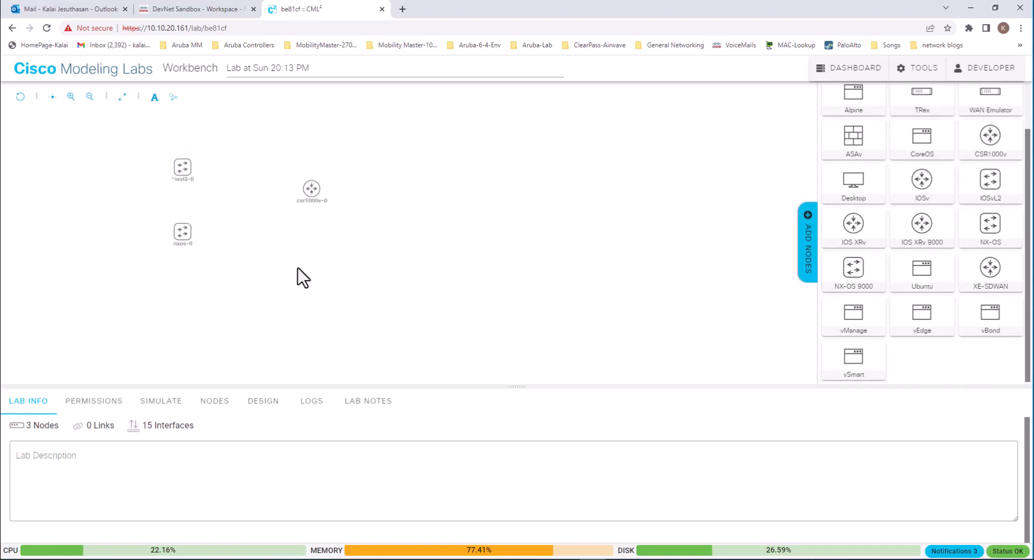
click(182, 168)
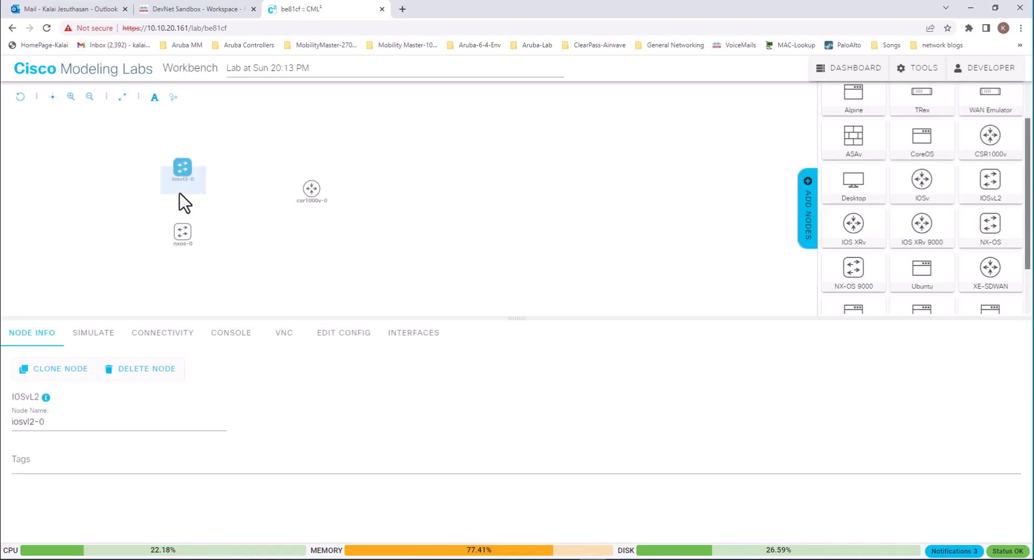
mouse_move(182, 168)
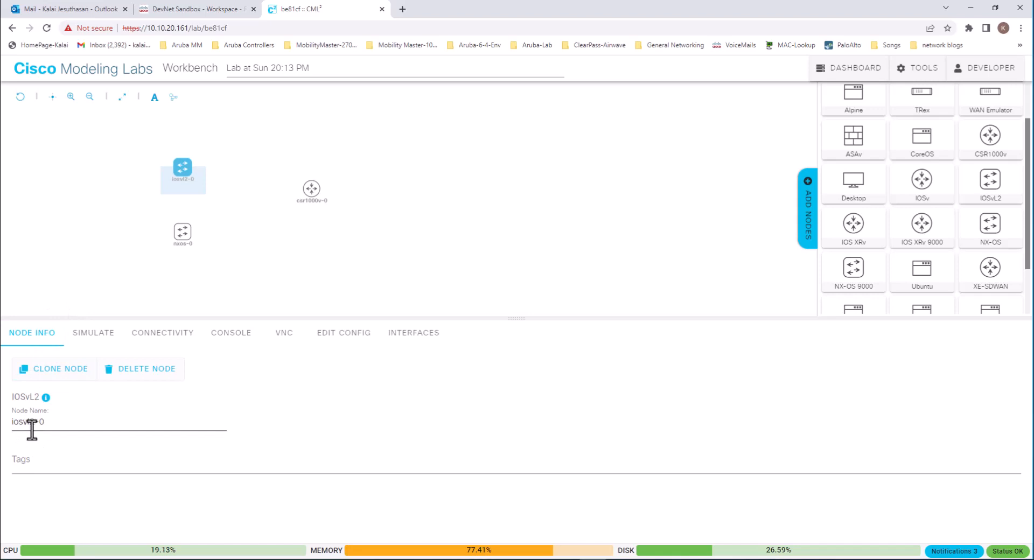
click(312, 190)
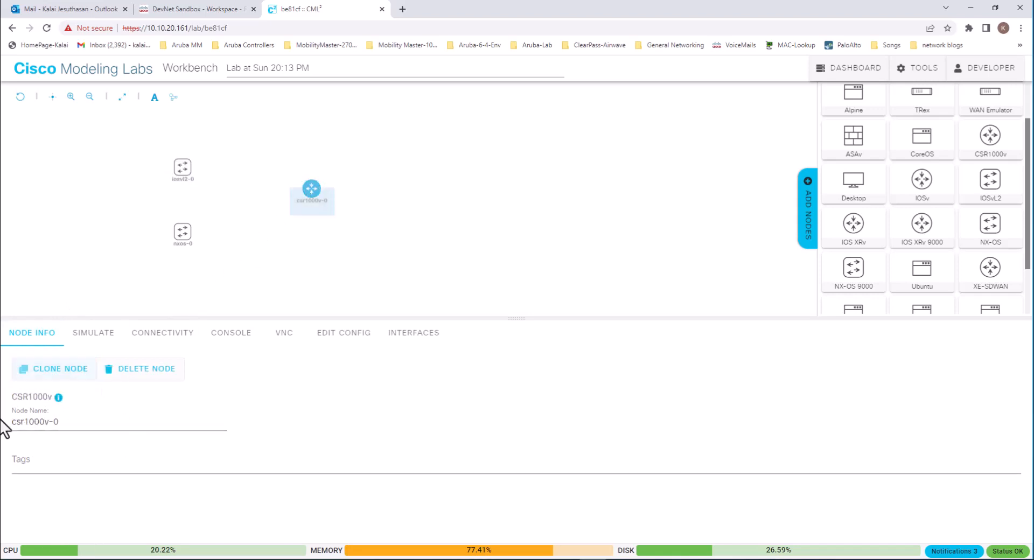
mouse_move(182, 169)
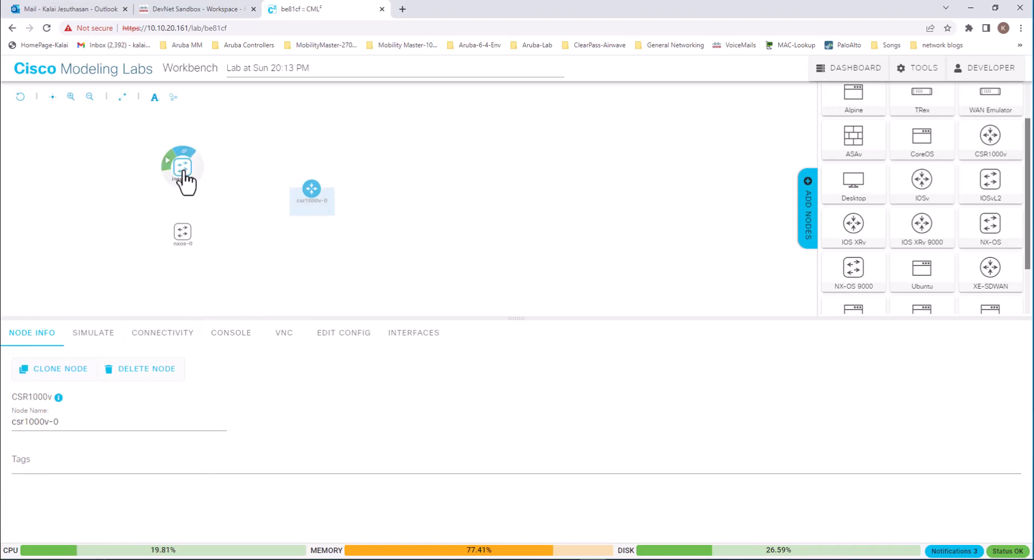
Boot the iosvl2-0 switch and open its console
click(93, 332)
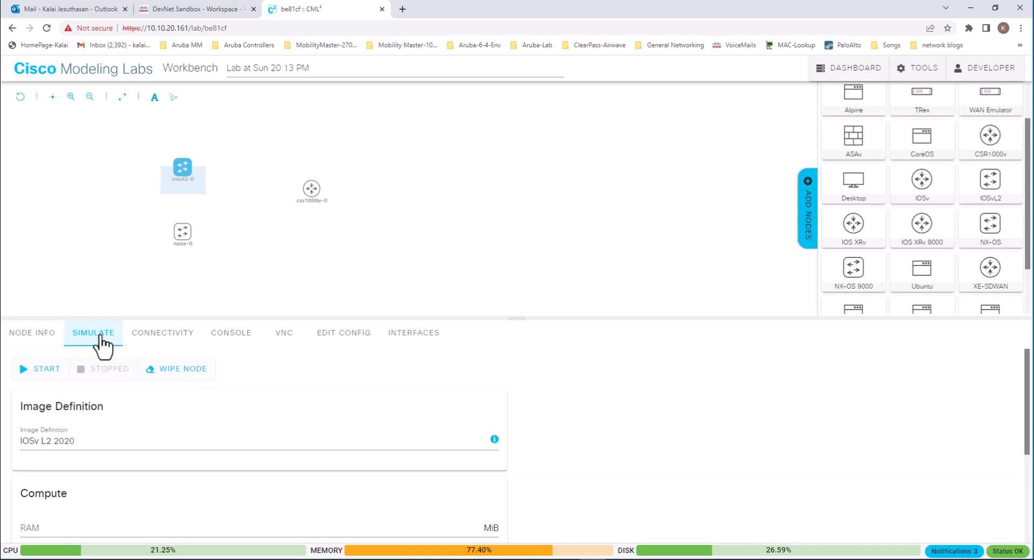
click(40, 368)
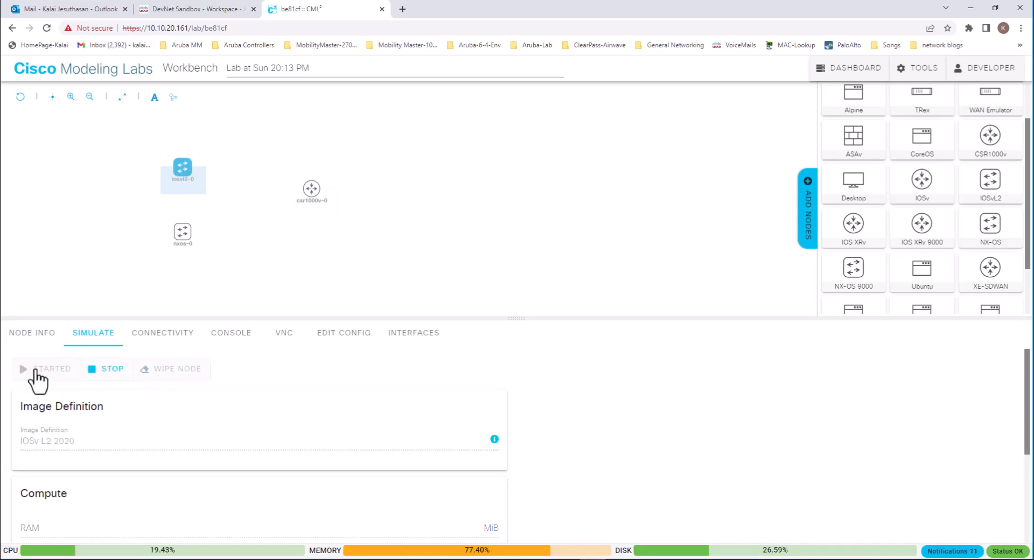
mouse_move(46, 376)
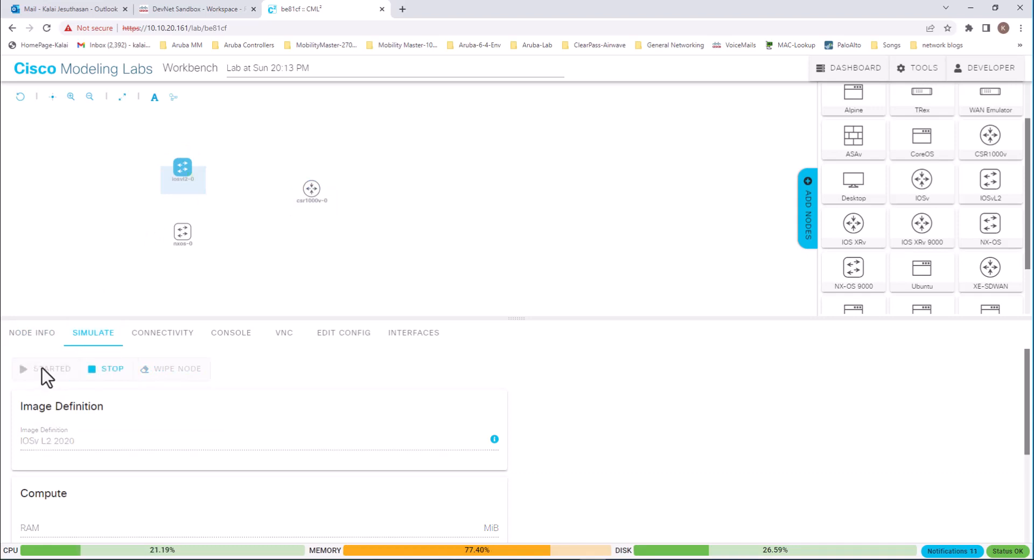
click(231, 332)
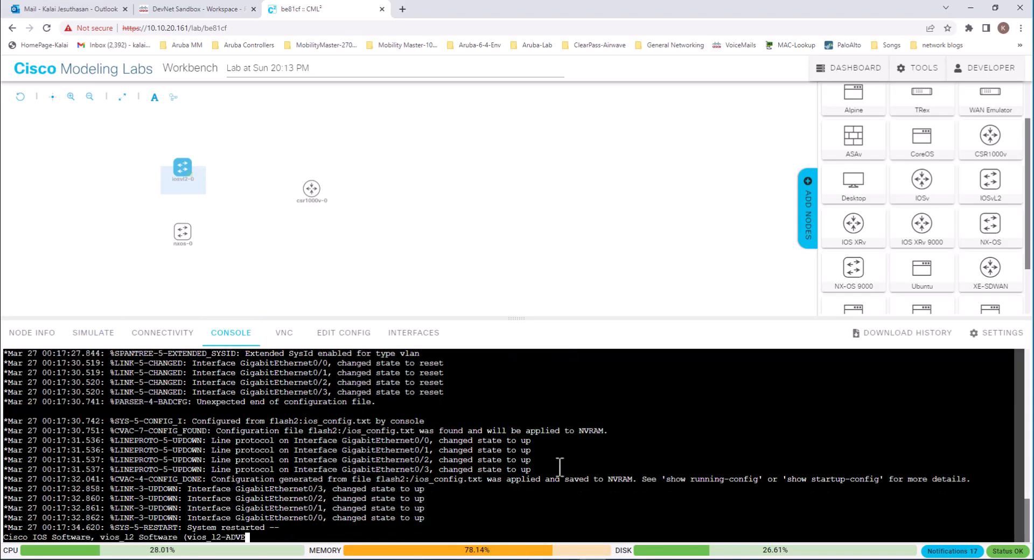
scroll(down, 3)
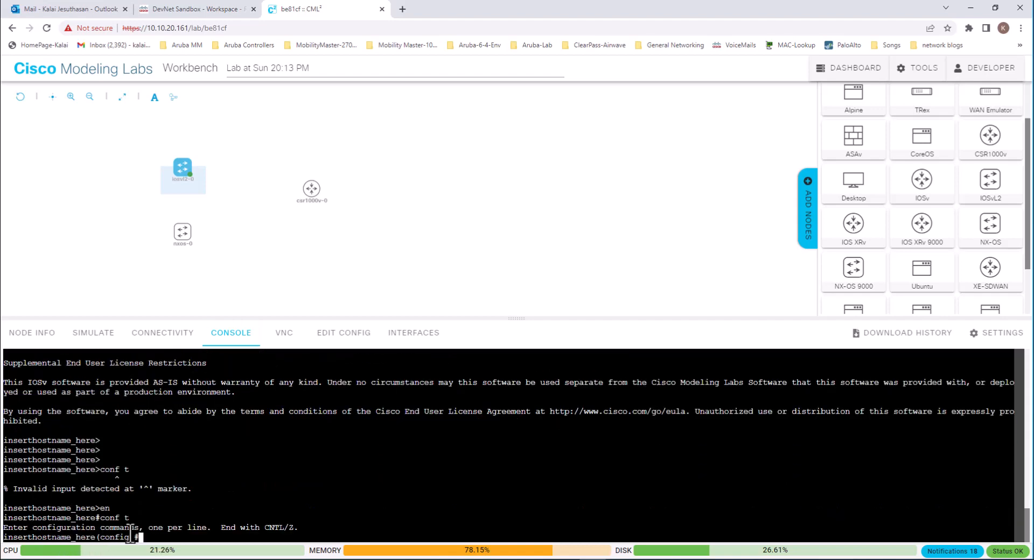
Set the switch hostname to NetLab and run 'sh int status'
text(hostname)
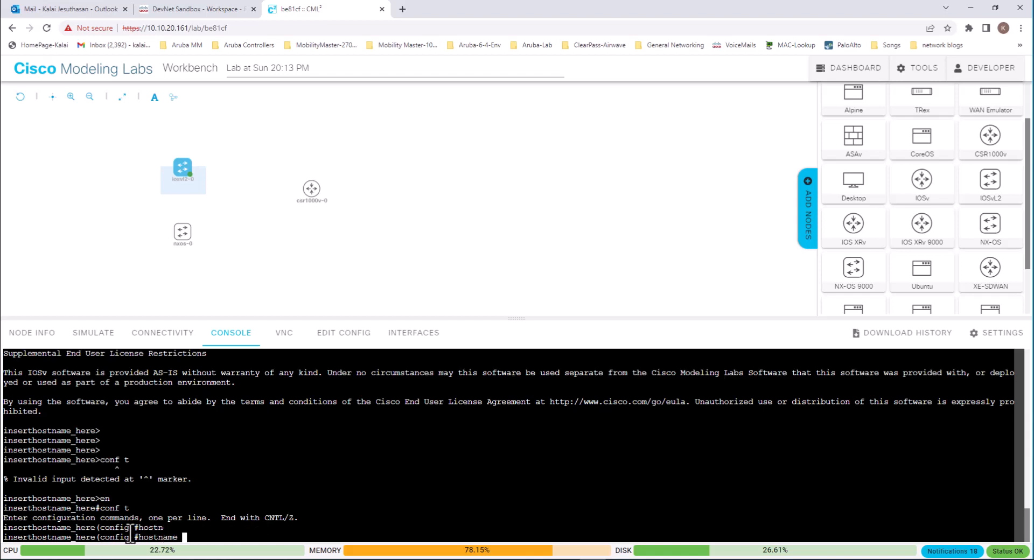
text(Net)
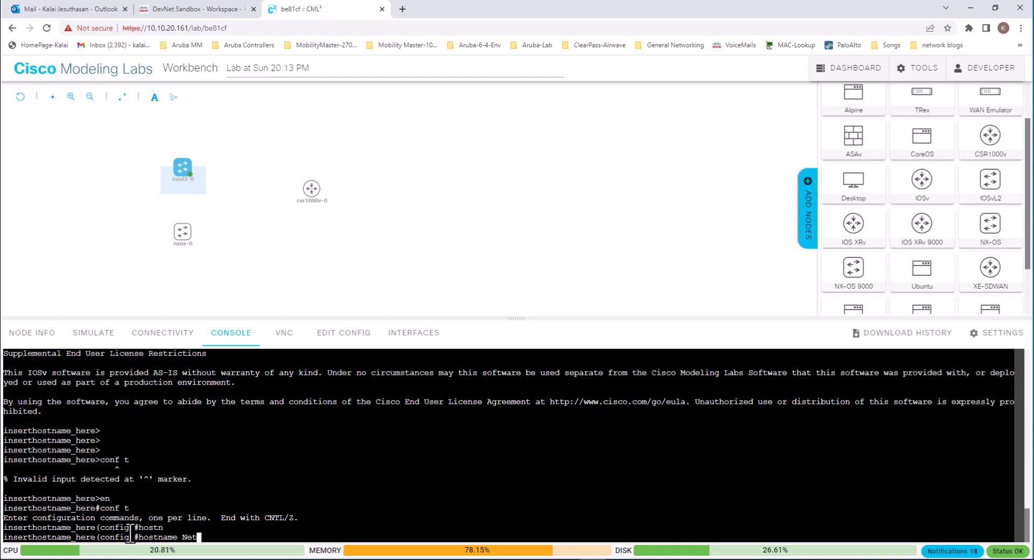
text(Lab)
text(end)
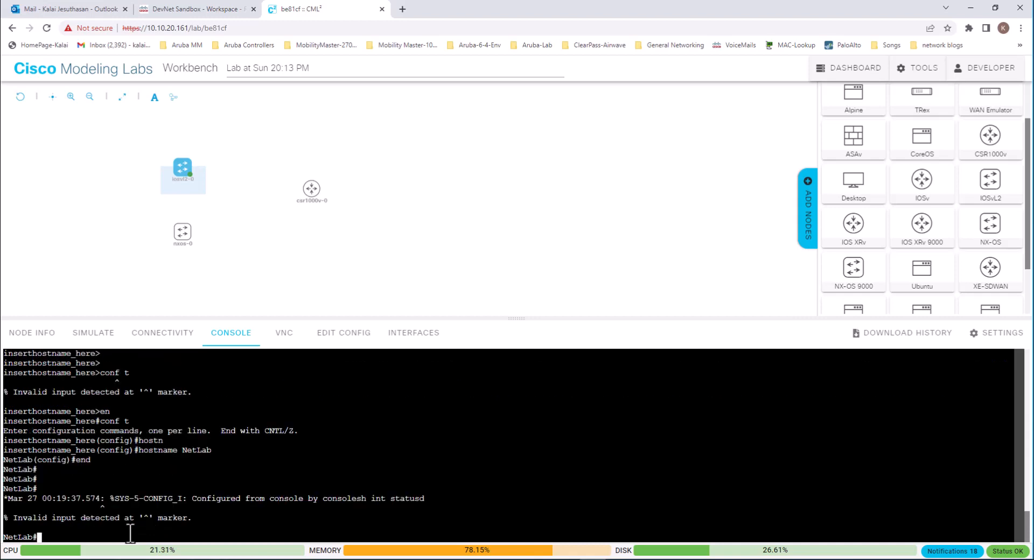
text(sh int st)
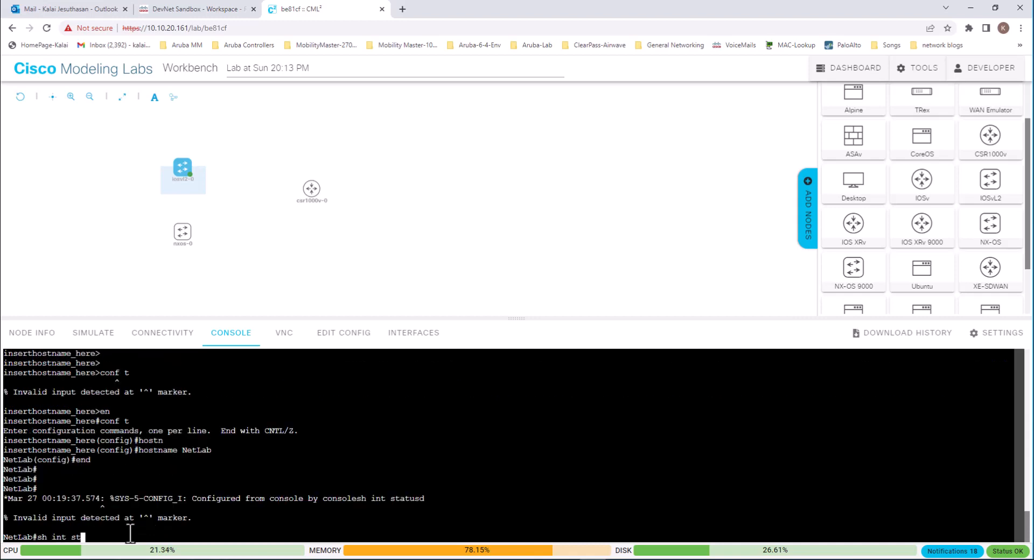
key(Return)
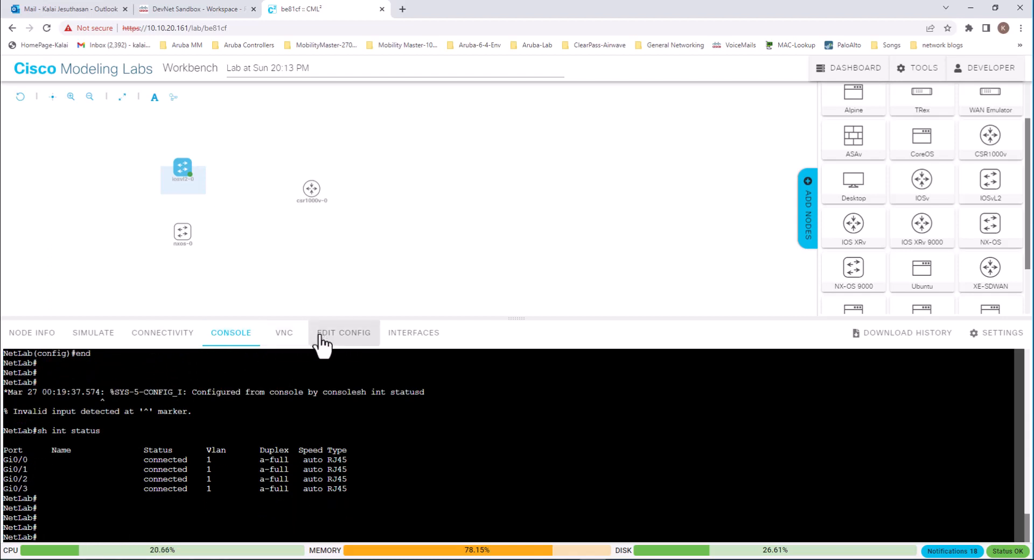
mouse_move(414, 332)
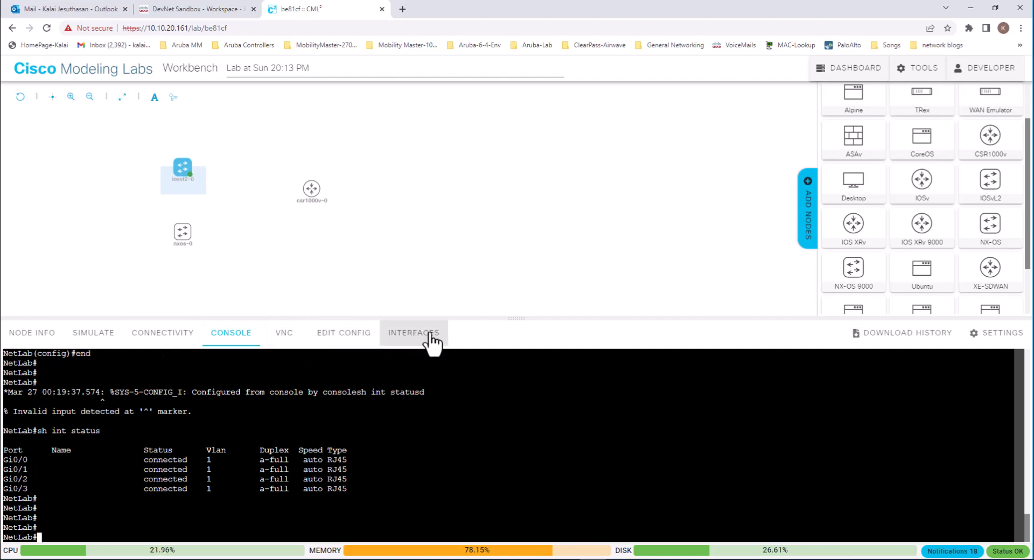
Stop and wipe the iosvl2-0 switch
click(413, 332)
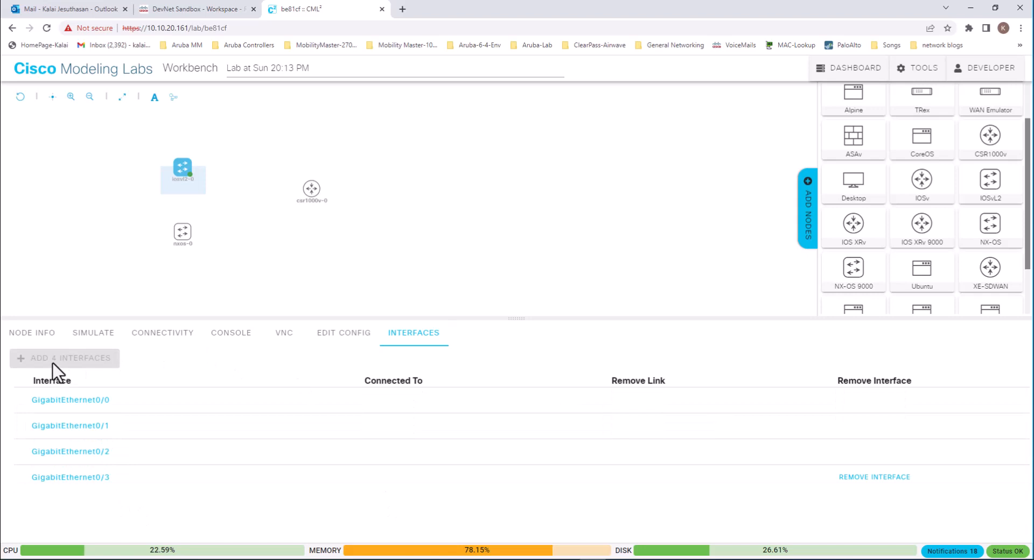
mouse_move(112, 369)
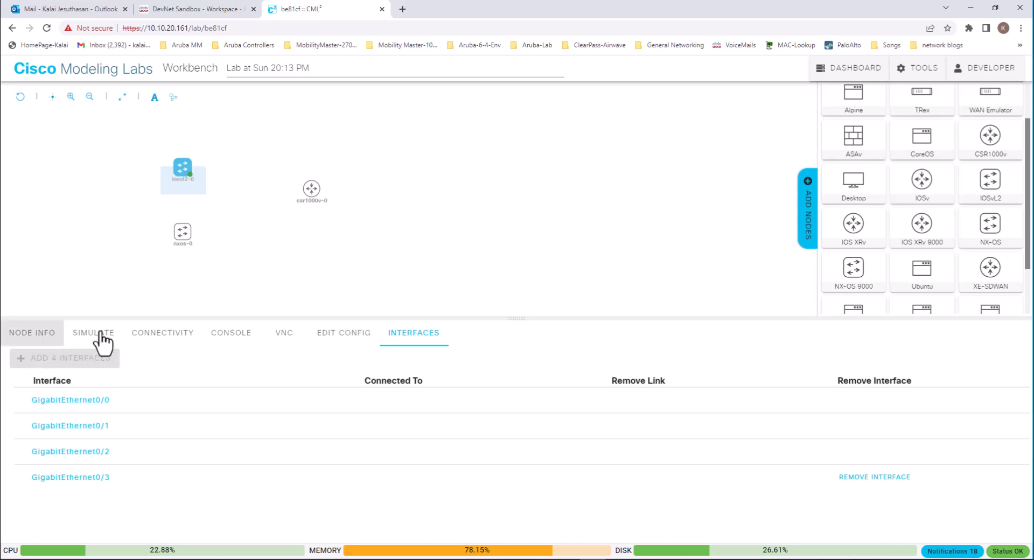
click(93, 333)
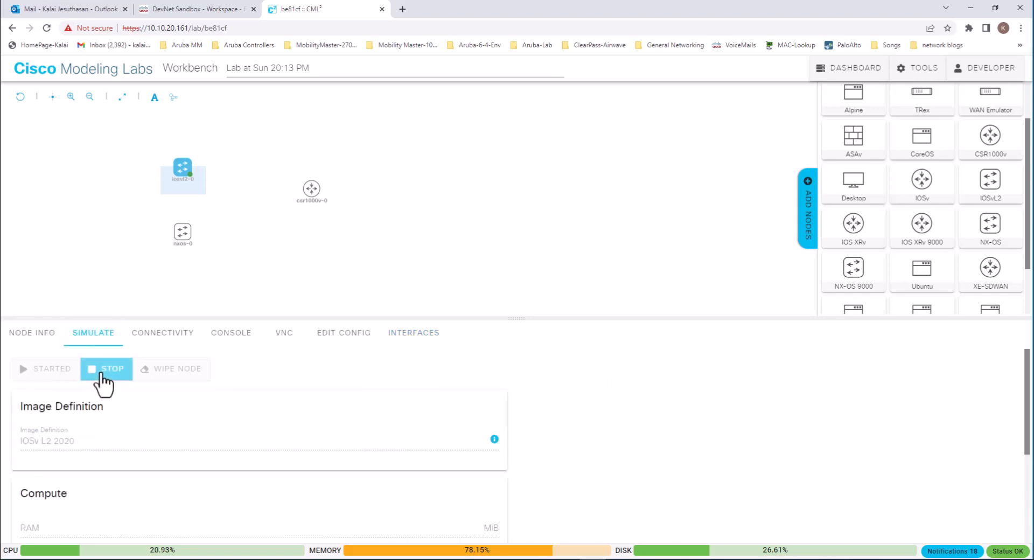
mouse_move(156, 383)
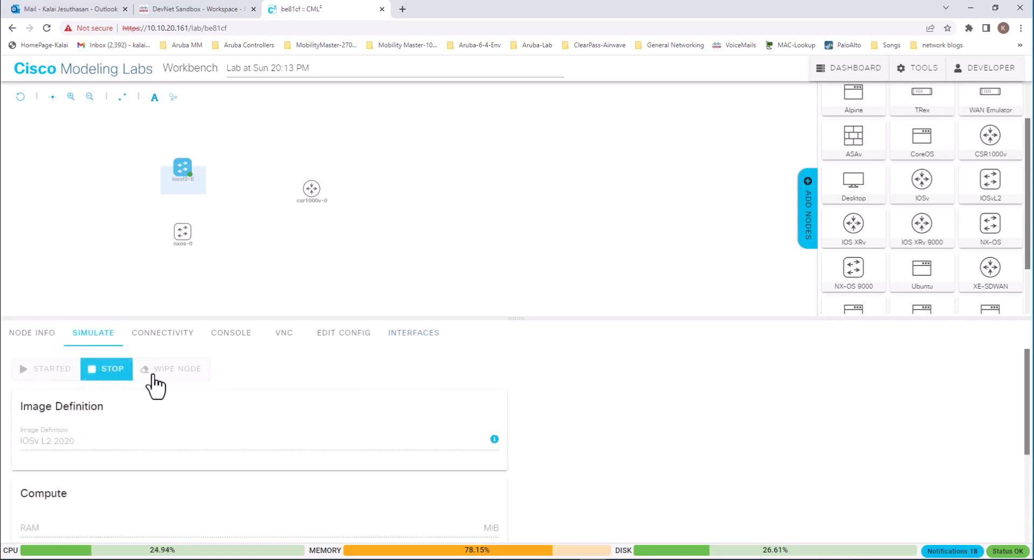
click(106, 369)
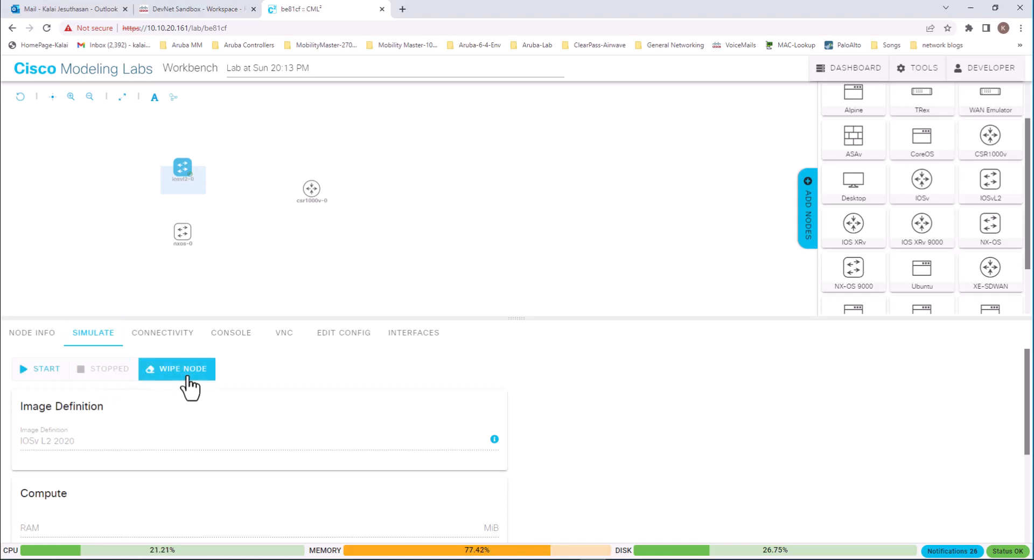
click(177, 369)
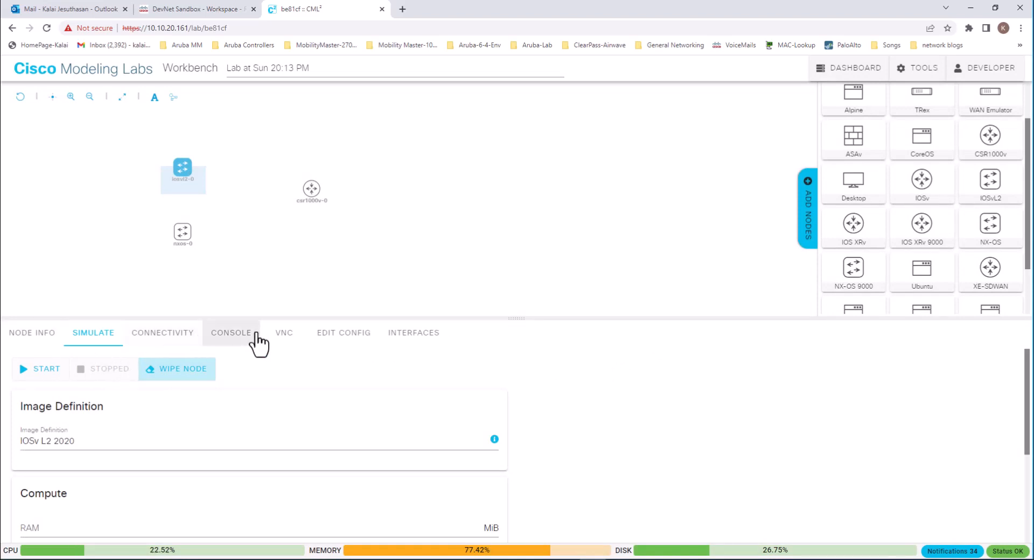
mouse_move(413, 332)
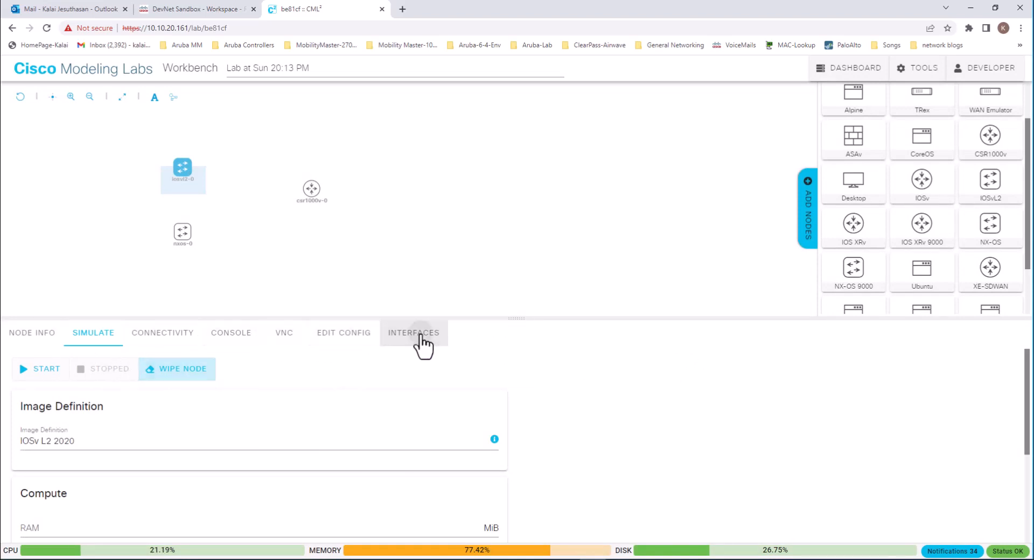
Review the switch's interfaces Gi0/0–Gi2/3 and its NetLab configuration text
click(413, 332)
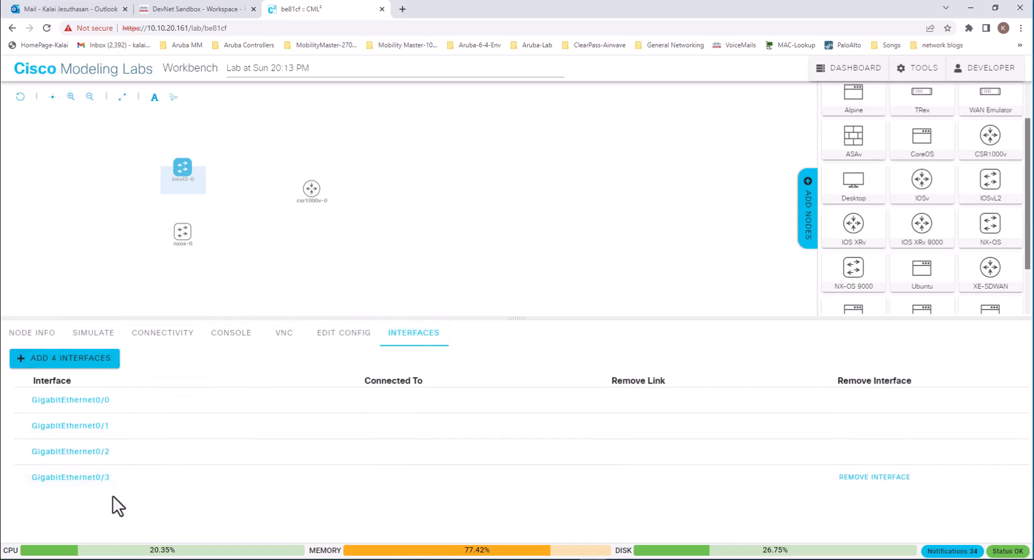
scroll(down, 3)
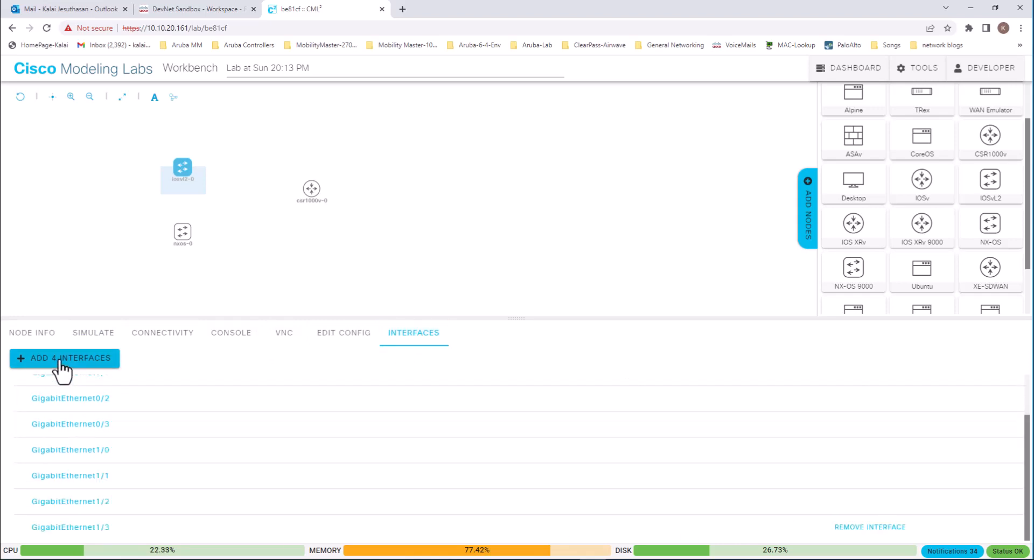
scroll(down, 3)
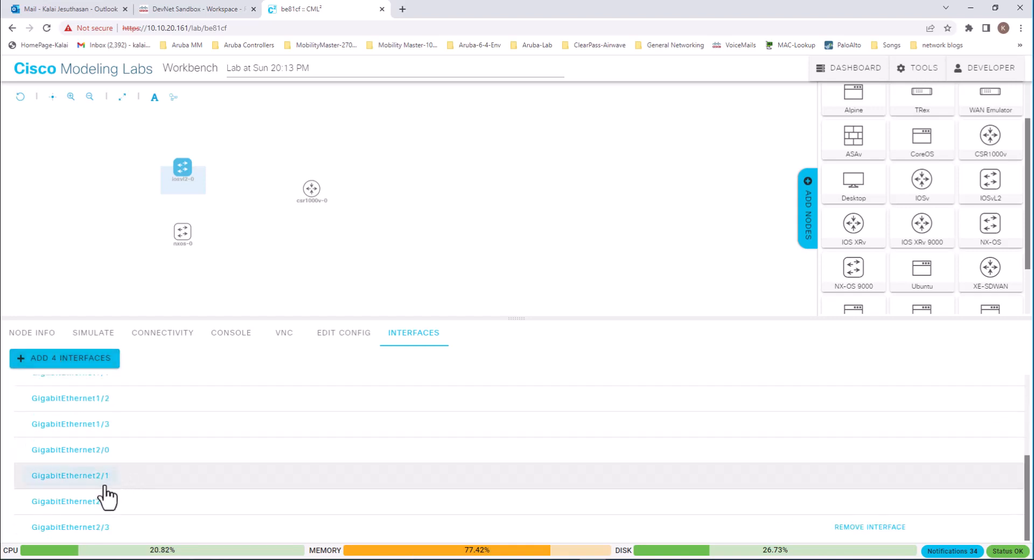
click(343, 332)
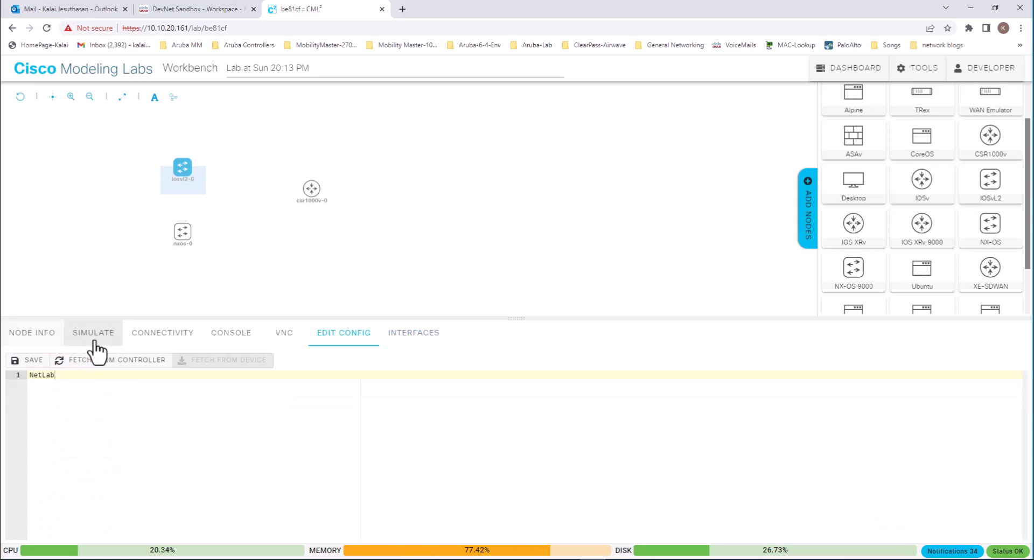
Restart the iosvl2-0 switch and open its console
click(93, 332)
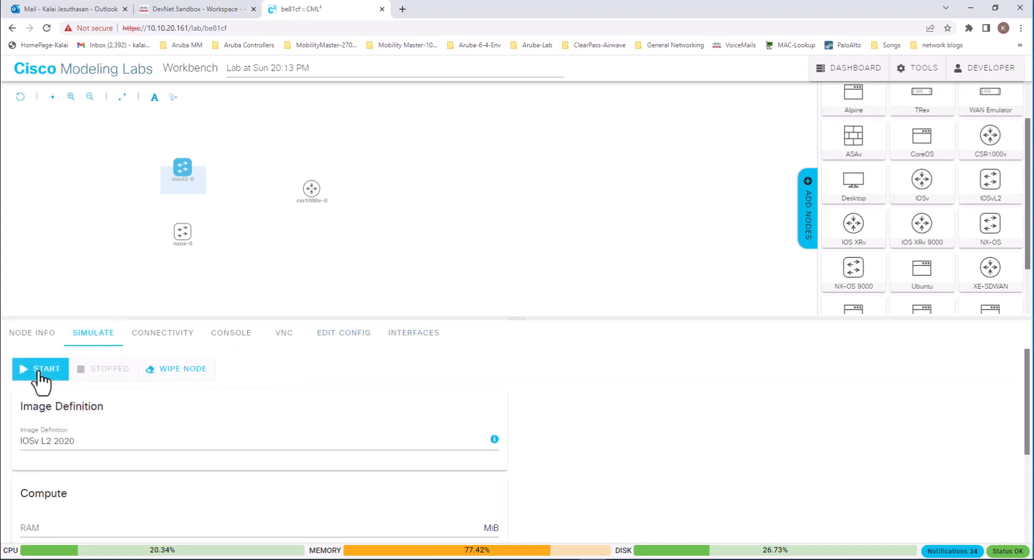
click(39, 369)
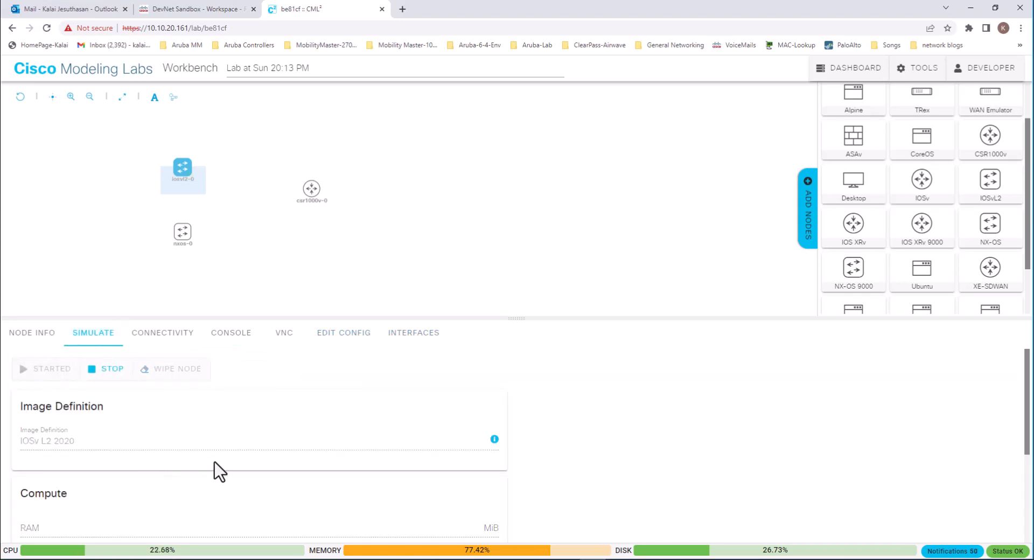
click(231, 332)
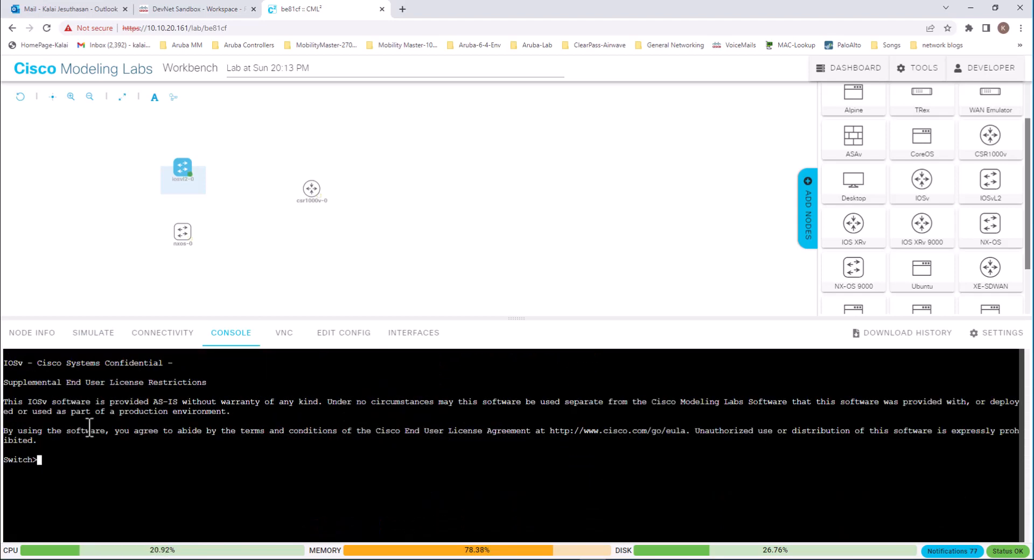
mouse_move(30, 501)
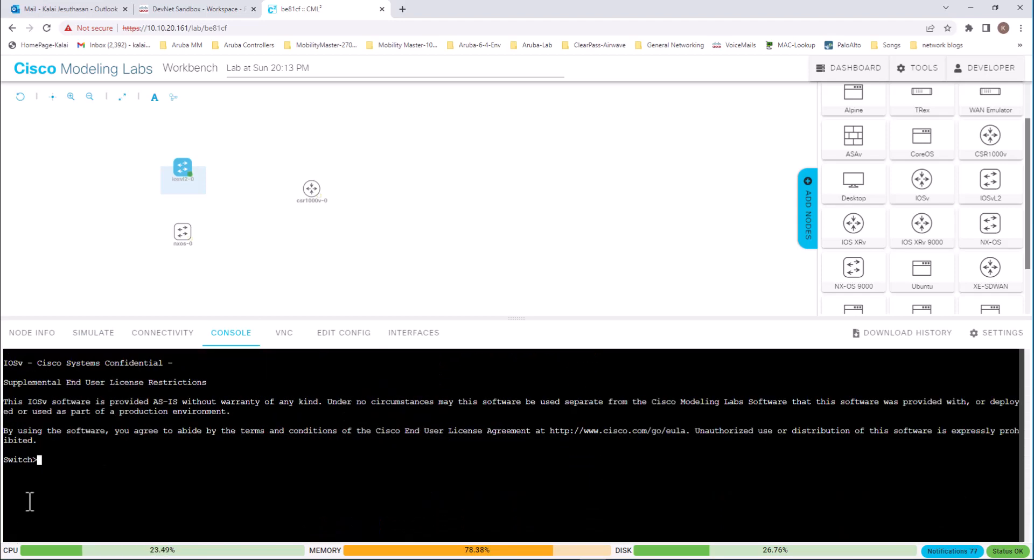
Run 'en', 'sh int status' and 'sh run int g0/0' on the switch
text(en)
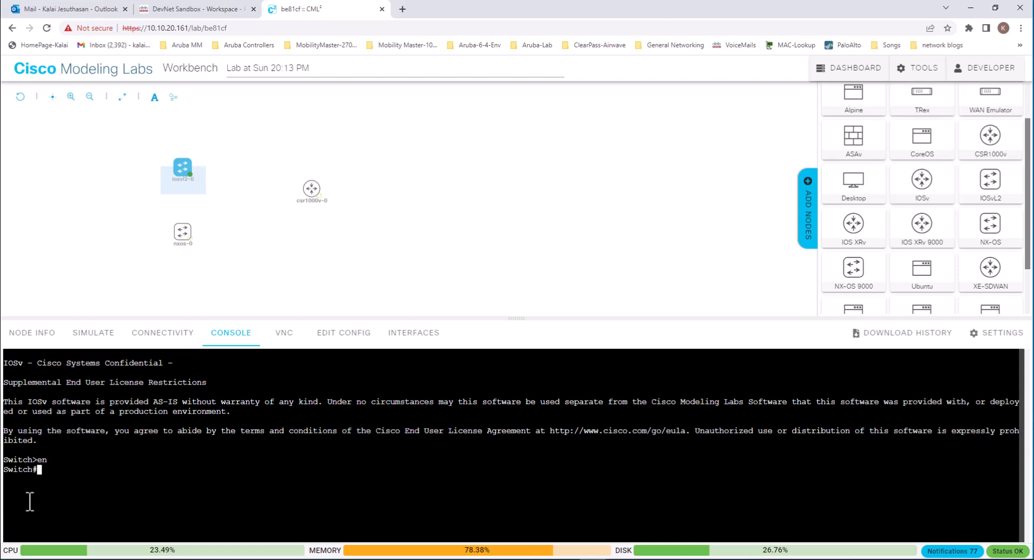
text(sh)
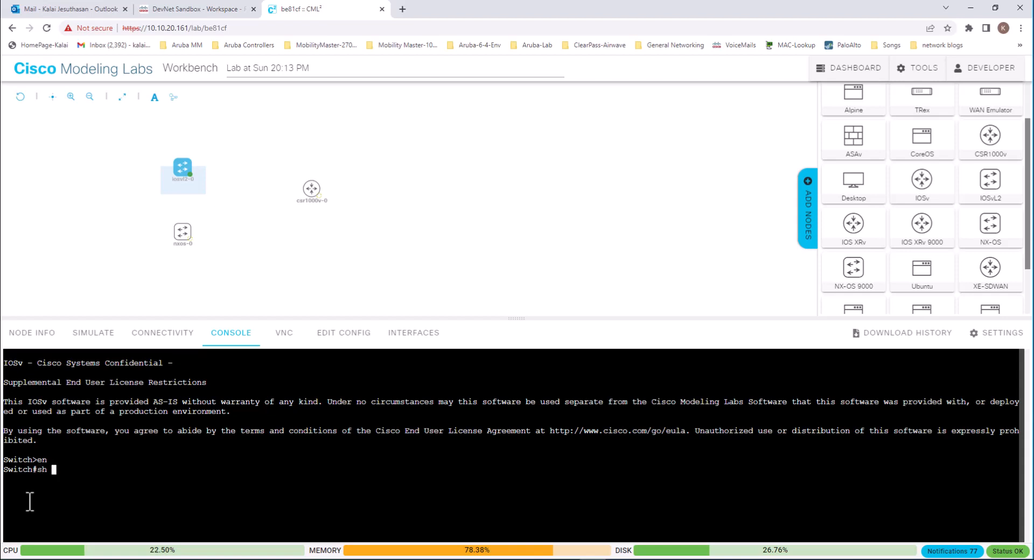
text(int status)
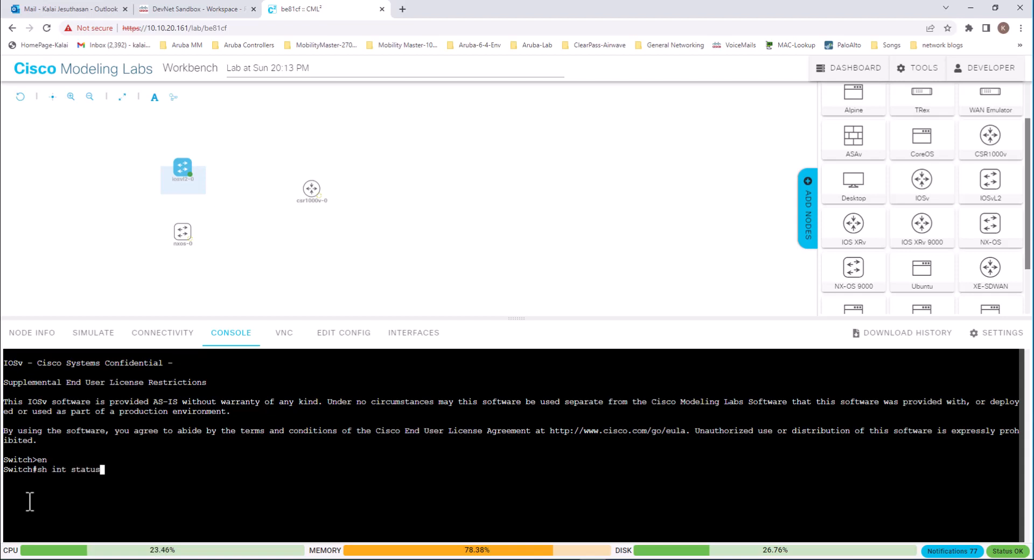
key(Return)
text(sh run int g0)
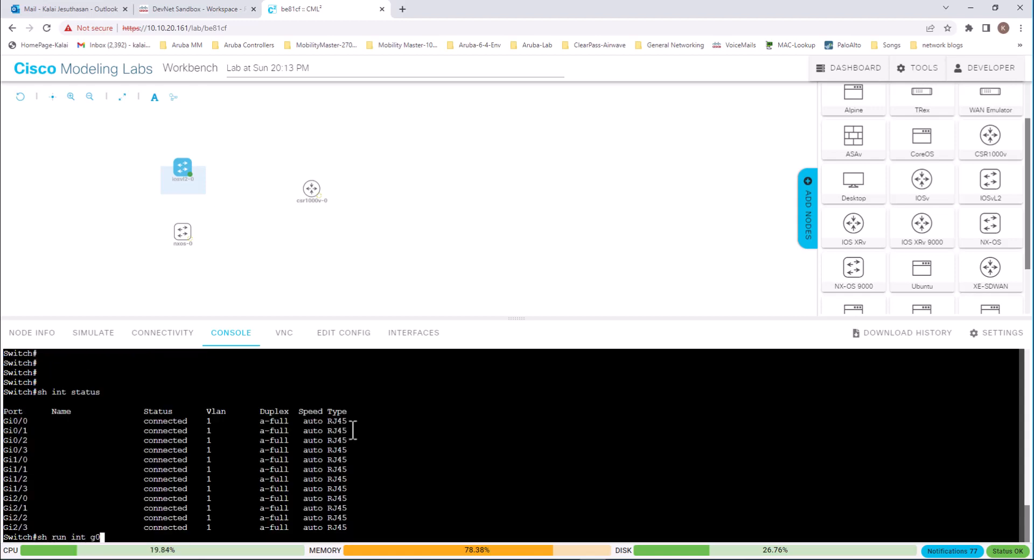
text(/0)
key(Return)
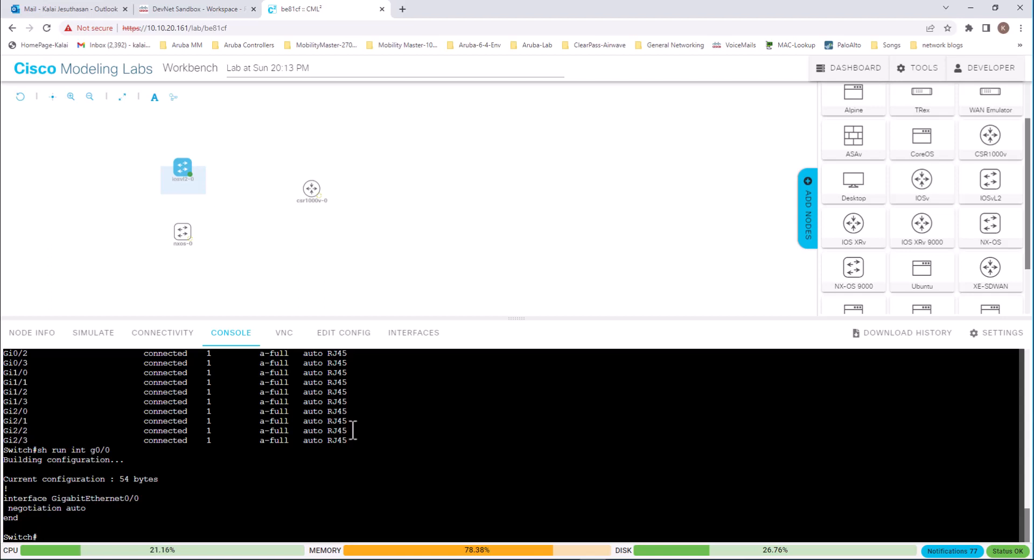
Open and start the Multi Platform Network lab, then select edge-sw01
click(855, 67)
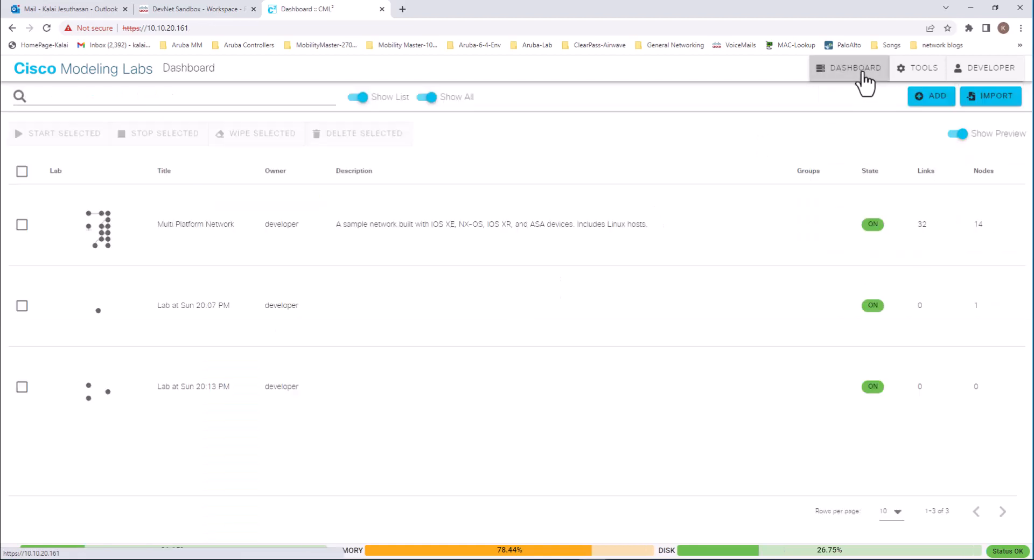
mouse_move(185, 273)
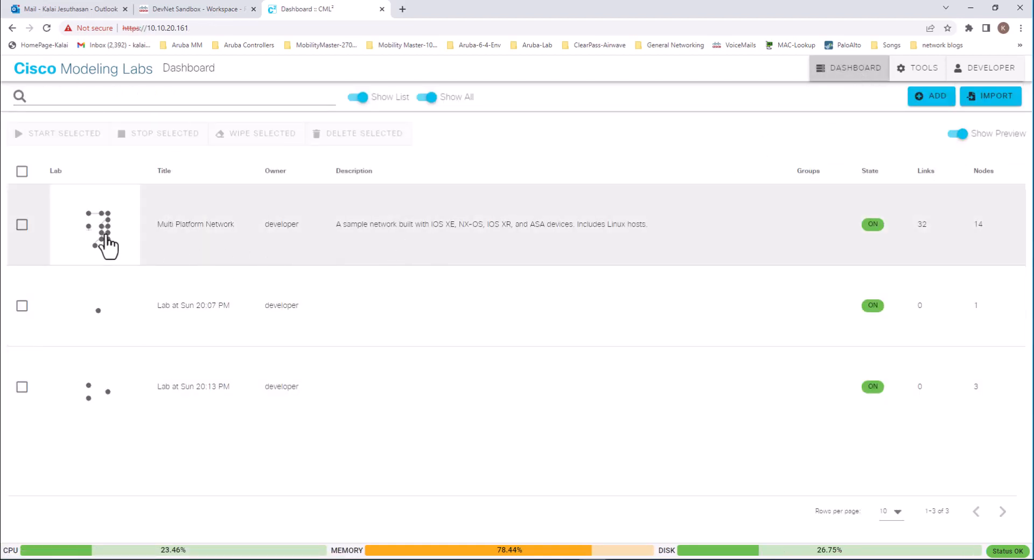
click(195, 223)
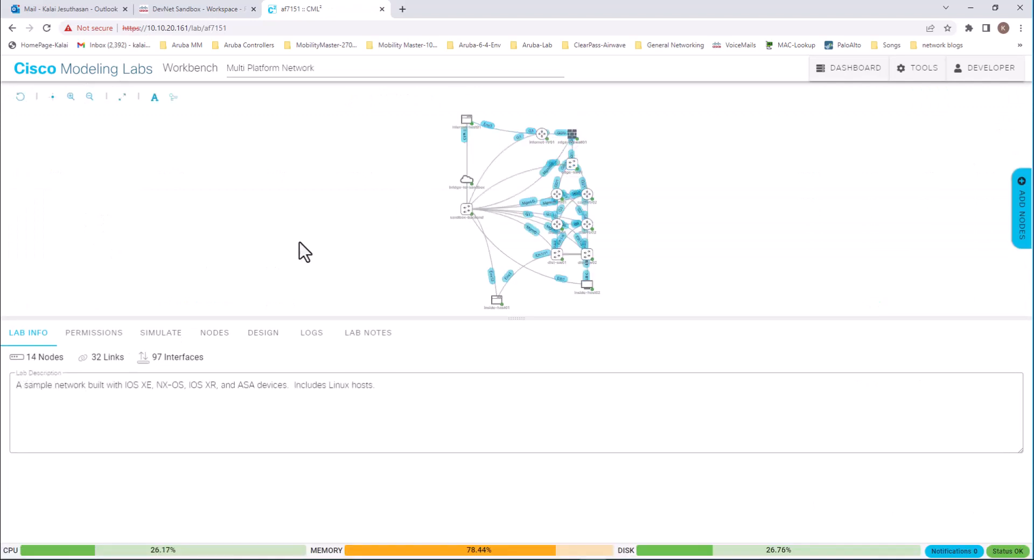
mouse_move(160, 337)
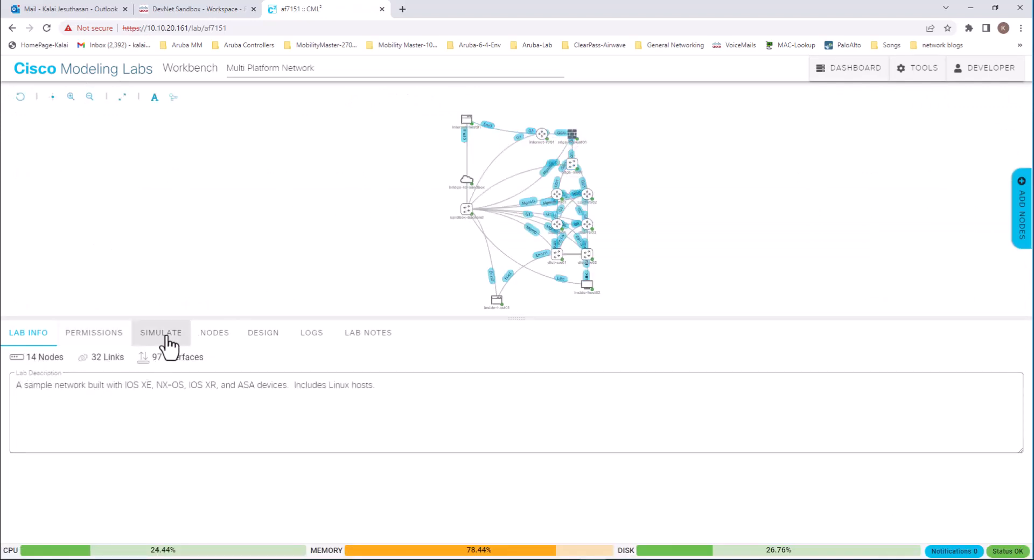
click(161, 332)
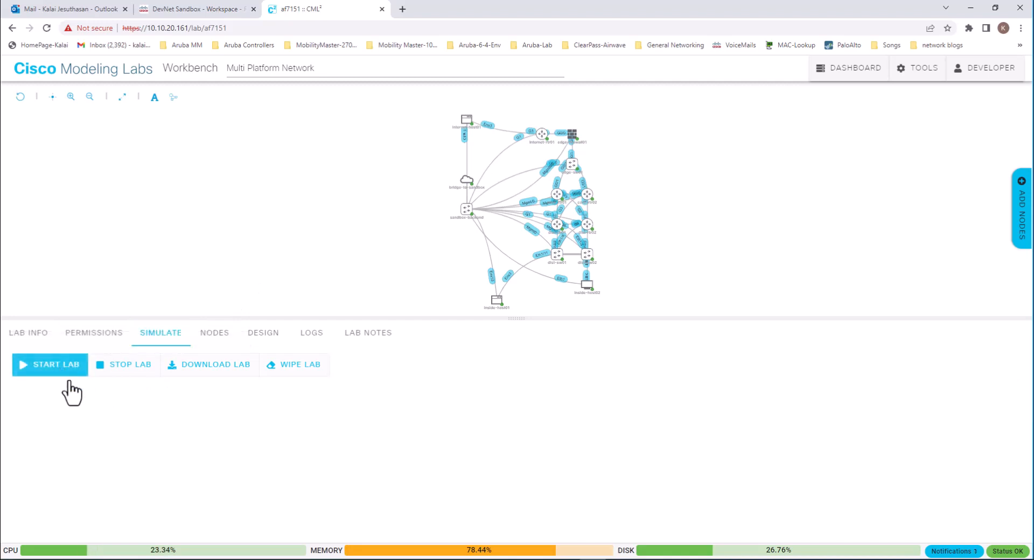
click(28, 332)
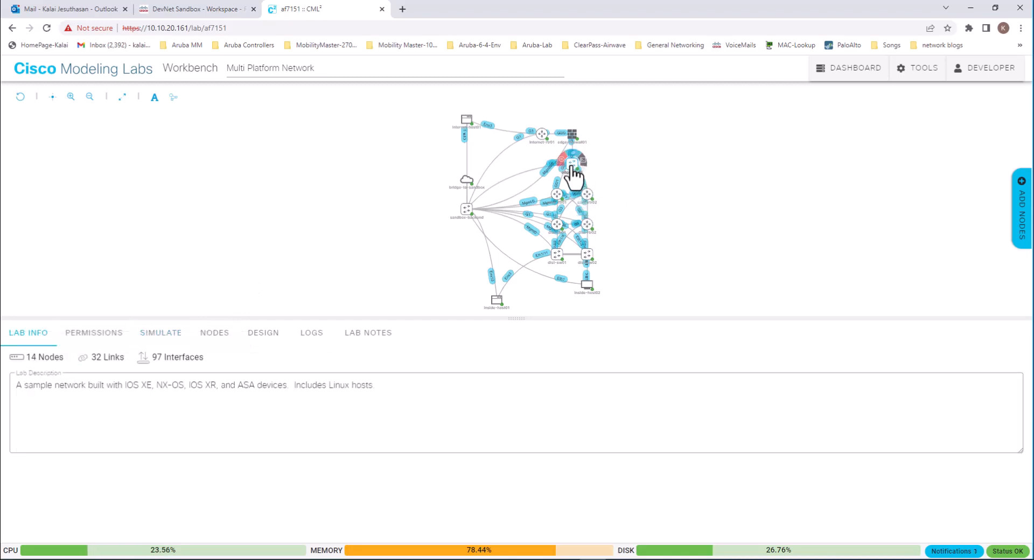
click(570, 161)
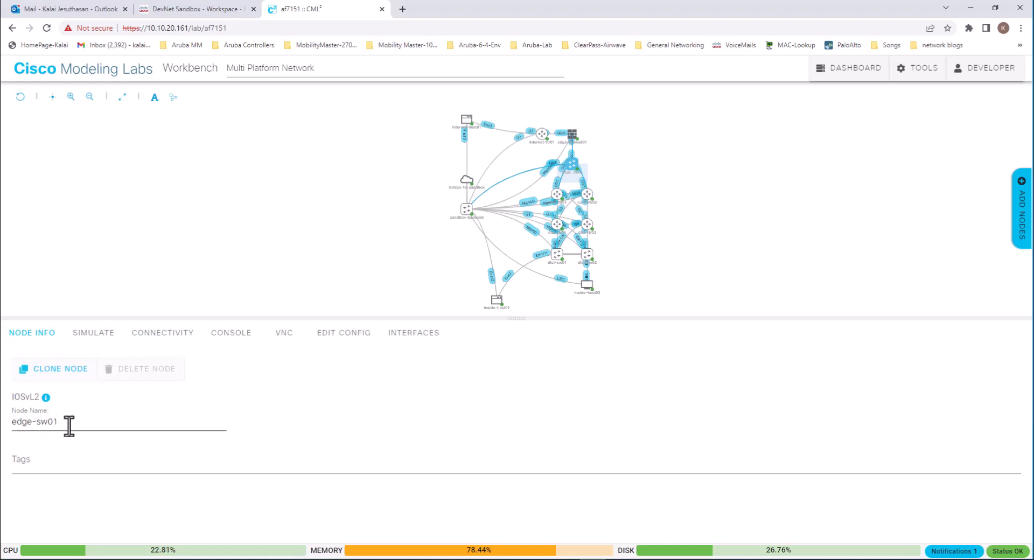
Open a live console on edge-sw01 and enter enable mode
click(231, 332)
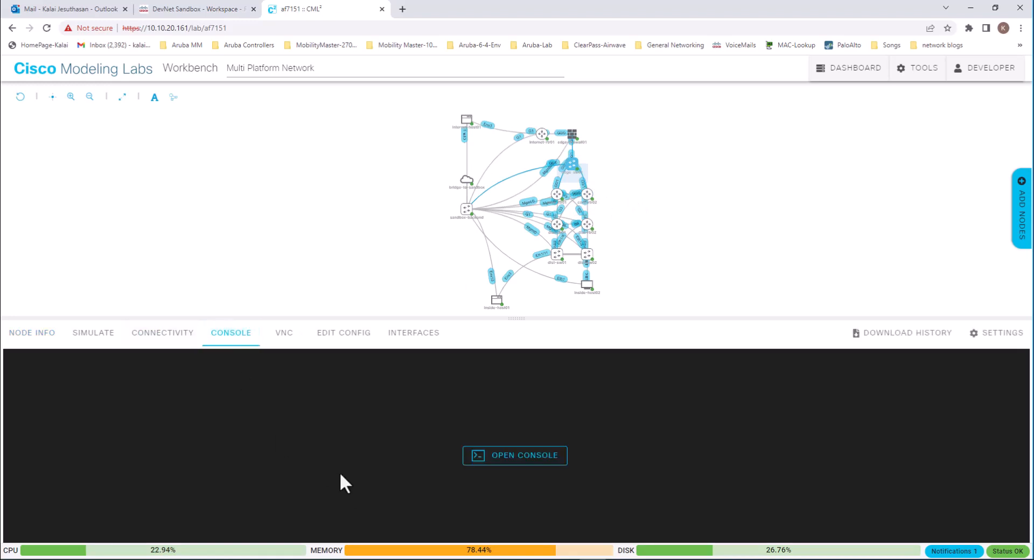
click(514, 455)
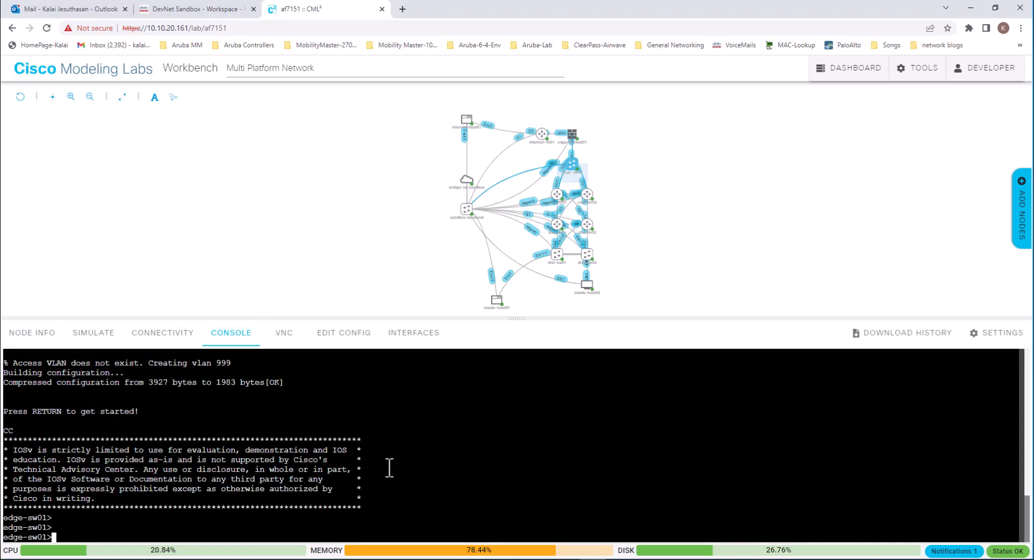
text(e)
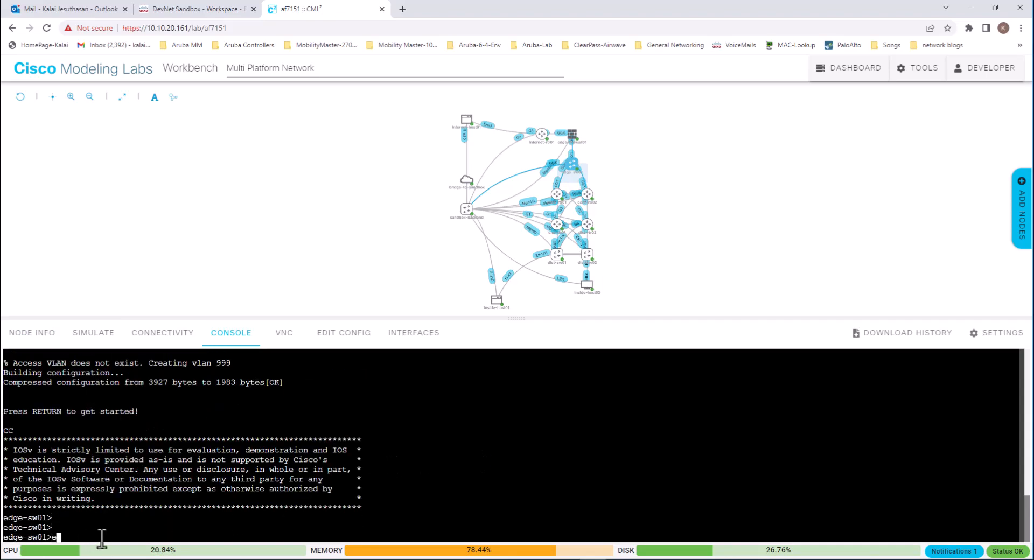
text(en)
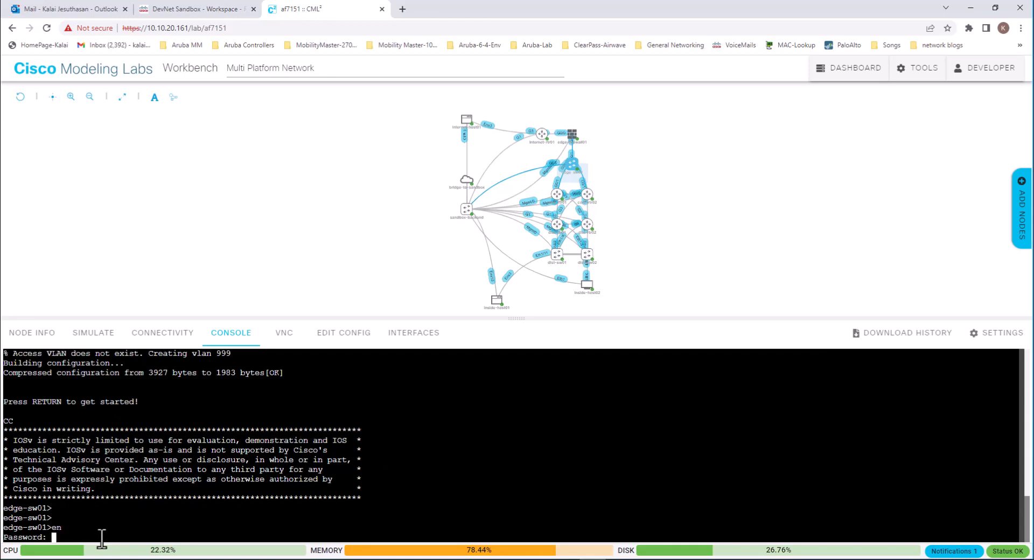
click(193, 9)
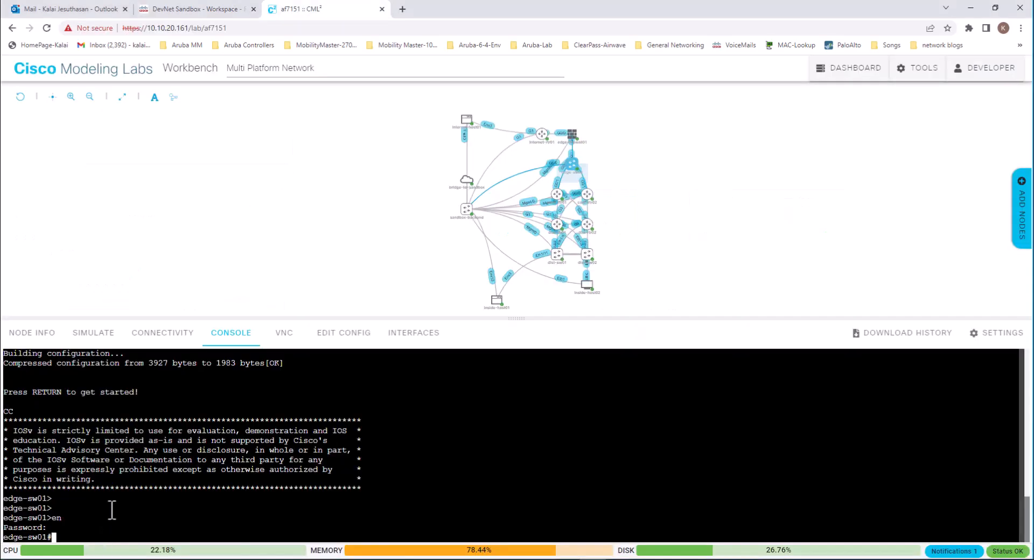
Reopen the Multi Platform Network lab from the Dashboard to view its 14-node topology
click(854, 67)
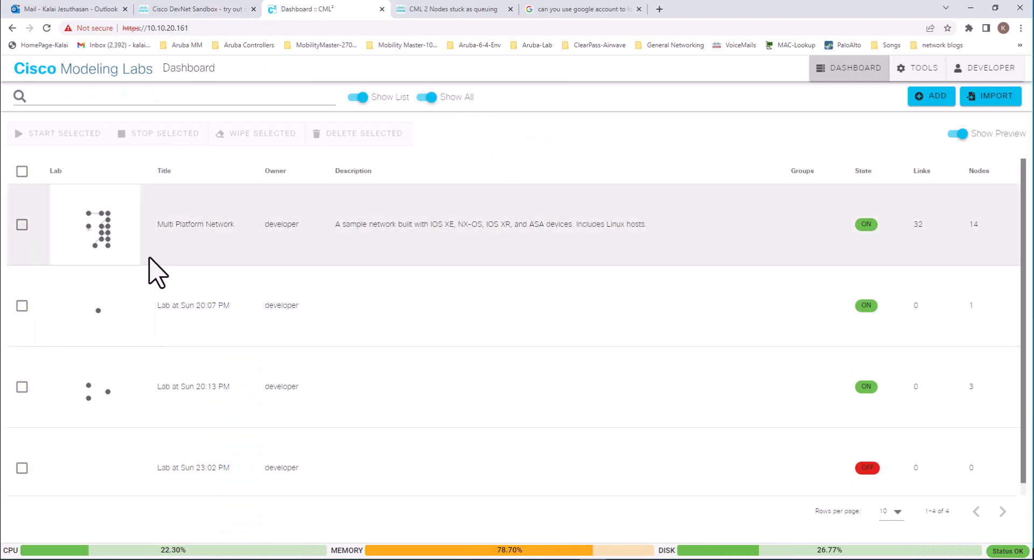
mouse_move(50, 258)
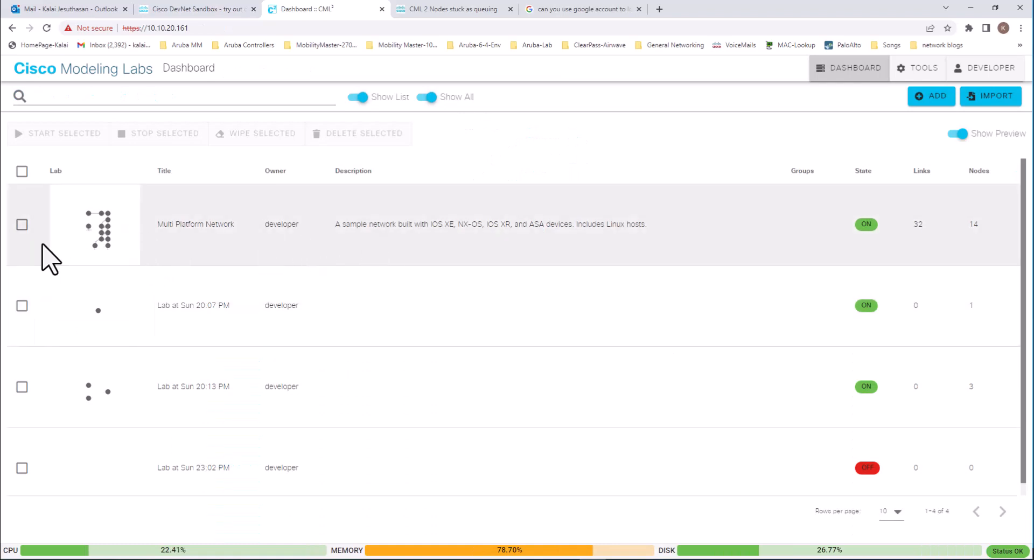
click(195, 223)
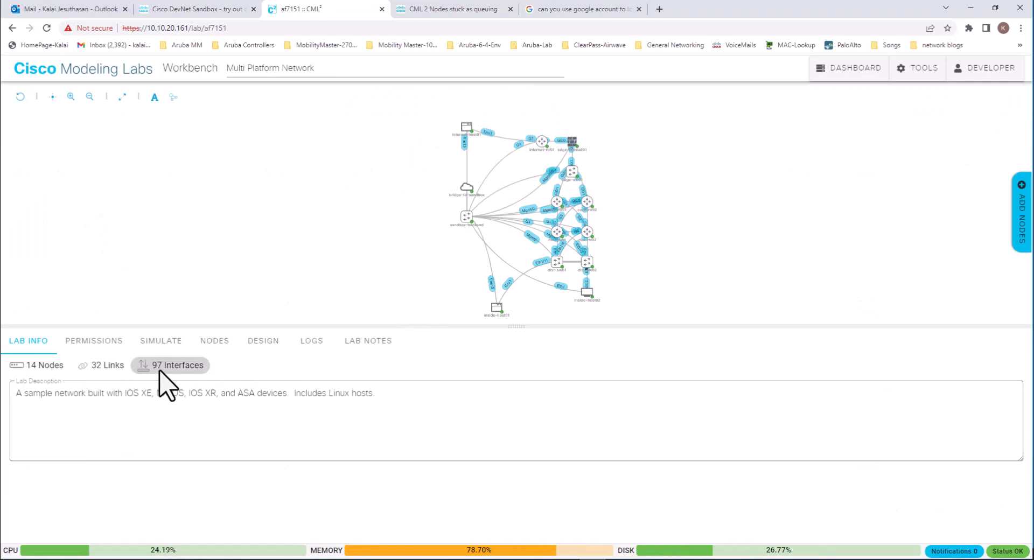
mouse_move(191, 392)
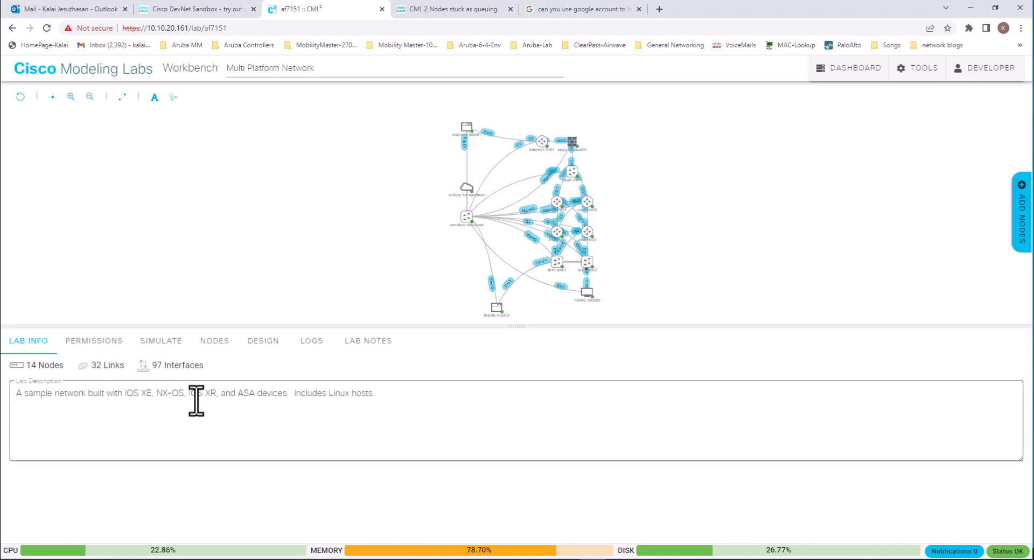
mouse_move(336, 393)
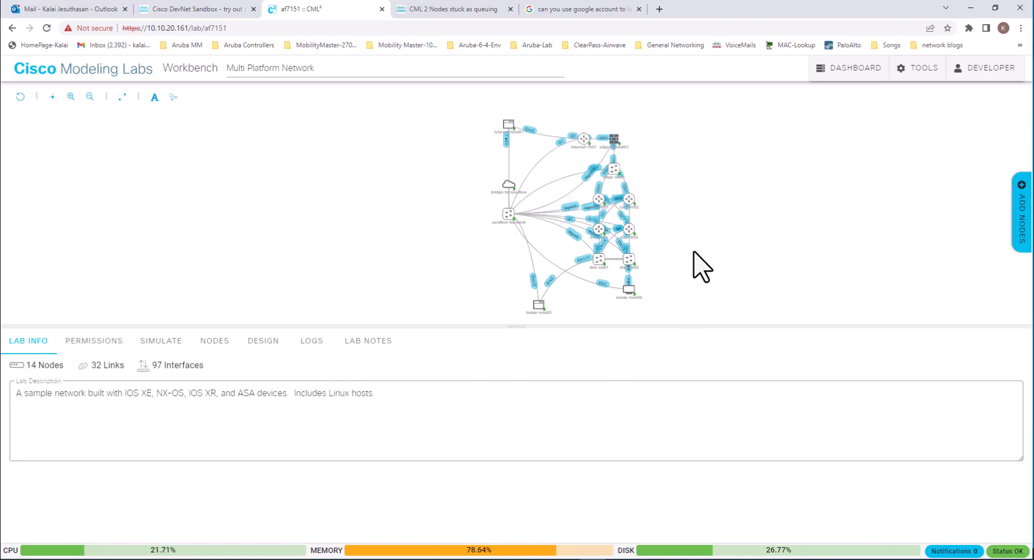
mouse_move(402, 215)
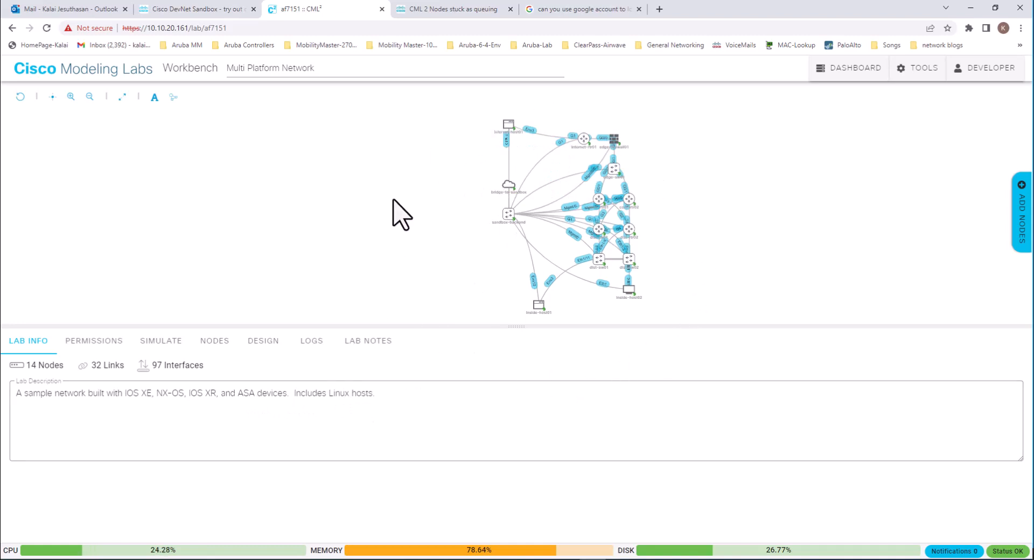
mouse_move(452, 152)
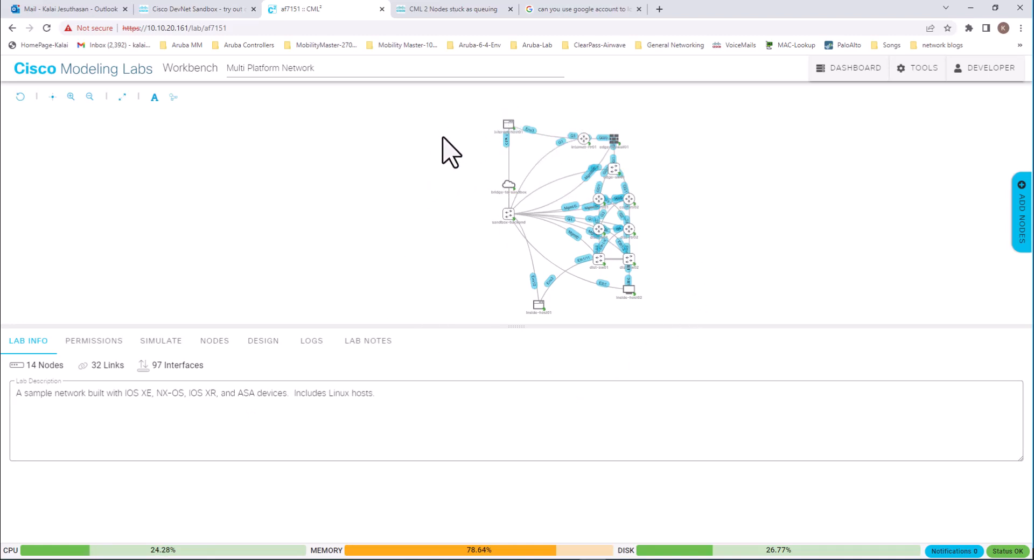
mouse_move(488, 303)
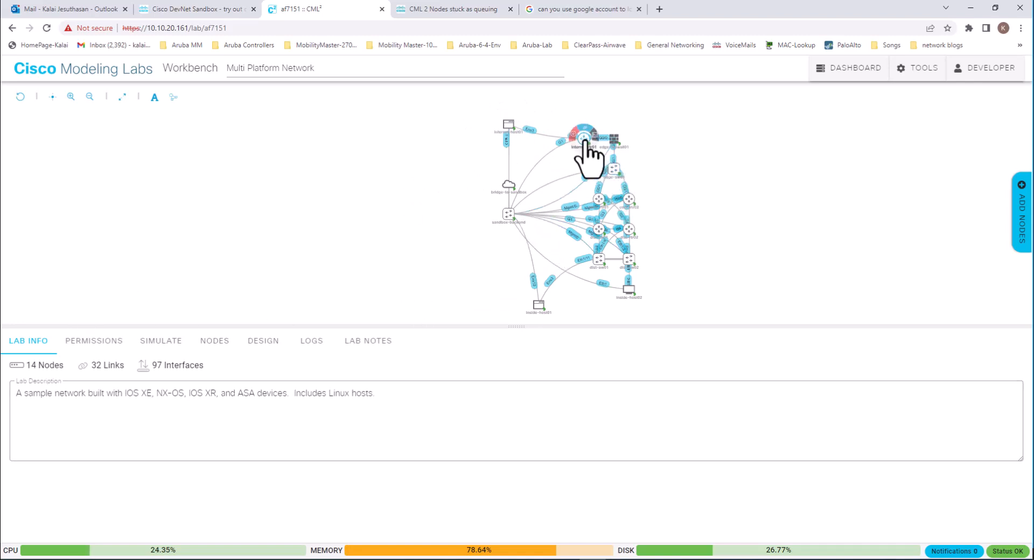
Open the internet-rtr01 console and run show ip int brief, show inventory and show version
click(583, 138)
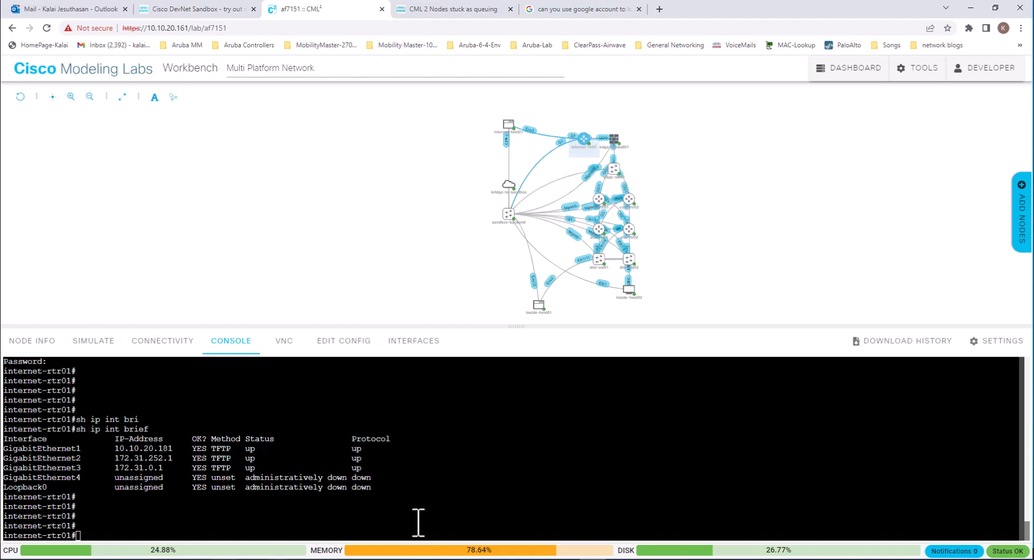
mouse_move(75, 548)
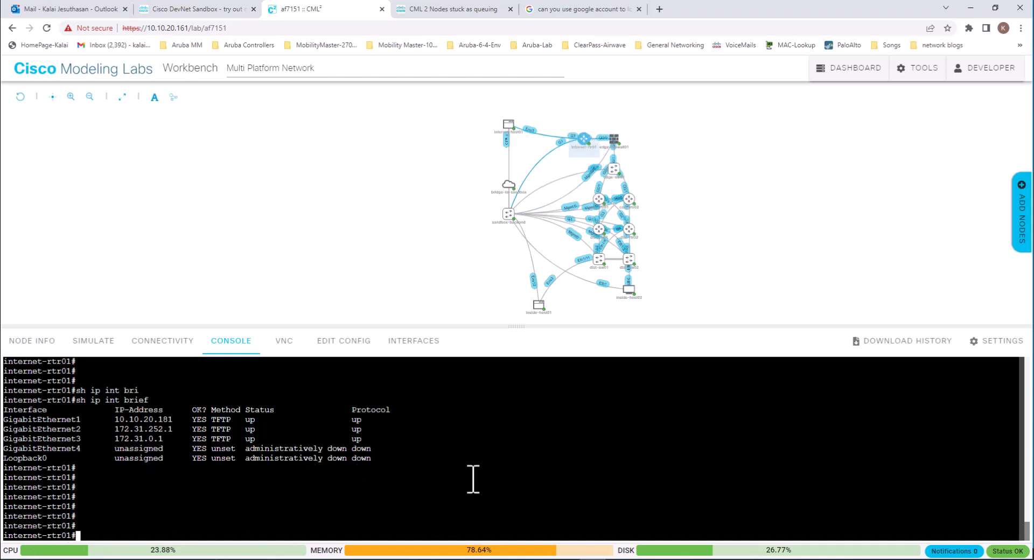
text(sh inv)
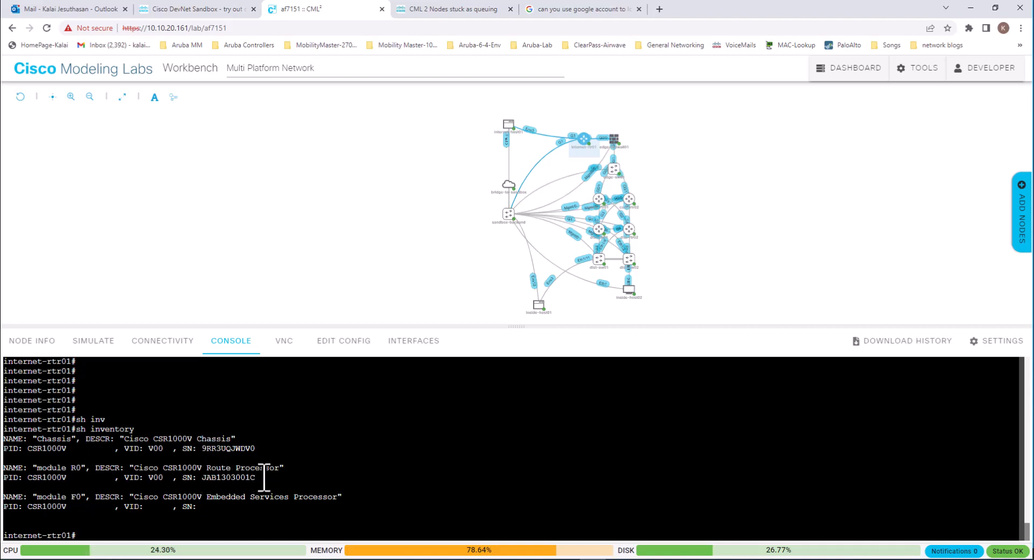
mouse_move(227, 528)
text(sh ver)
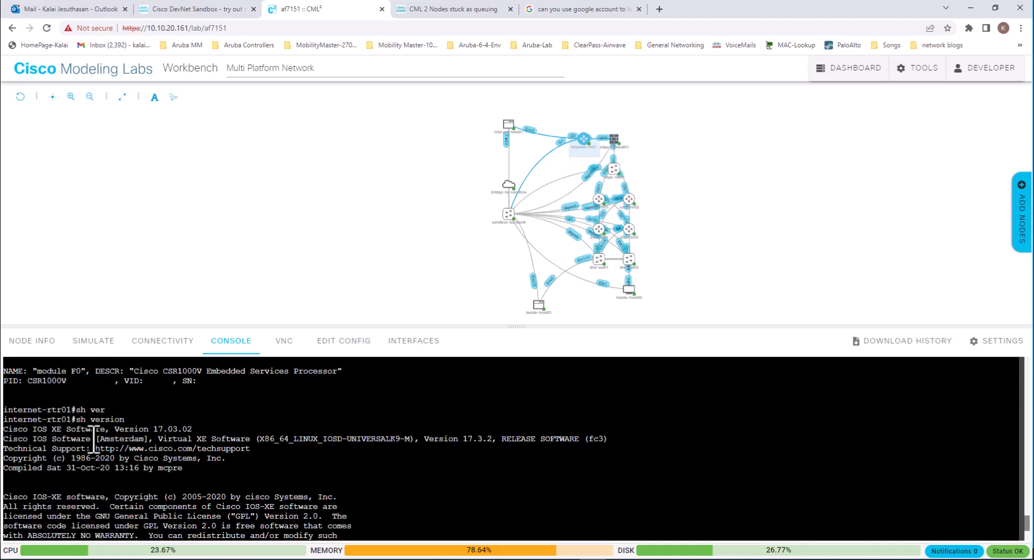
mouse_move(546, 224)
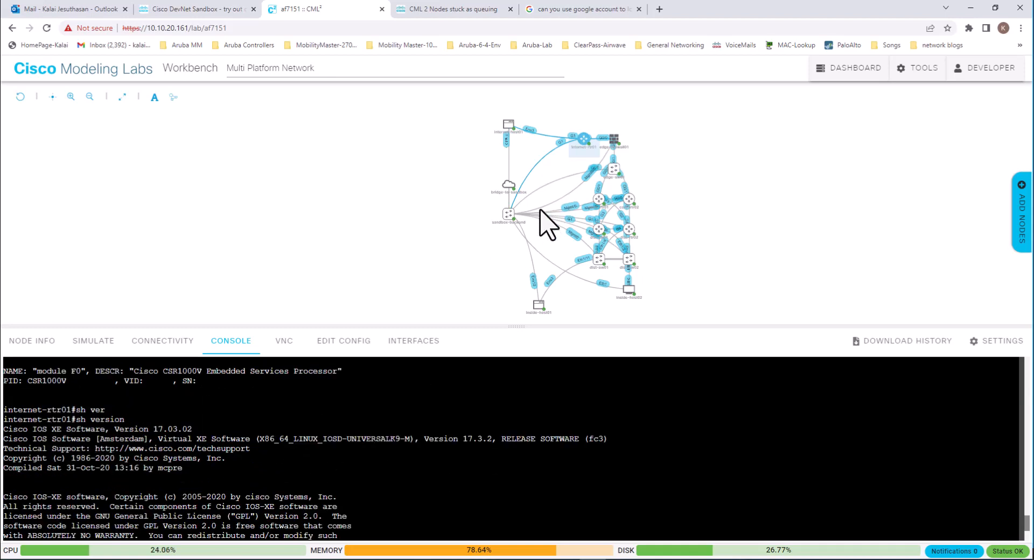
mouse_move(626, 257)
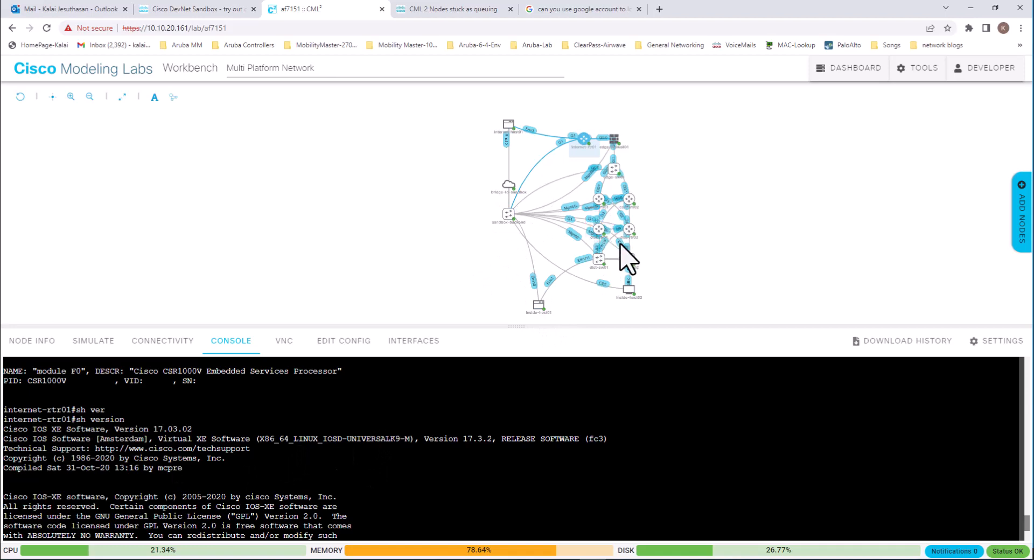
mouse_move(508, 125)
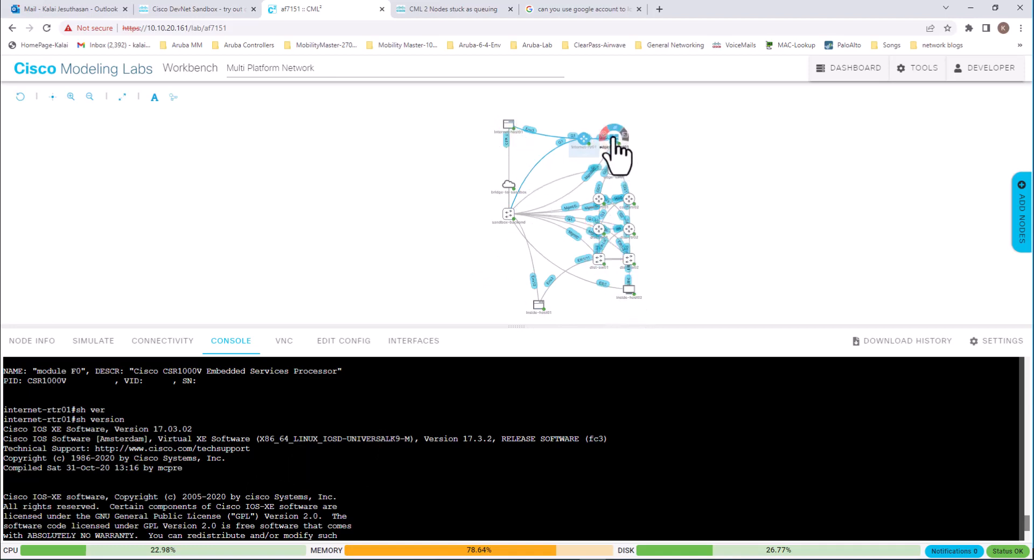
Run sh ver on the edge-firewall01 console to show ASAv inventory, version and Unlicensed state
click(612, 150)
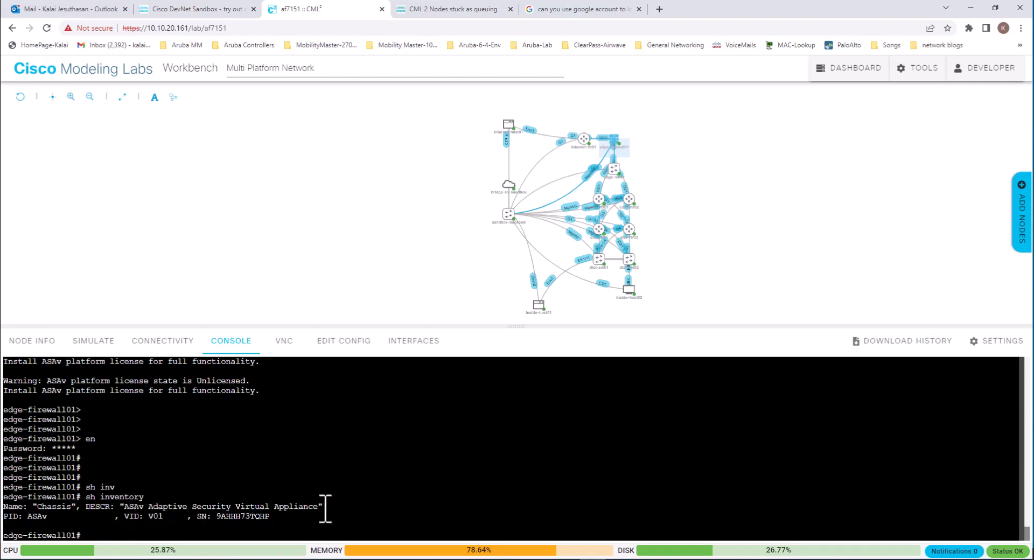
text(sh ver)
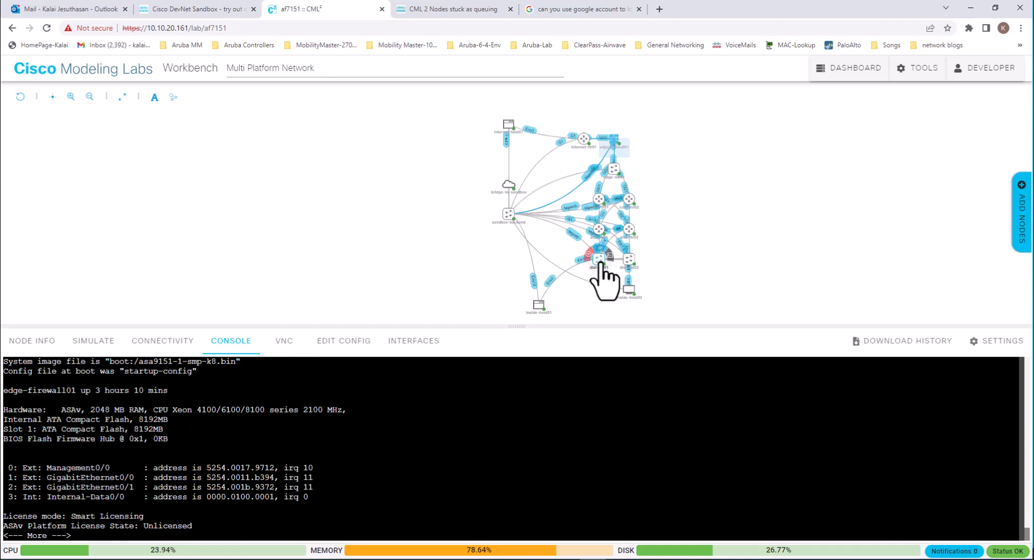
Log into the dist-sw01 console as cisco and run sh version, showing NX-OS 9.2(4)
click(598, 257)
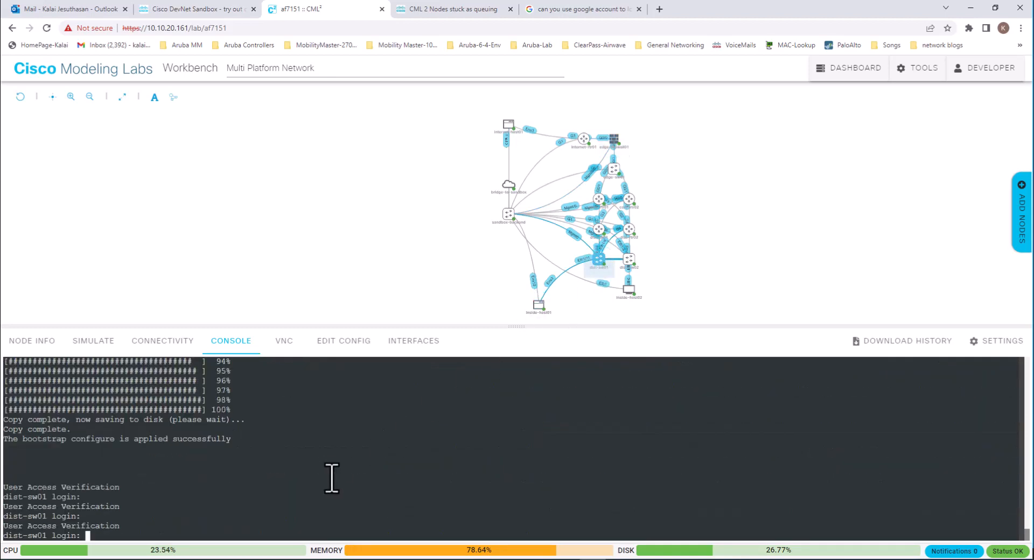
mouse_move(308, 487)
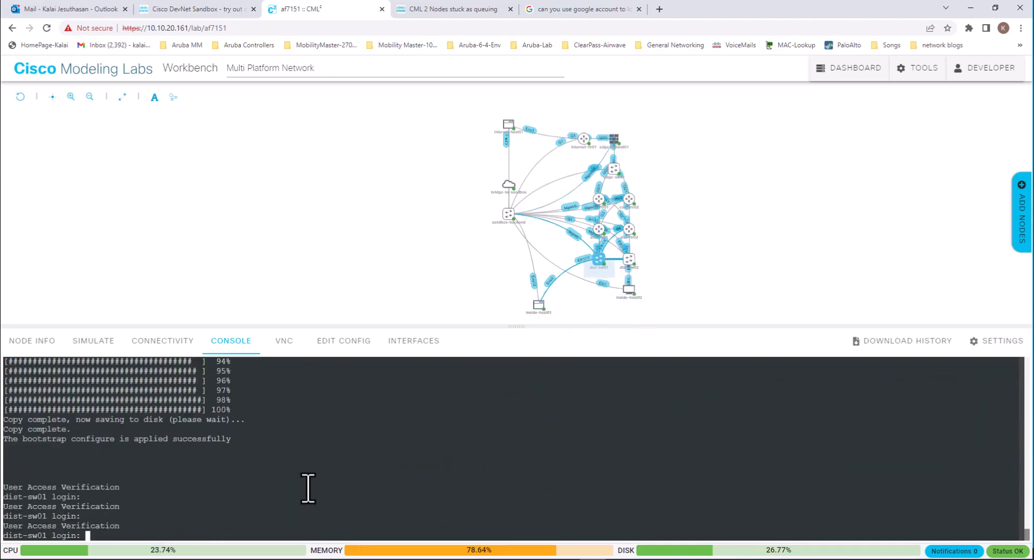
text(c)
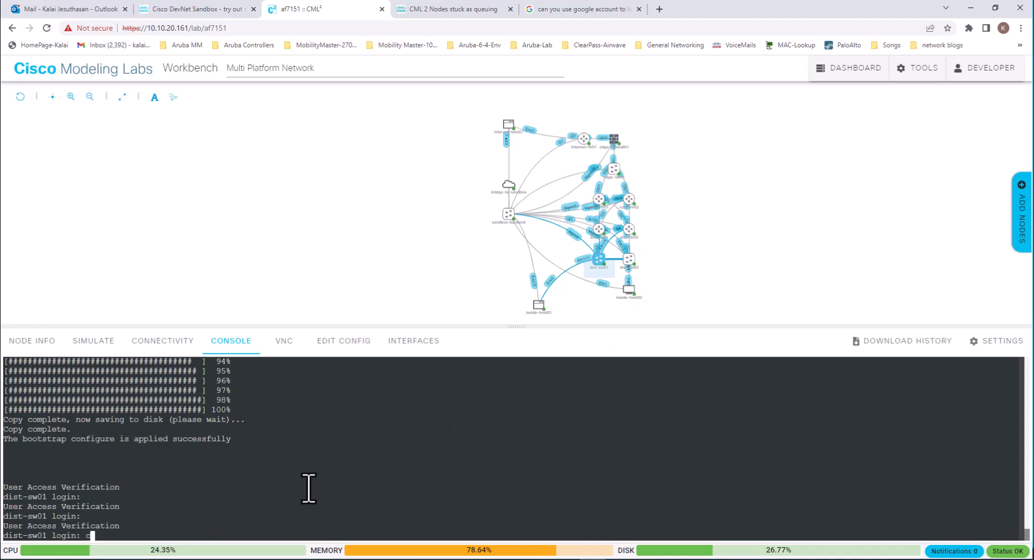
text(isco)
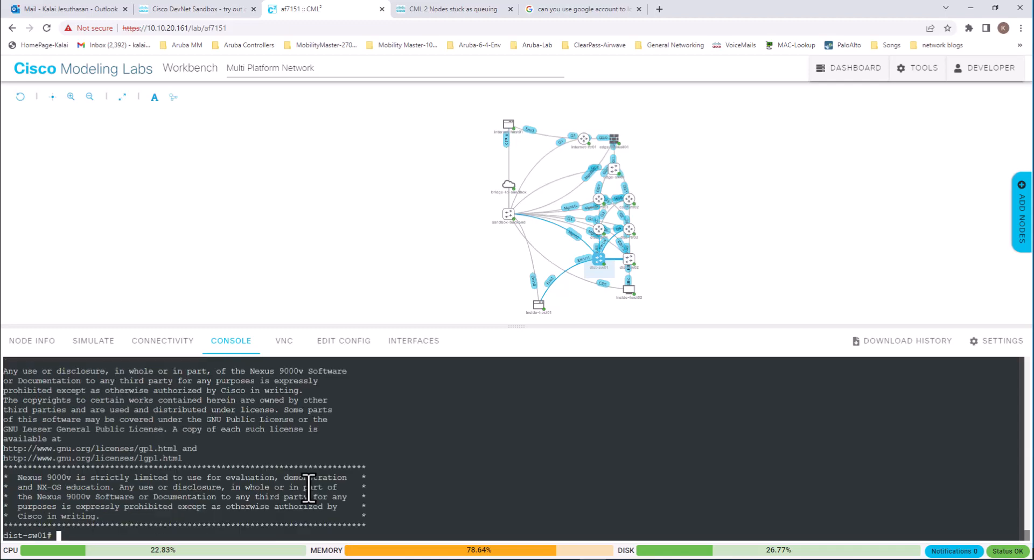
text(sh version)
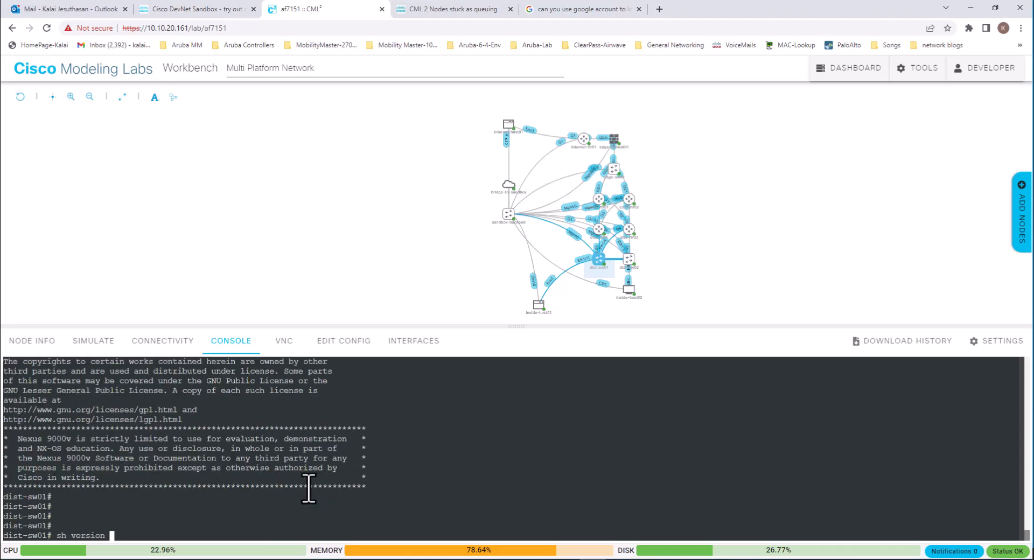
key(Return)
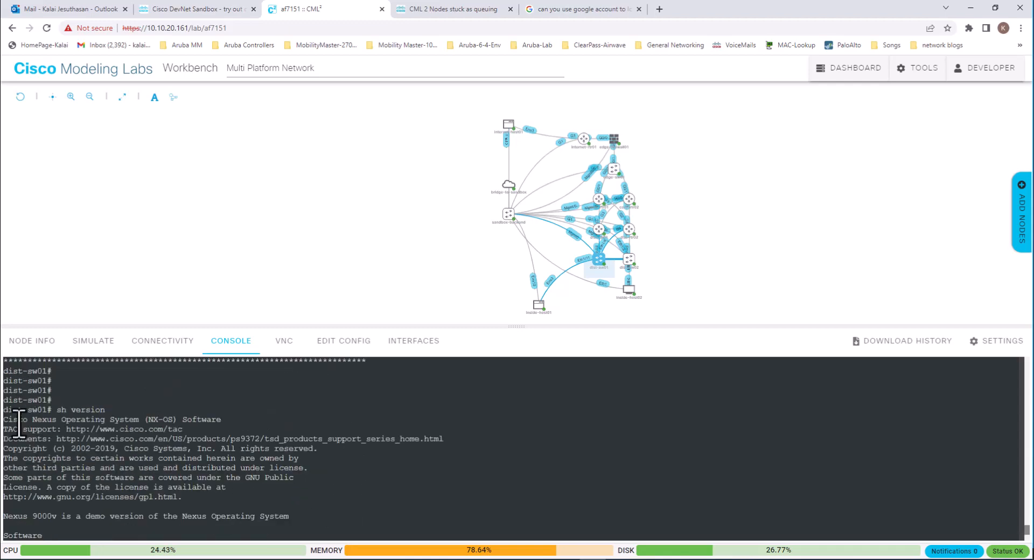
mouse_move(487, 475)
text(sh int)
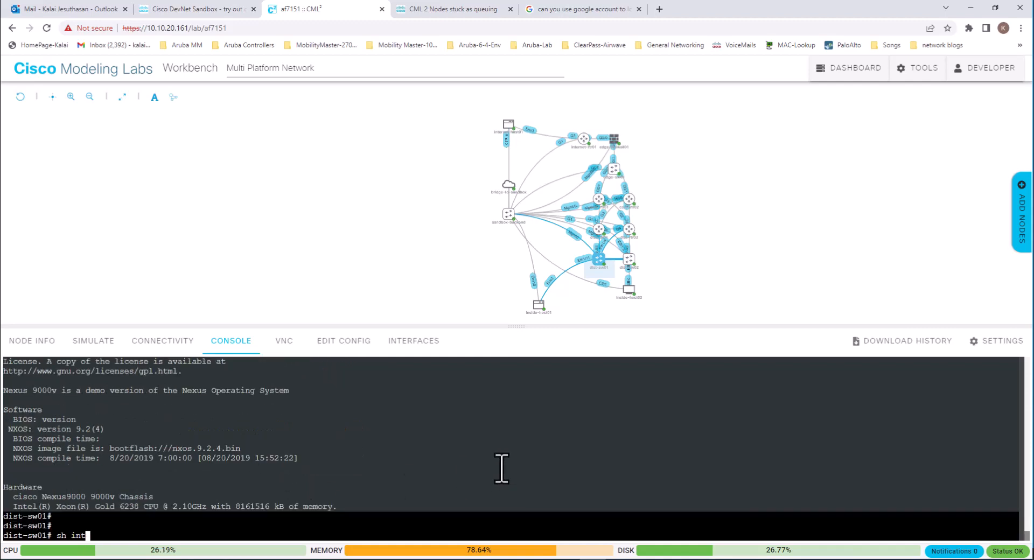
key(Return)
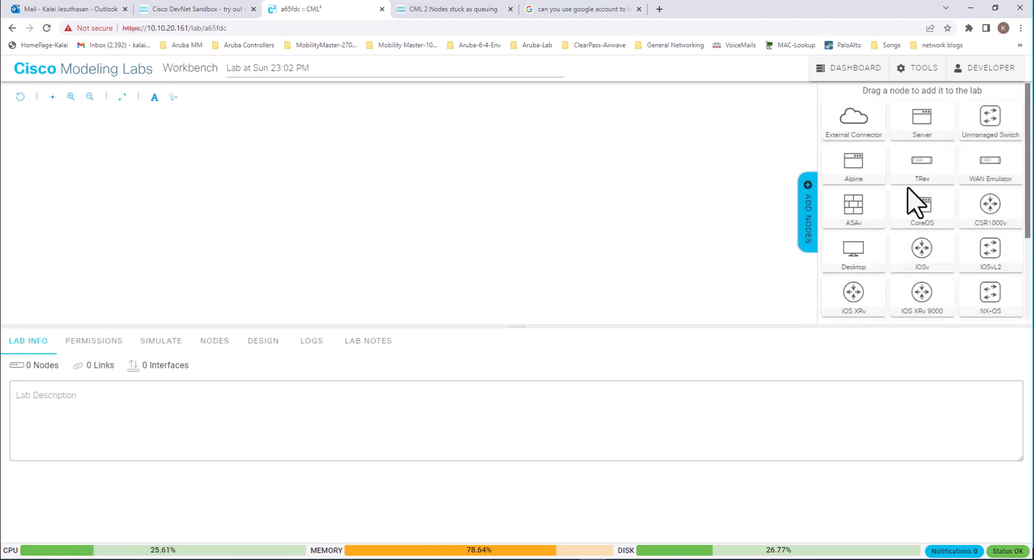
mouse_move(853, 158)
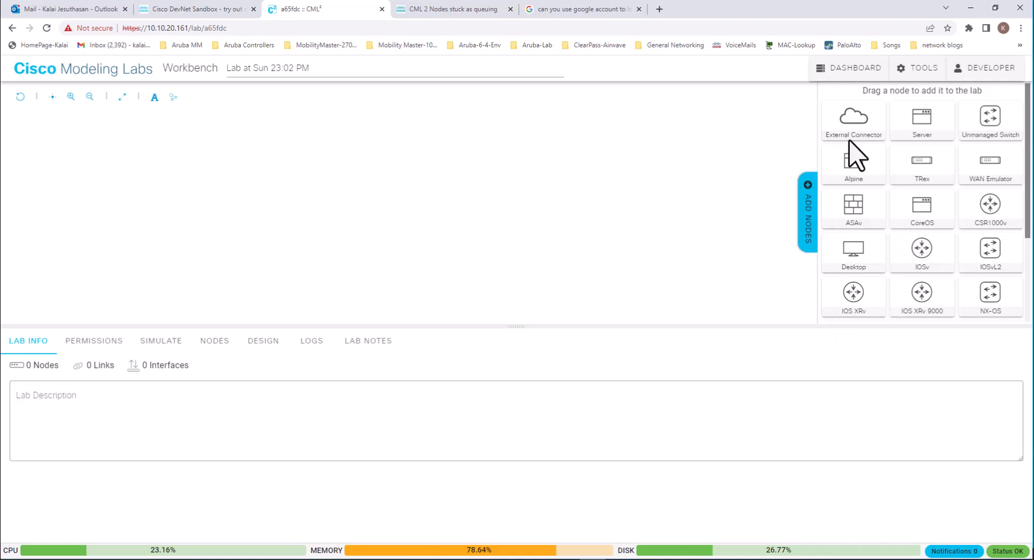
mouse_move(853, 168)
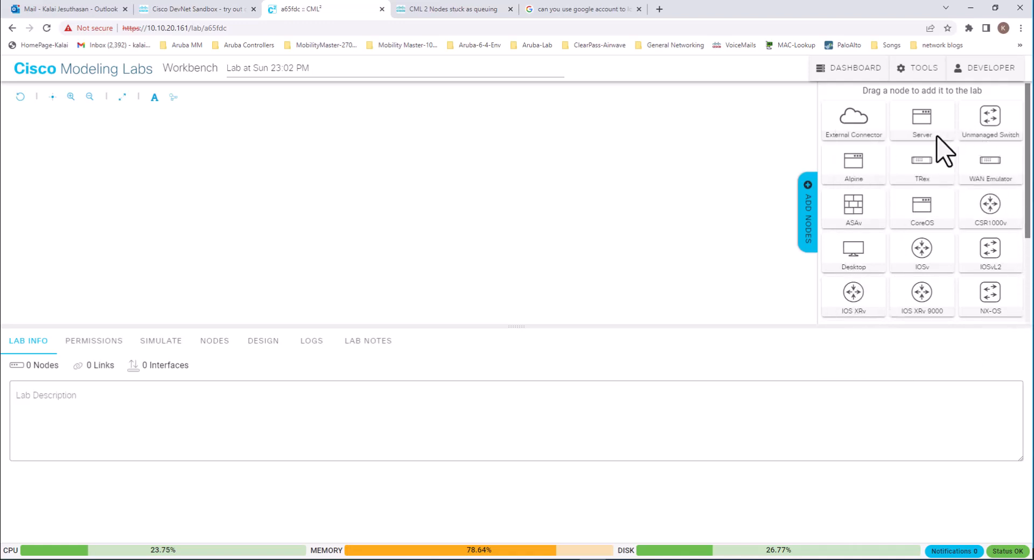
mouse_move(871, 231)
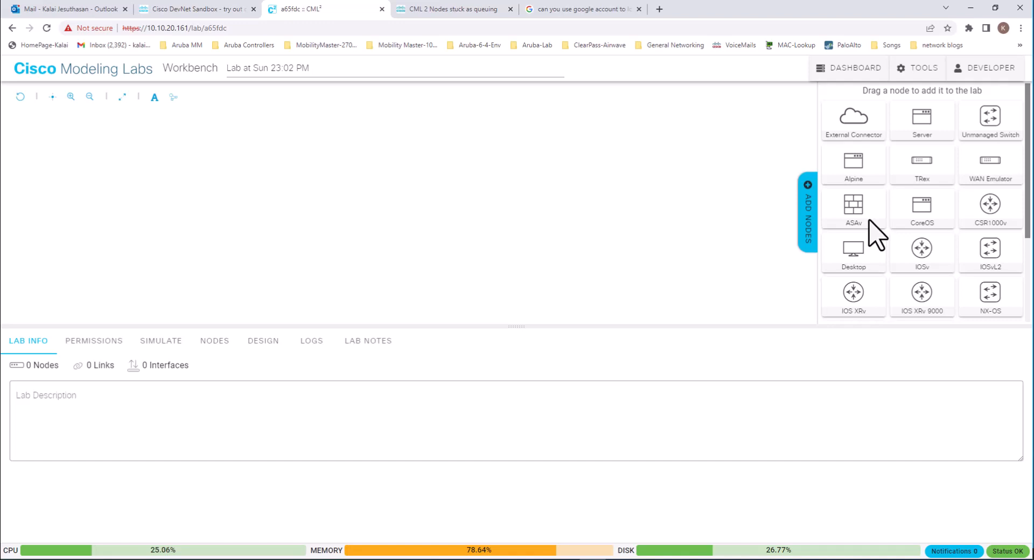
mouse_move(728, 296)
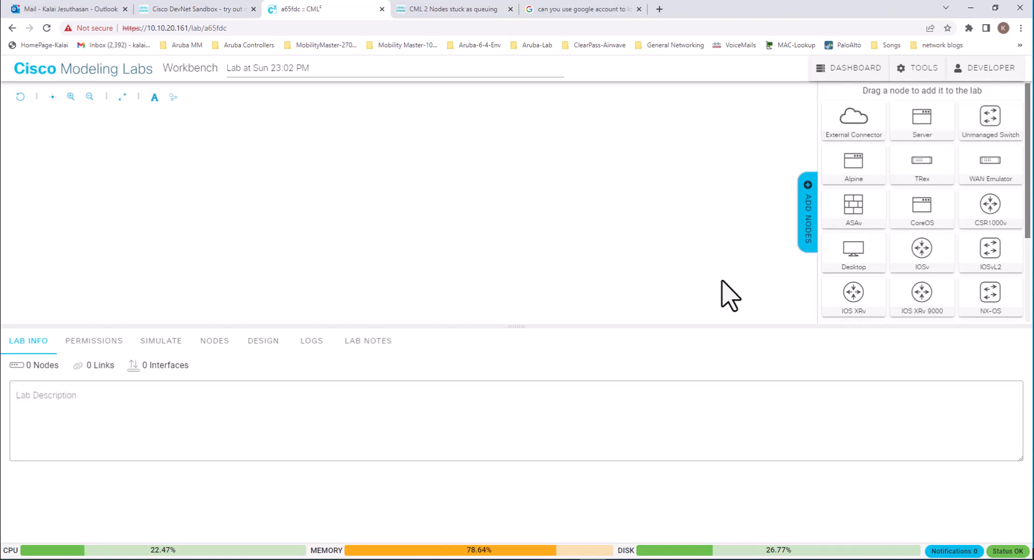